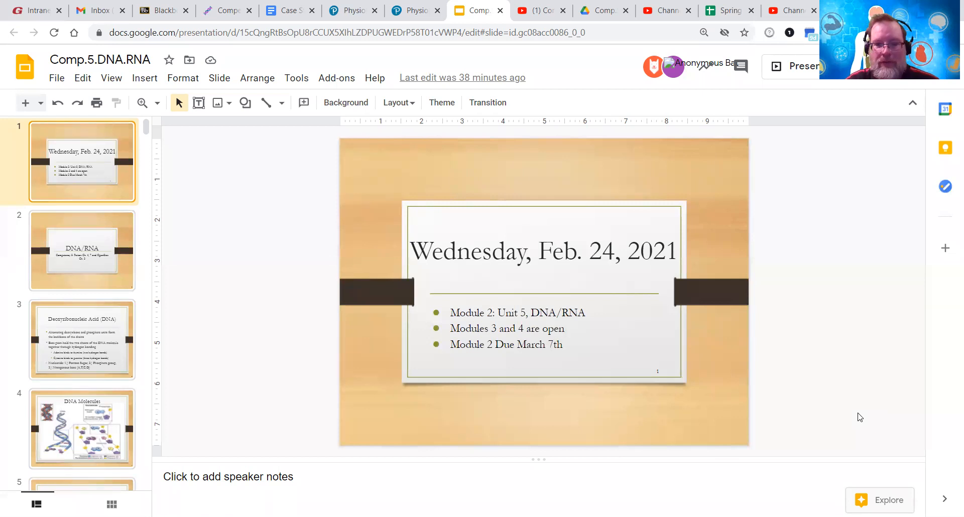
{"action": "mouse_move", "coordinate": [806, 373]}
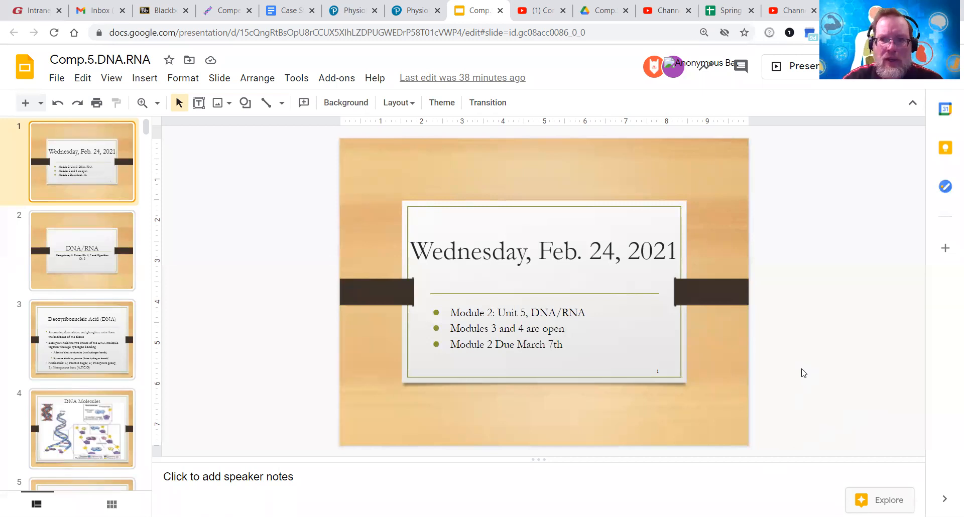
{"action": "mouse_move", "coordinate": [706, 405]}
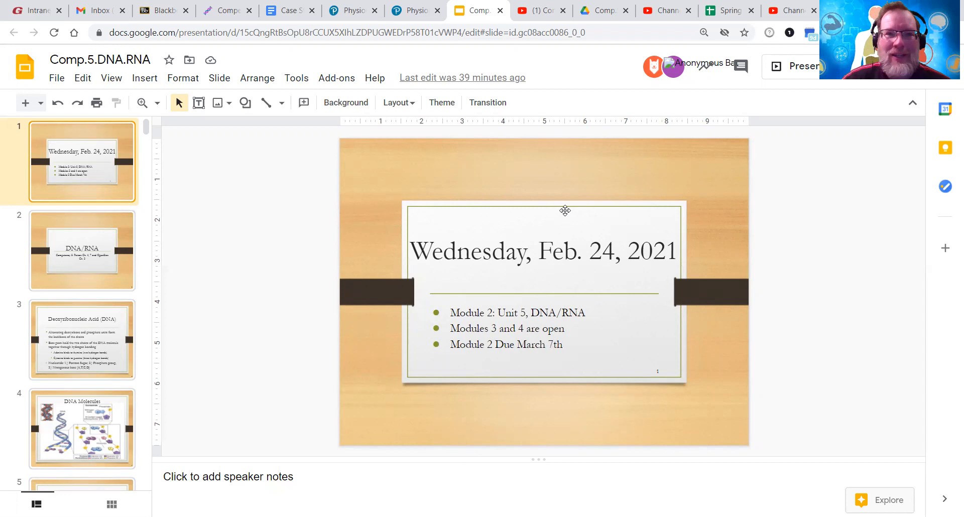
From the Blackboard home page, enter the 3EM1 Adv Anatomy & Physiology course
{"action": "left_click", "coordinate": [227, 10]}
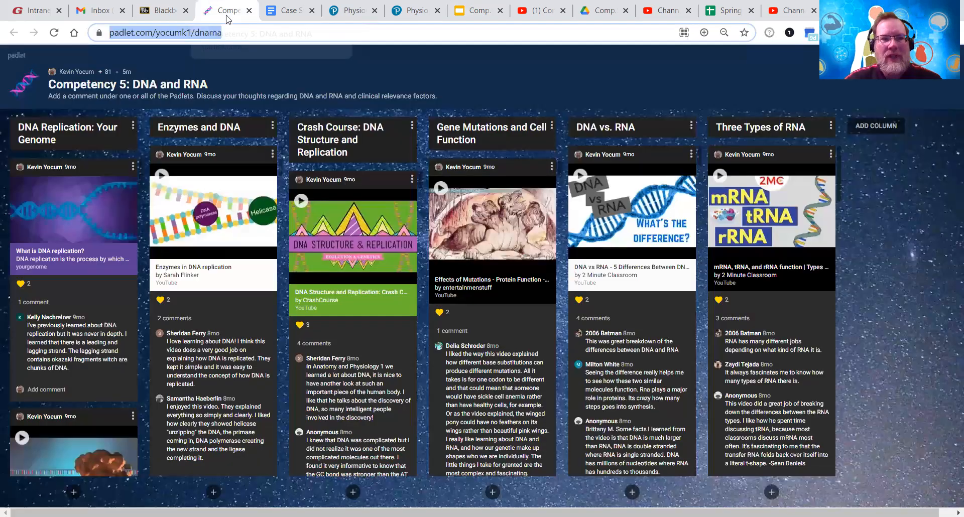
{"action": "left_click", "coordinate": [163, 11]}
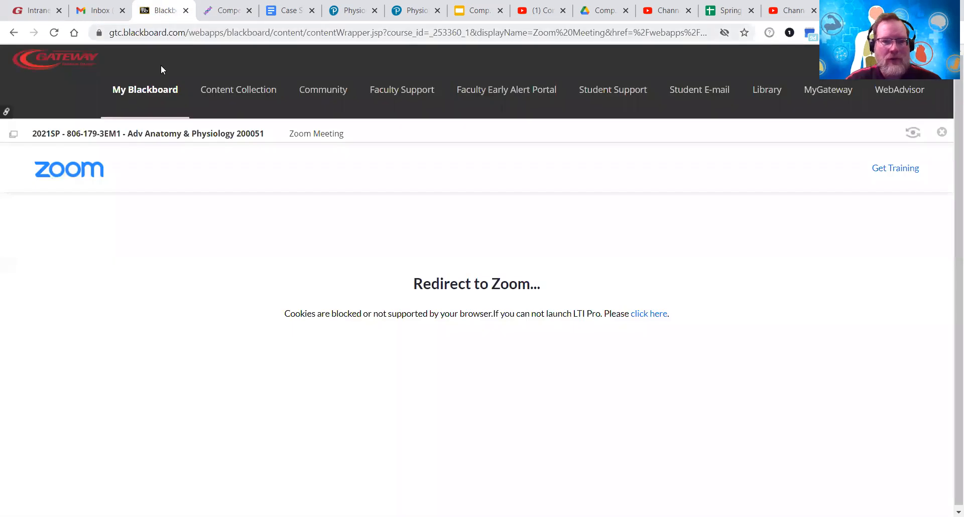
{"action": "left_click", "coordinate": [145, 90]}
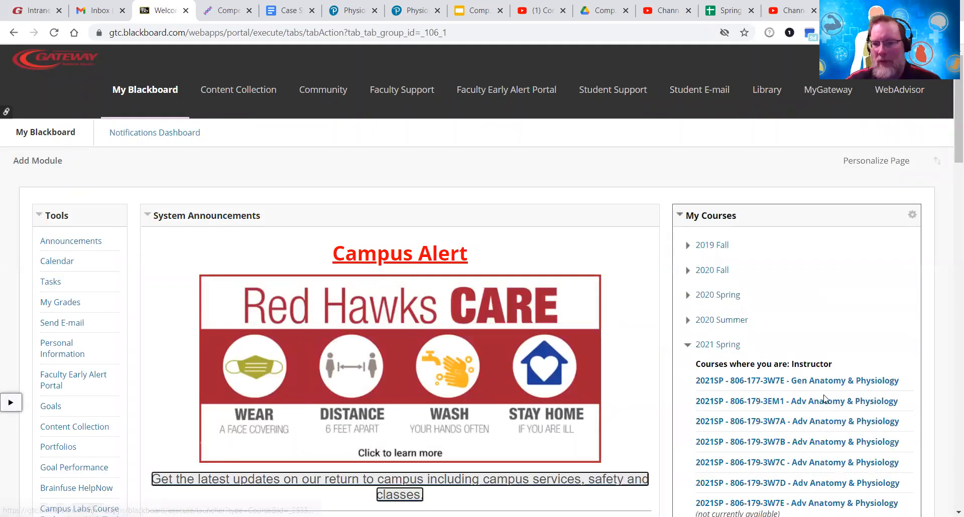
{"action": "left_click", "coordinate": [795, 401]}
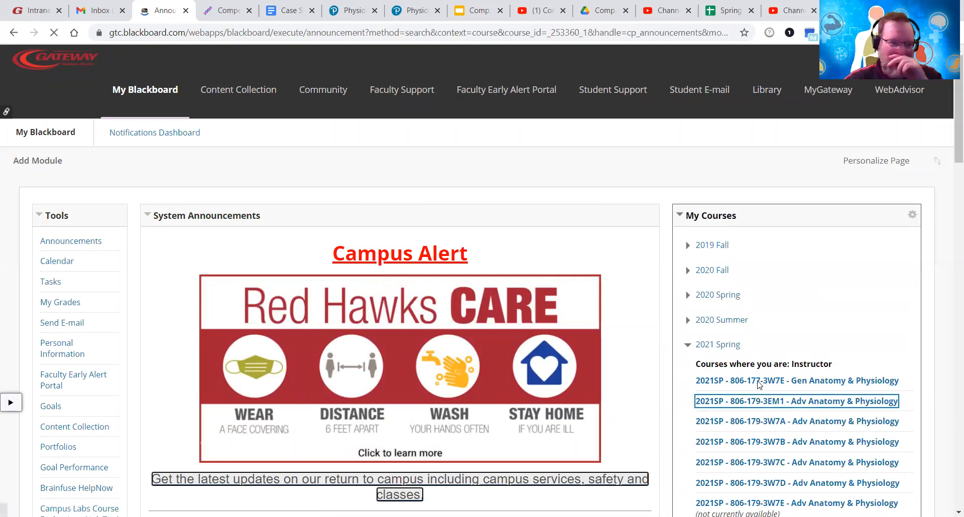
{"action": "left_click", "coordinate": [795, 401]}
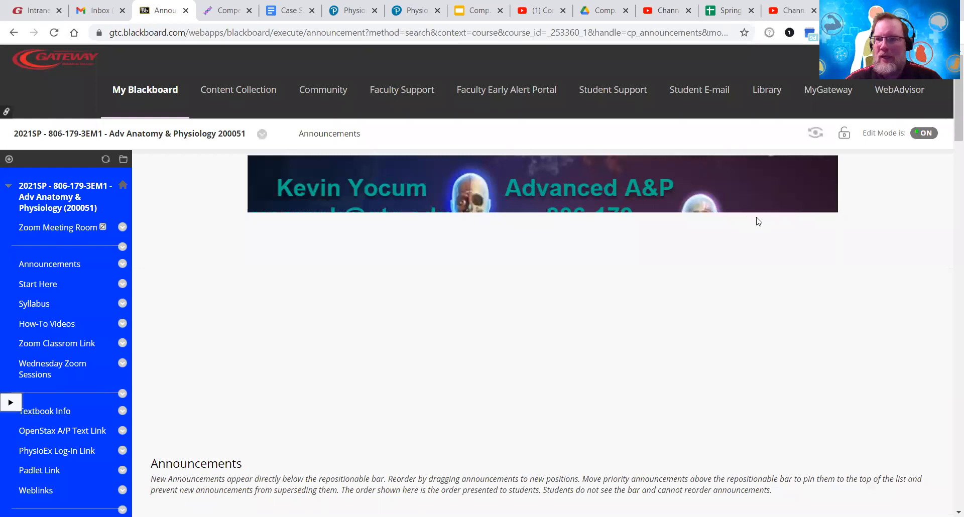
Show the course's Modules/Units page listing Modules 1 through 4
{"action": "scroll", "scroll_direction": "down", "scroll_amount": 3}
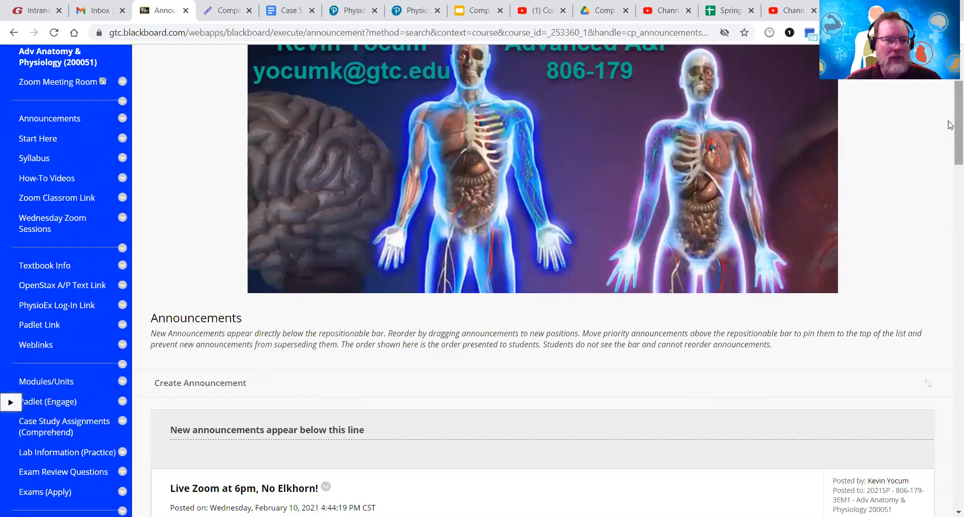
{"action": "left_click", "coordinate": [46, 382]}
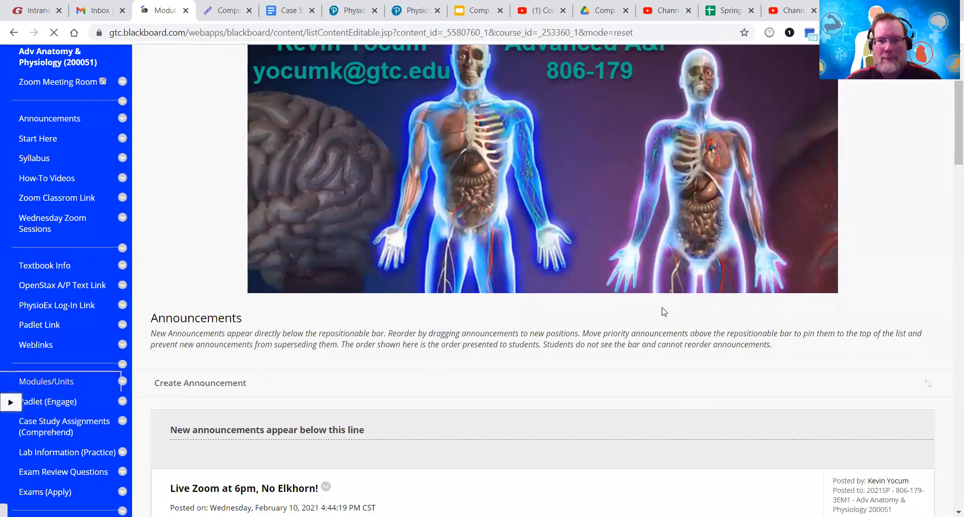
{"action": "left_click", "coordinate": [46, 382]}
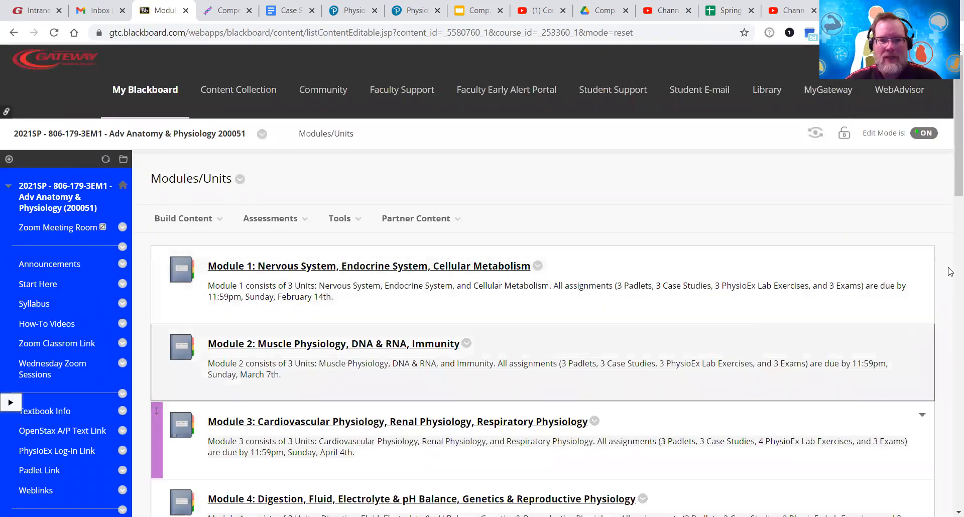
{"action": "scroll", "scroll_direction": "down", "scroll_amount": 3}
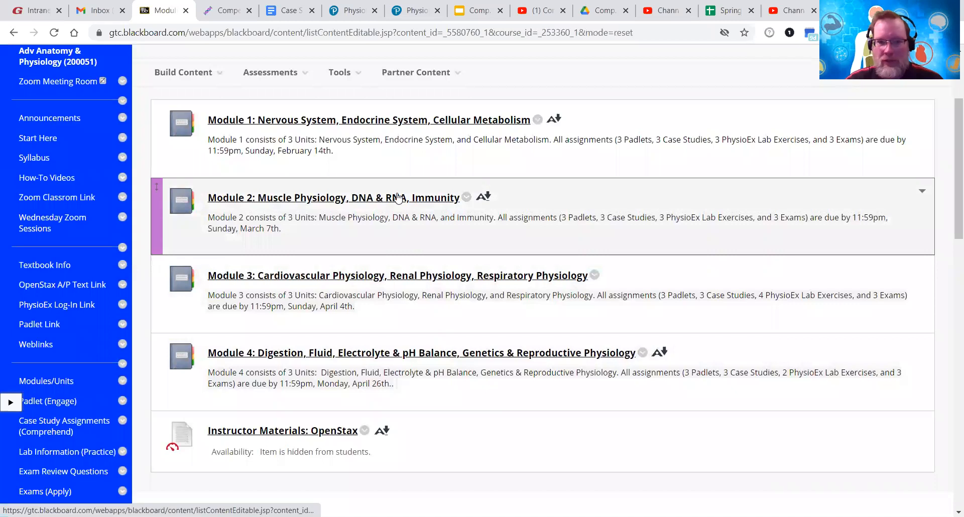
{"action": "left_click", "coordinate": [228, 10]}
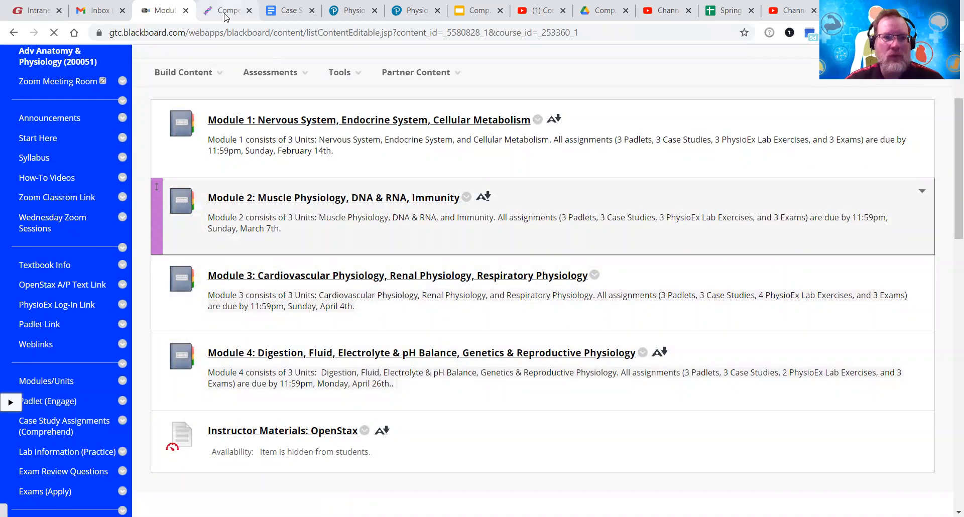
Bring up the Competency 5: DNA and RNA Padlet board with its video columns and comments
{"action": "left_click", "coordinate": [333, 198]}
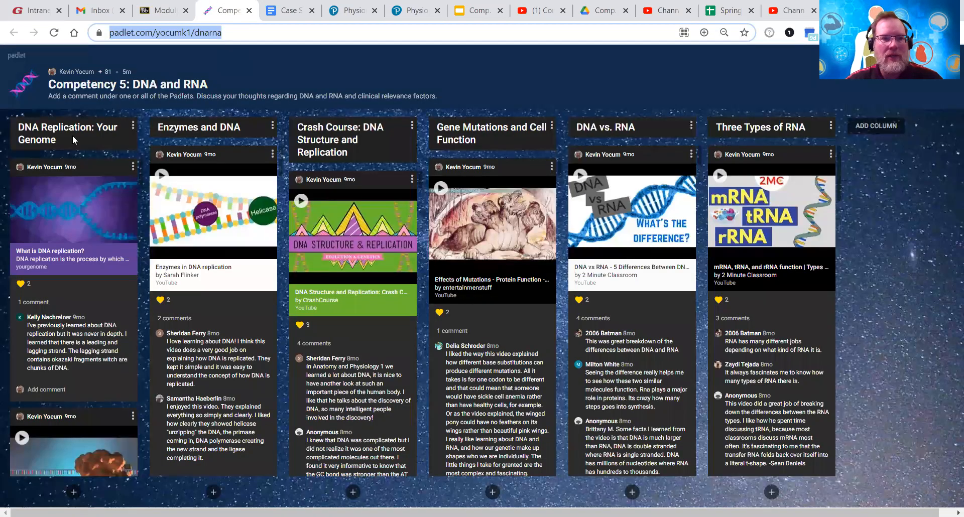
{"action": "mouse_move", "coordinate": [93, 229]}
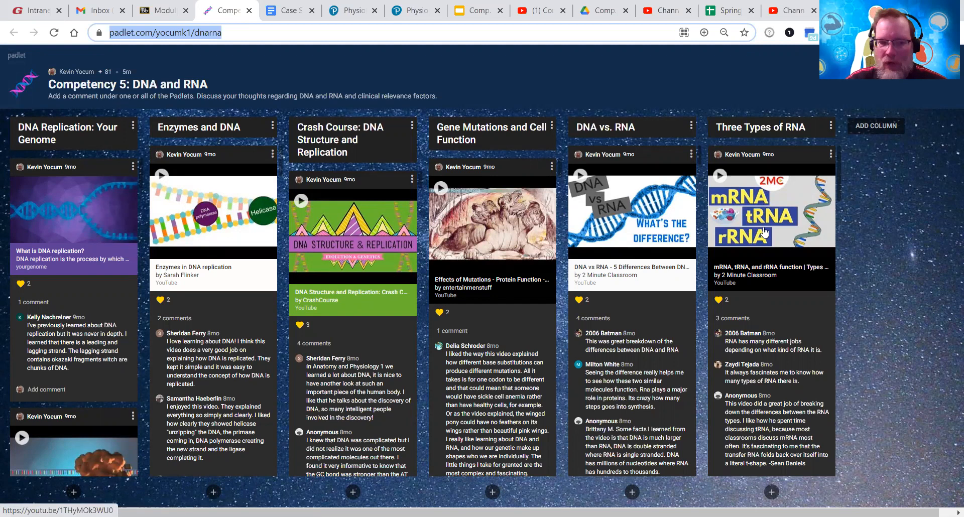
{"action": "mouse_move", "coordinate": [239, 198]}
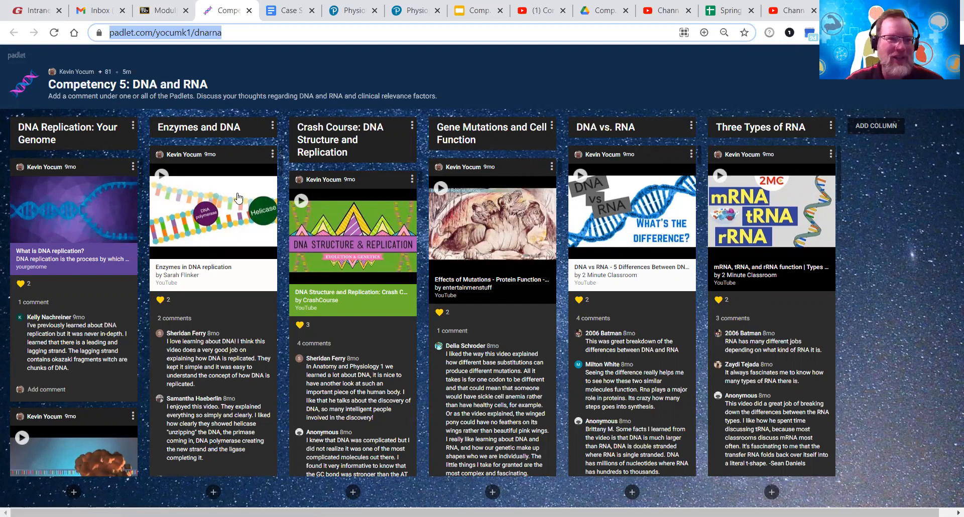
{"action": "mouse_move", "coordinate": [145, 181]}
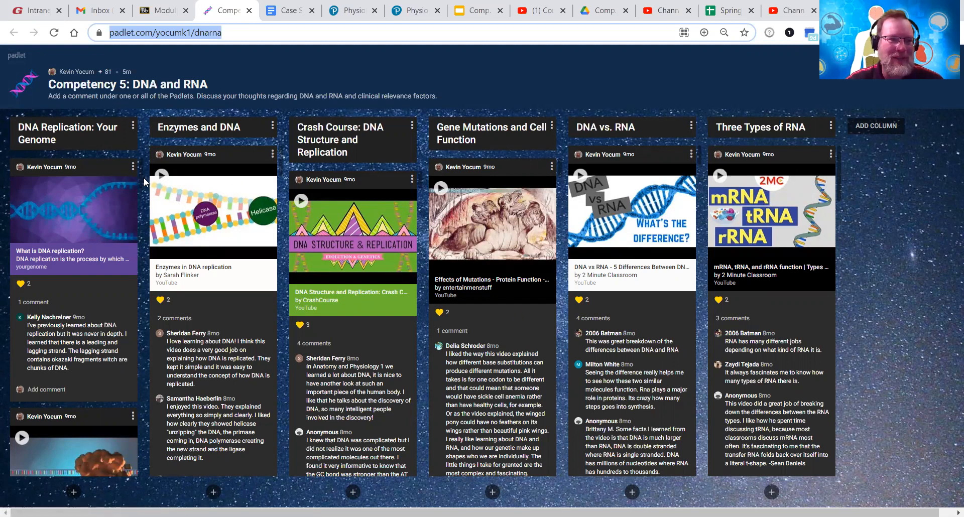
{"action": "scroll", "scroll_direction": "down", "scroll_amount": 3}
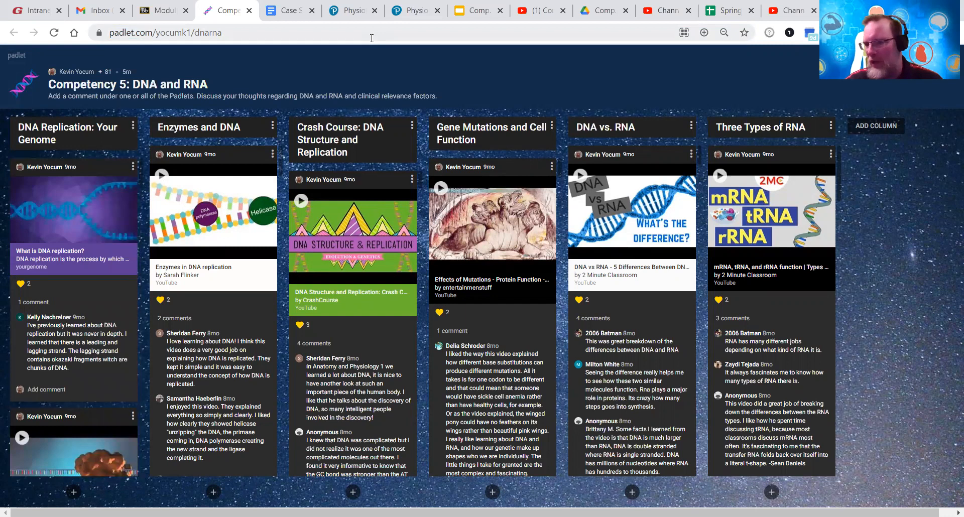
{"action": "mouse_move", "coordinate": [289, 10]}
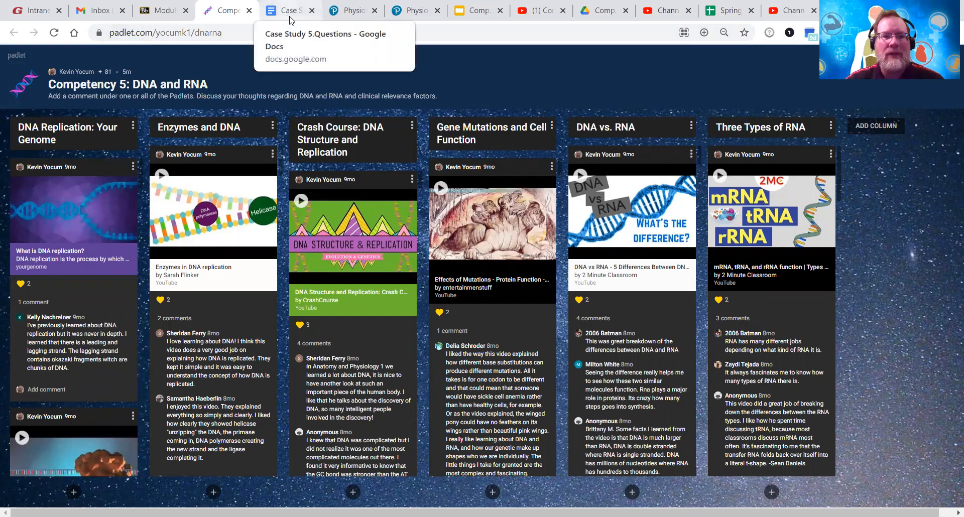
Show the Case Study 5 questions document and read down from the reading resources
{"action": "left_click", "coordinate": [284, 10]}
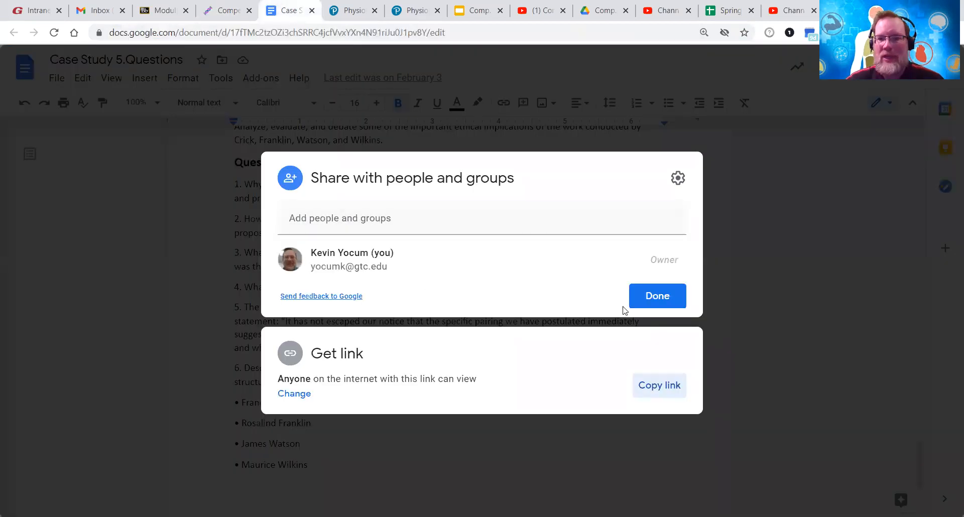
{"action": "left_click", "coordinate": [657, 296]}
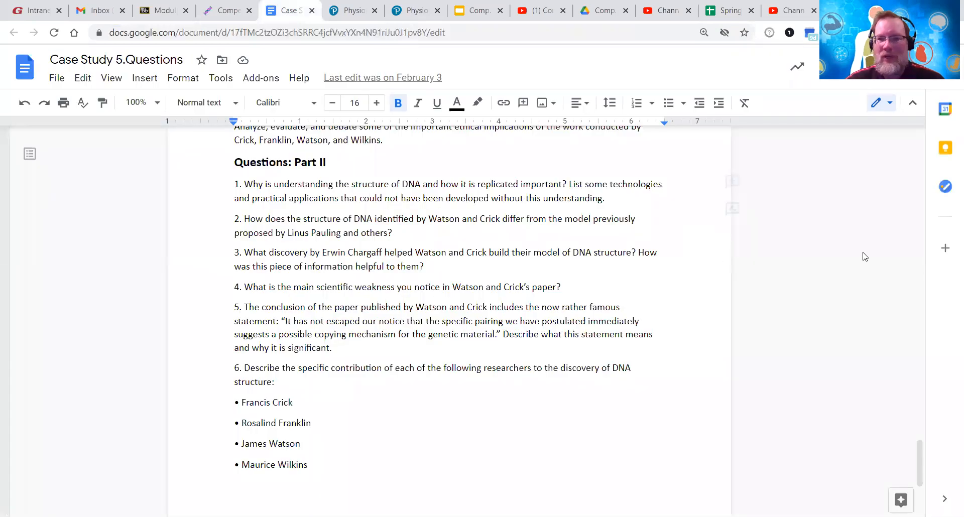
{"action": "left_click", "coordinate": [664, 184]}
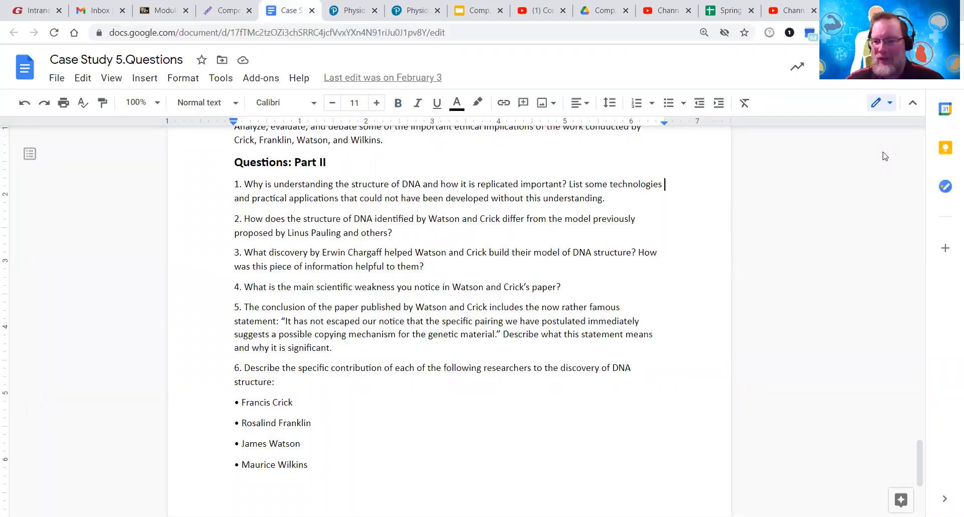
{"action": "scroll", "scroll_direction": "up", "scroll_amount": 3}
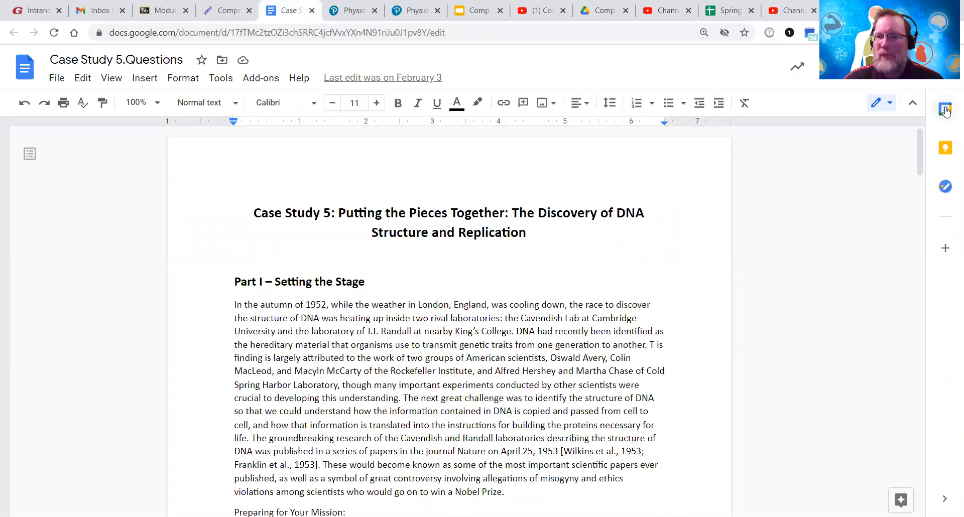
{"action": "scroll", "scroll_direction": "down", "scroll_amount": 3}
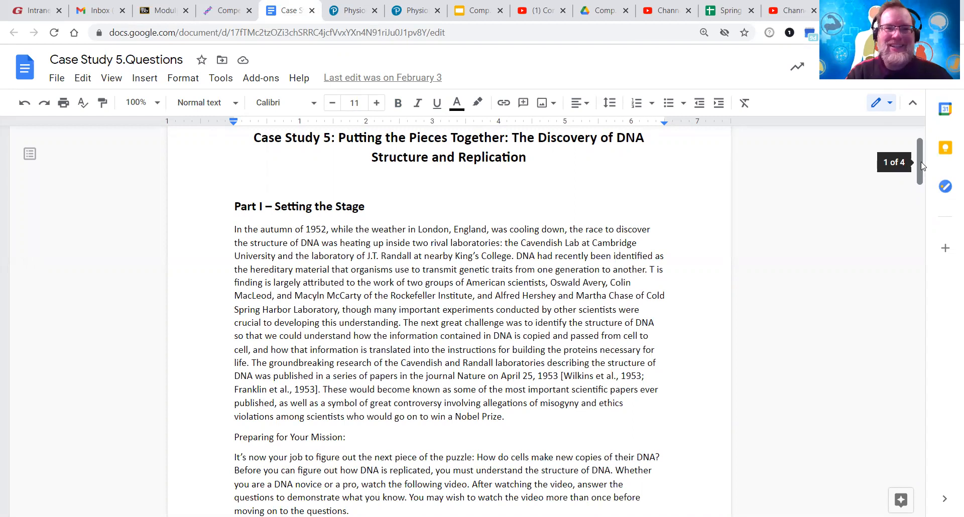
{"action": "scroll", "scroll_direction": "down", "scroll_amount": 3}
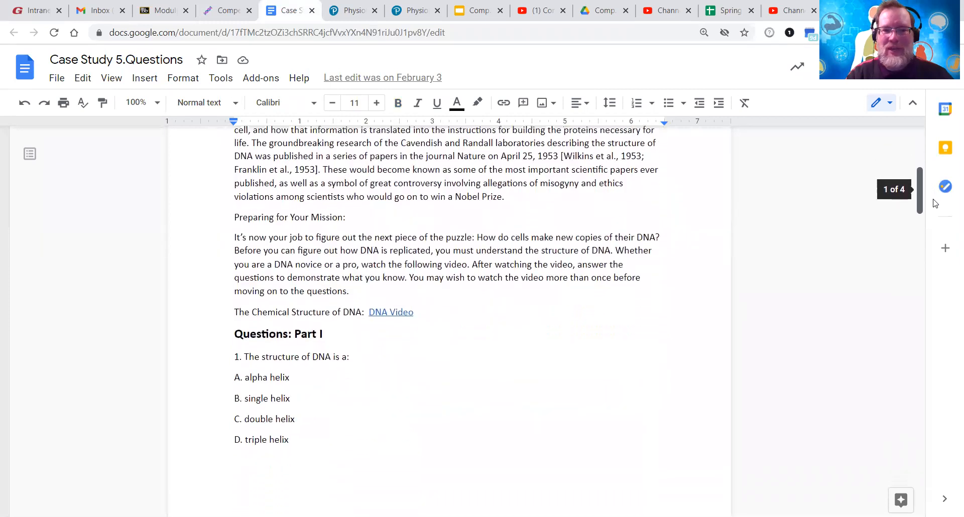
{"action": "scroll", "scroll_direction": "down", "scroll_amount": 3}
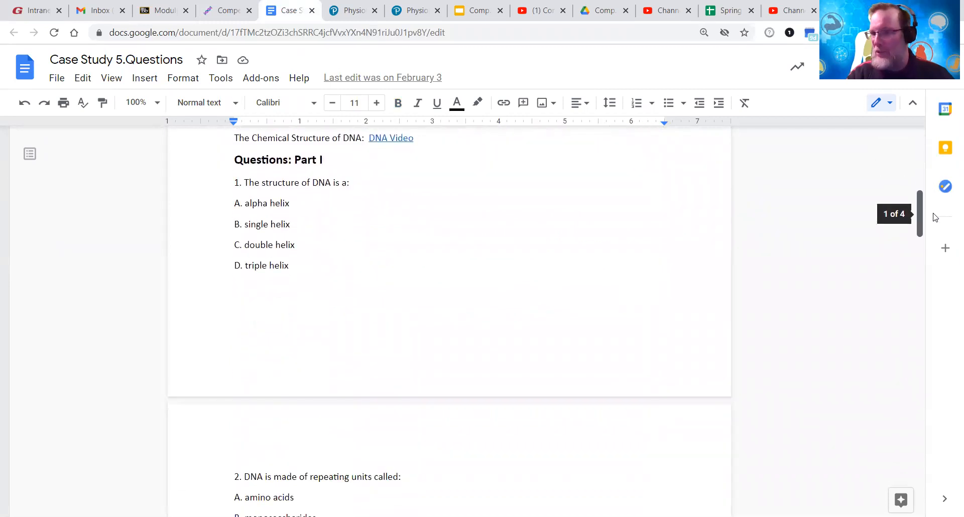
{"action": "scroll", "scroll_direction": "down", "scroll_amount": 3}
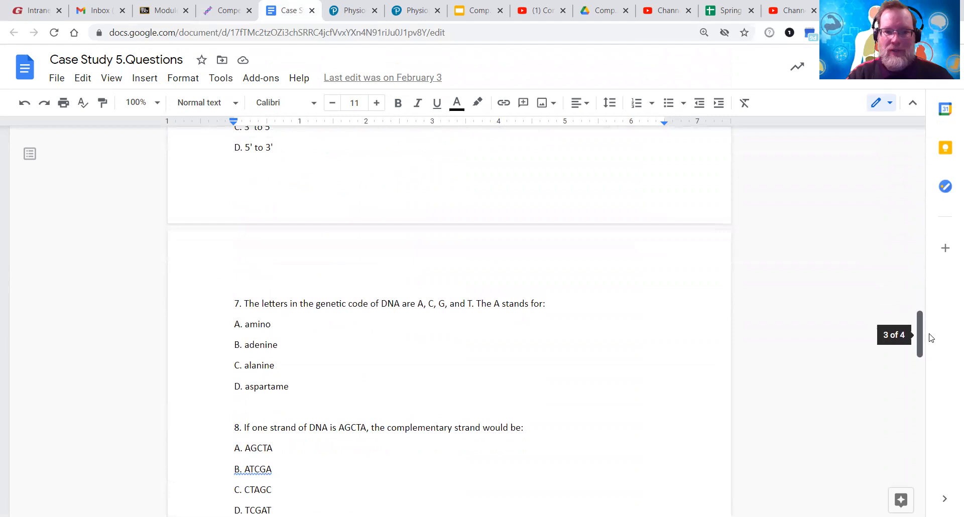
Read through to the Part II questions, then return to the Part I opening page
{"action": "scroll", "scroll_direction": "up", "scroll_amount": 3}
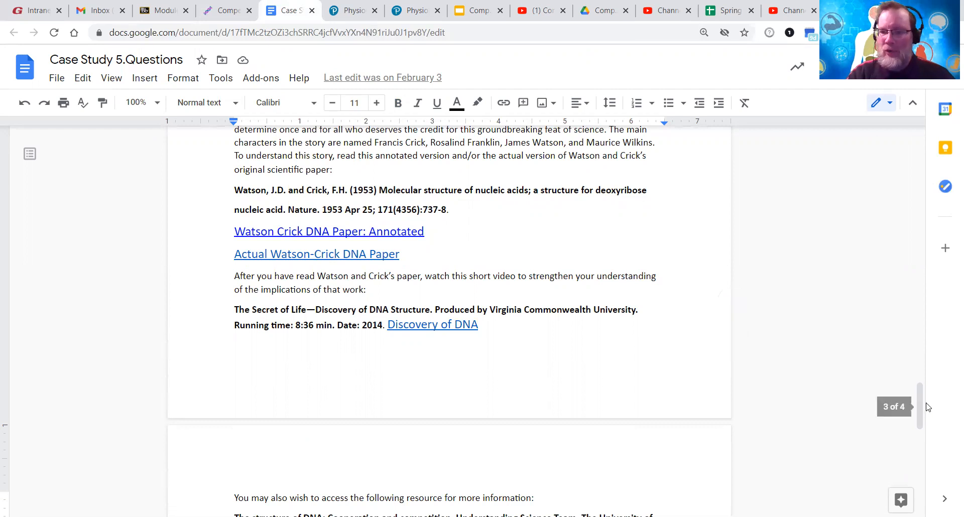
{"action": "scroll", "scroll_direction": "down", "scroll_amount": 3}
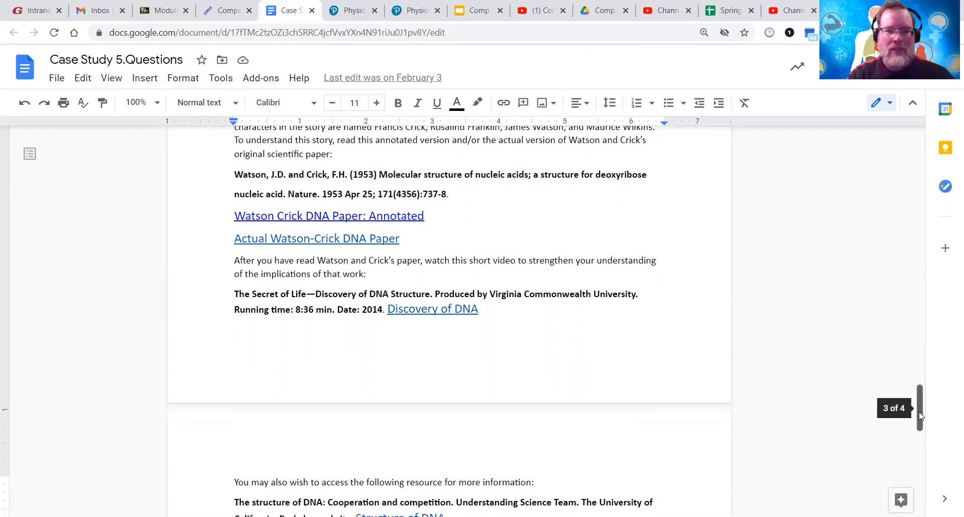
{"action": "scroll", "scroll_direction": "down", "scroll_amount": 3}
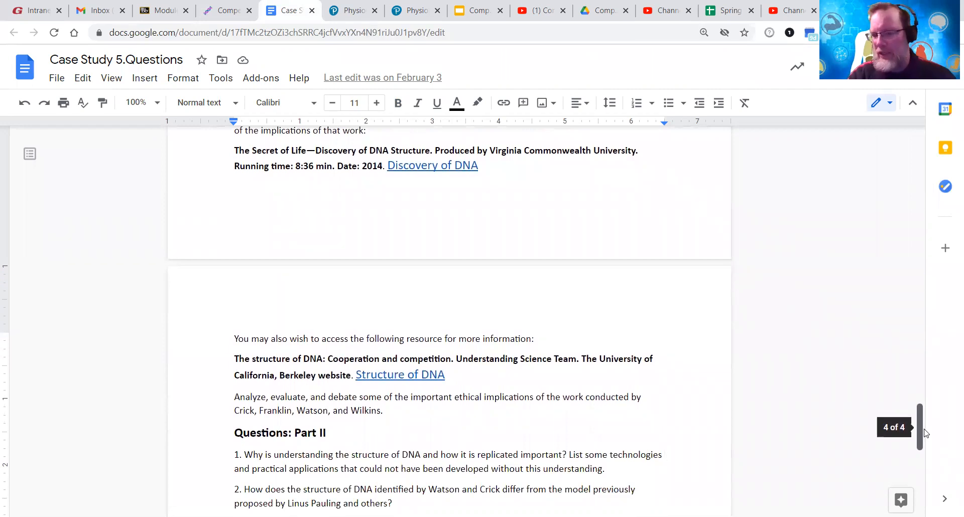
{"action": "scroll", "scroll_direction": "down", "scroll_amount": 3}
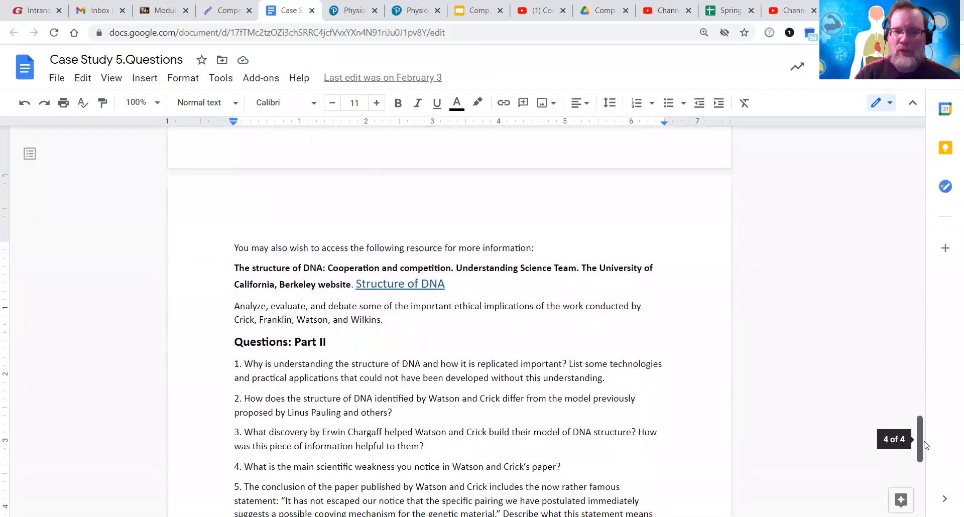
{"action": "scroll", "scroll_direction": "down", "scroll_amount": 3}
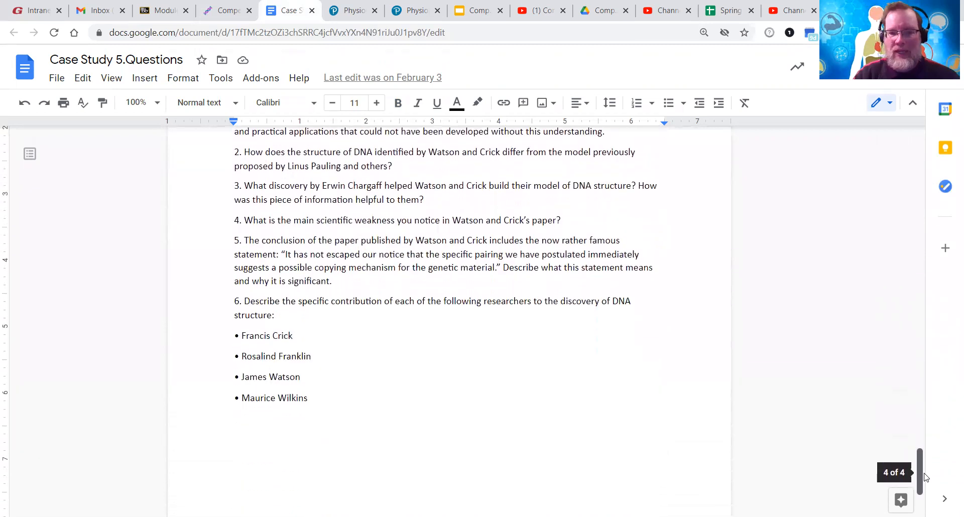
{"action": "scroll", "scroll_direction": "up", "scroll_amount": 3}
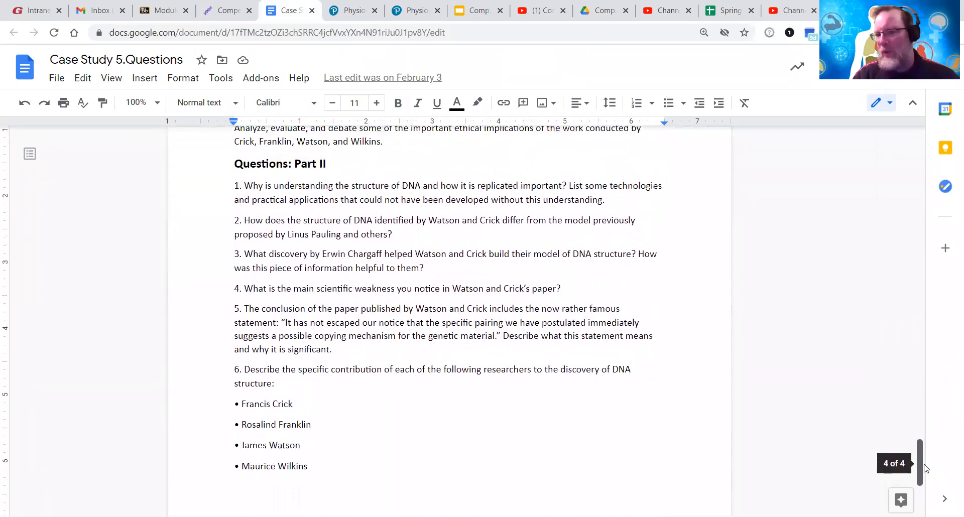
{"action": "scroll", "scroll_direction": "up", "scroll_amount": 3}
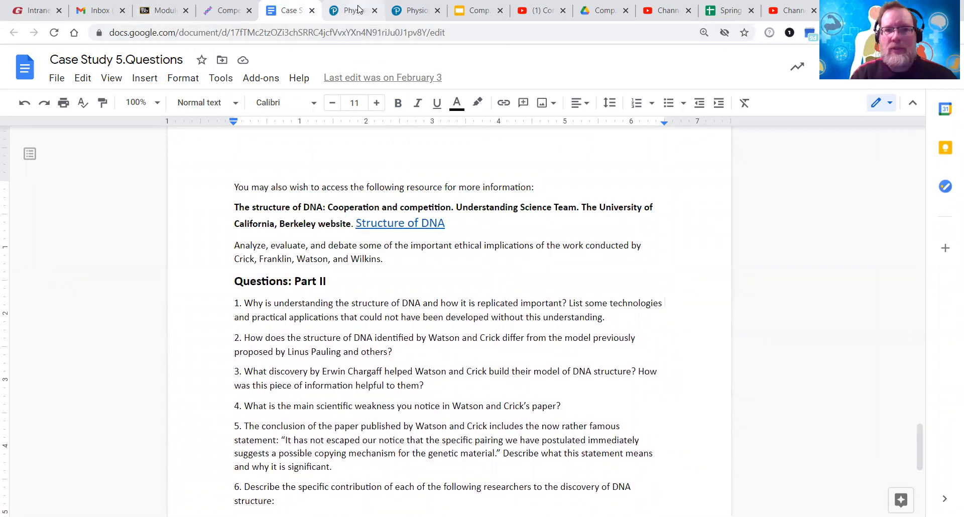
{"action": "mouse_move", "coordinate": [916, 448]}
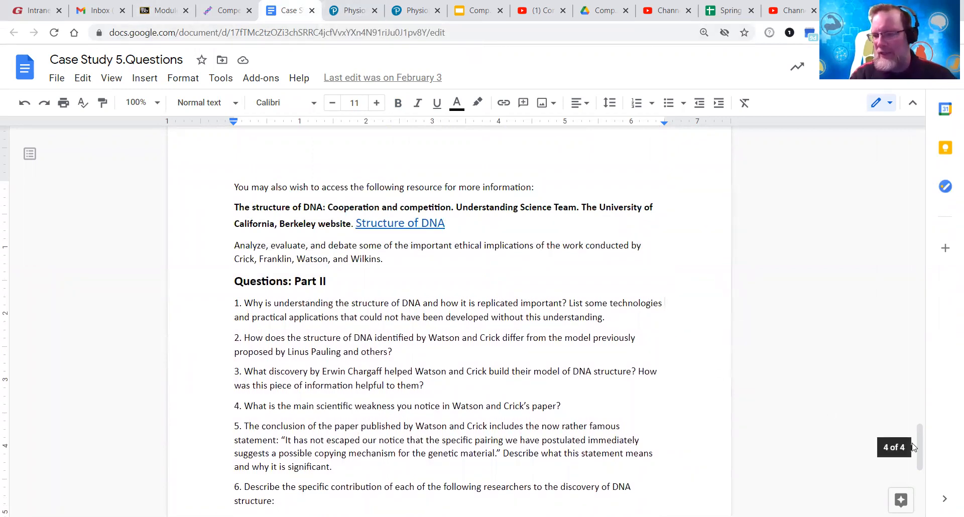
{"action": "scroll", "scroll_direction": "up", "scroll_amount": 3}
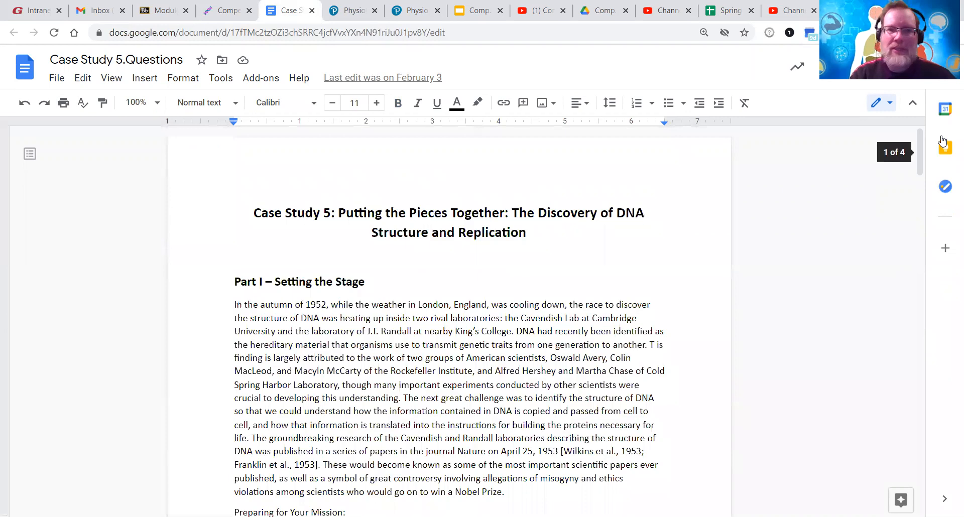
In PhysioEx's Blood Typing activity, page through the introduction without submitting the quiz
{"action": "left_click", "coordinate": [349, 11]}
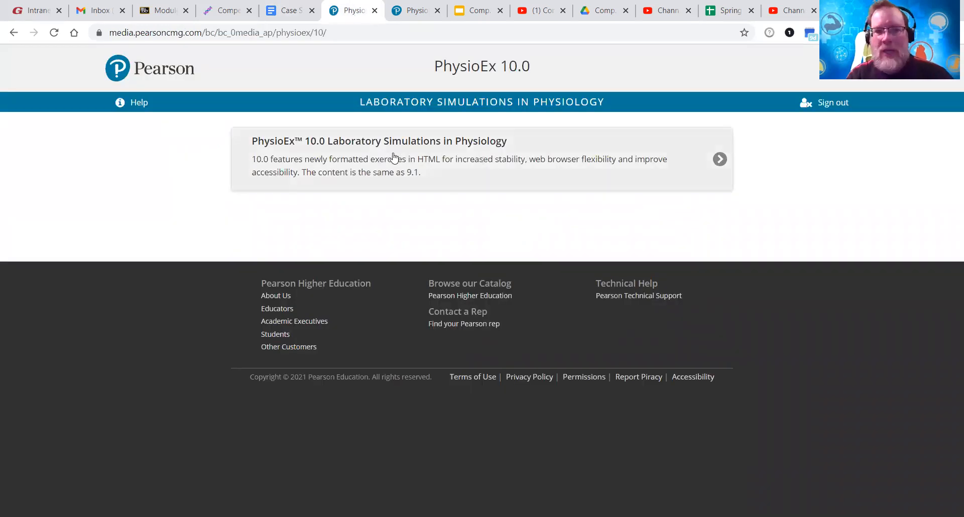
{"action": "mouse_move", "coordinate": [446, 180]}
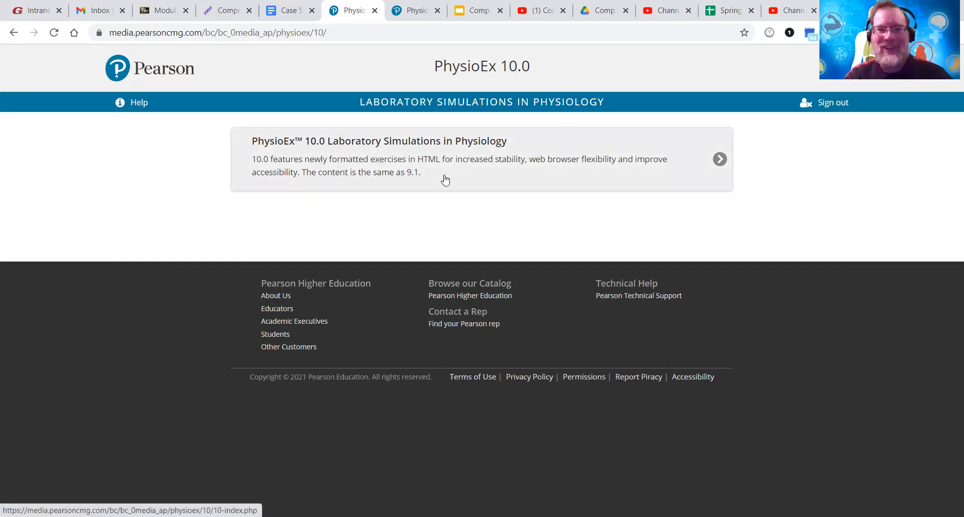
{"action": "mouse_move", "coordinate": [414, 96]}
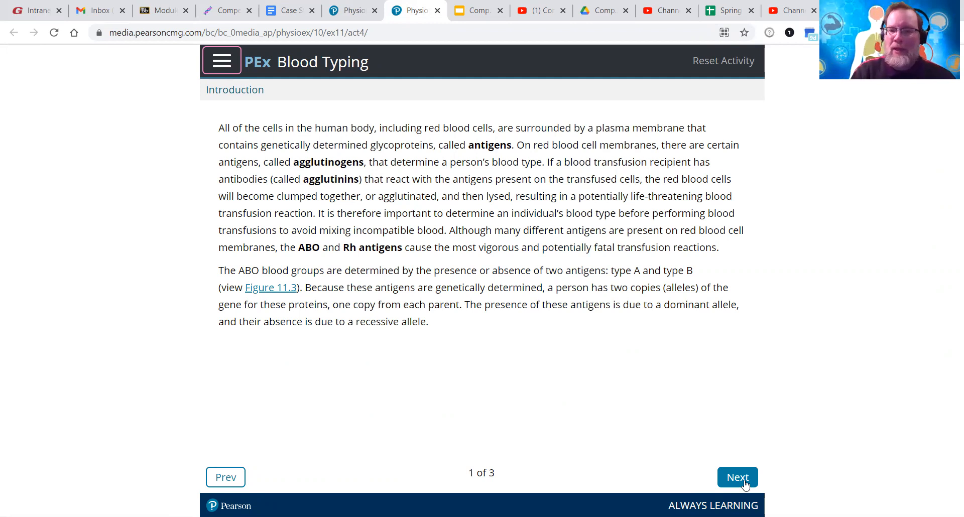
{"action": "left_click", "coordinate": [737, 477]}
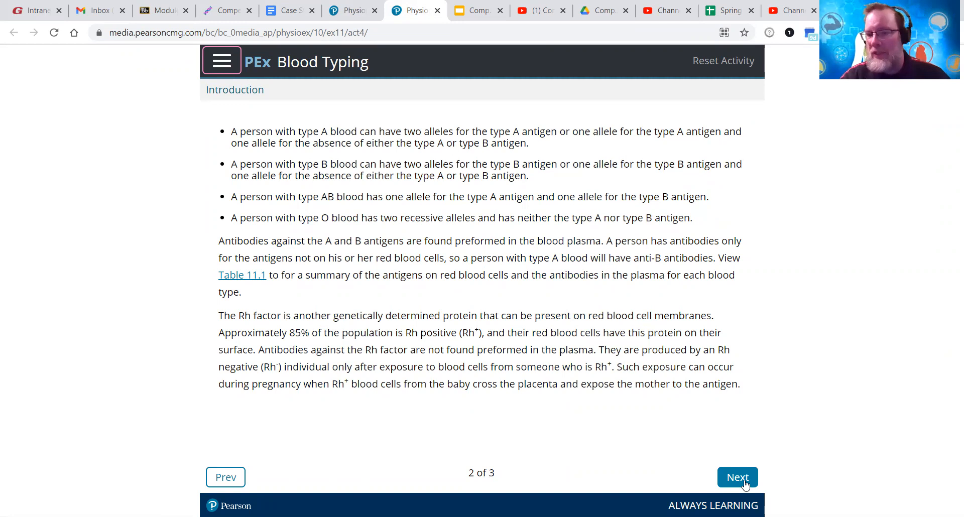
{"action": "left_click", "coordinate": [737, 477]}
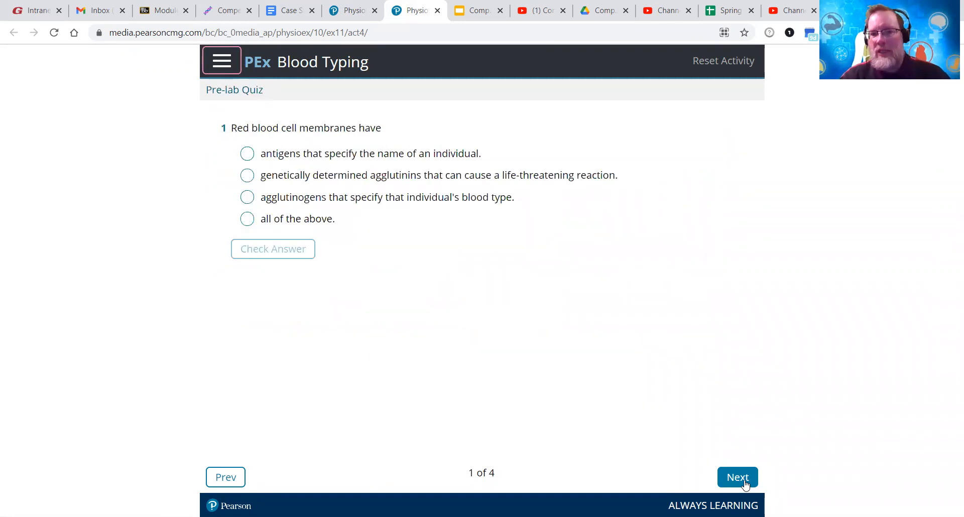
{"action": "left_click", "coordinate": [737, 477]}
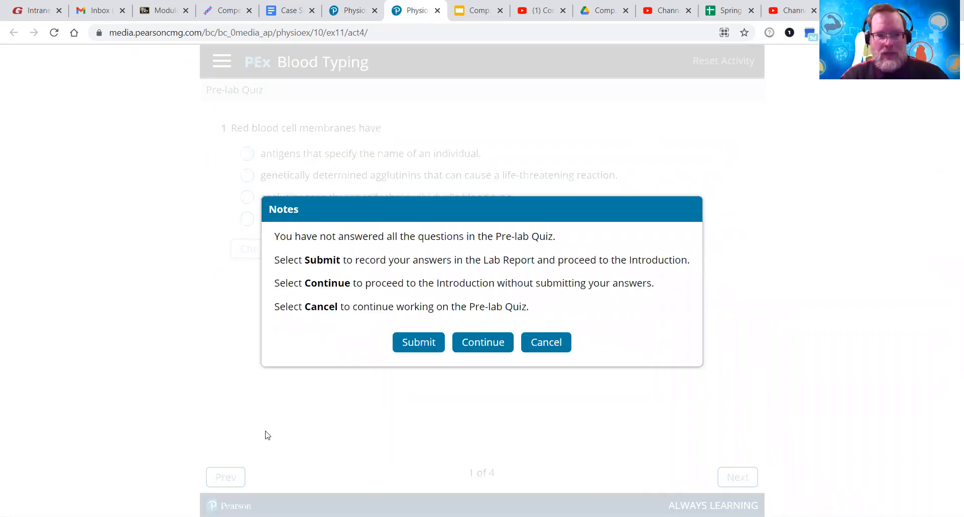
{"action": "left_click", "coordinate": [482, 342]}
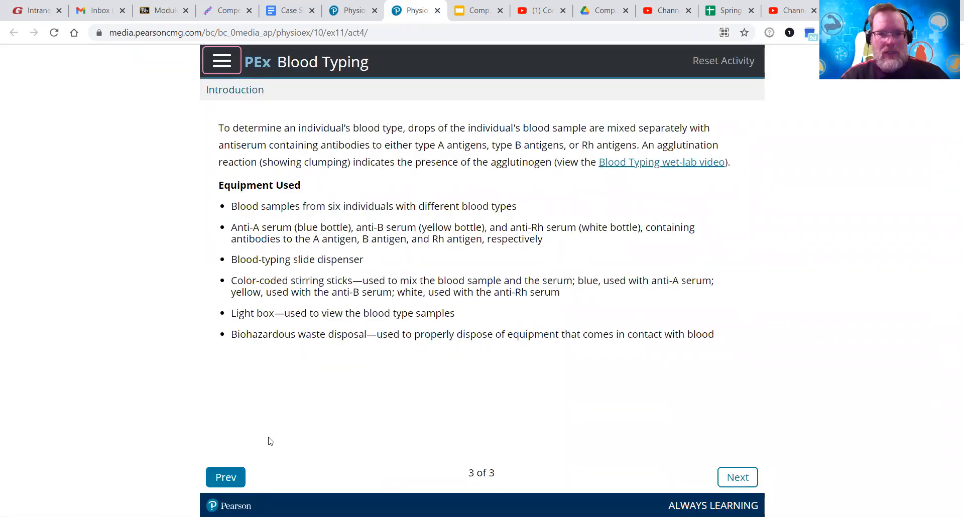
{"action": "mouse_move", "coordinate": [533, 247]}
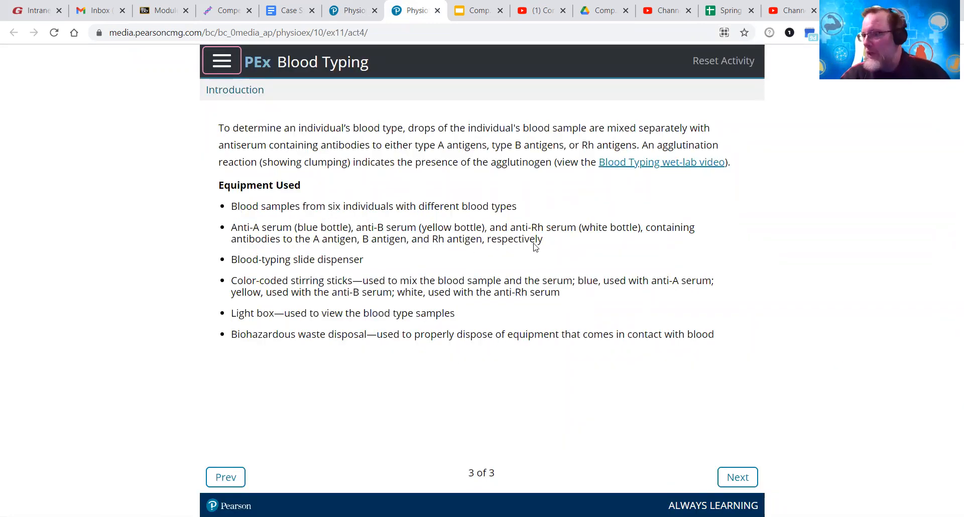
{"action": "left_click", "coordinate": [225, 477]}
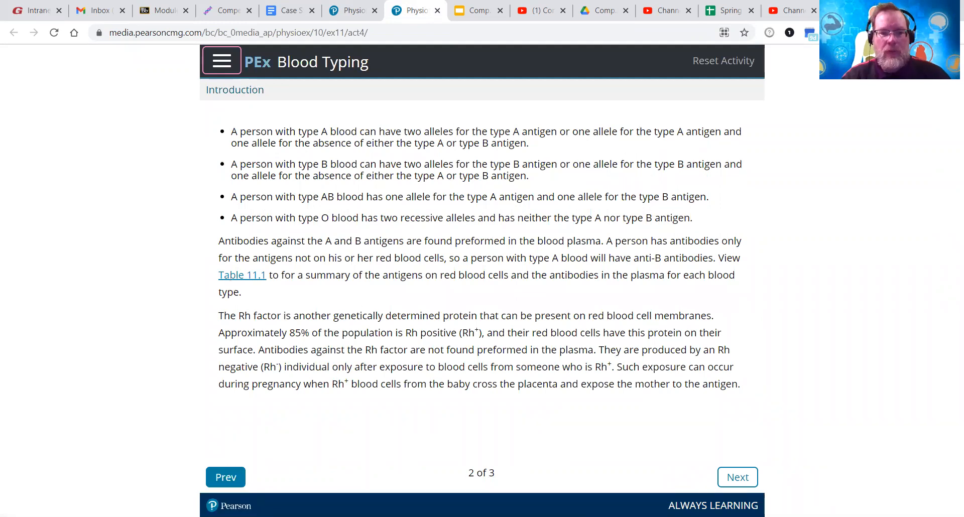
View Figure 11.3 of the ABO antigens, then continue to the first Pre-lab Quiz question
{"action": "left_click", "coordinate": [242, 275]}
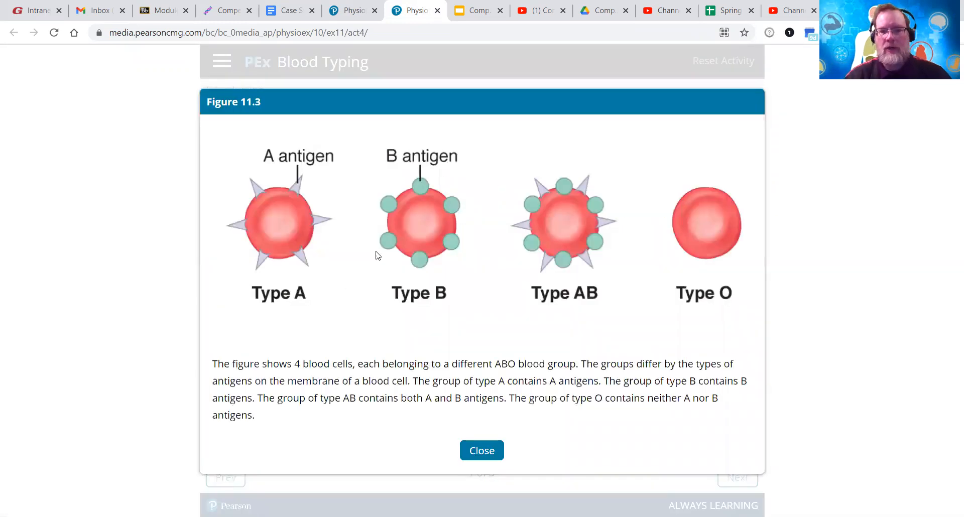
{"action": "mouse_move", "coordinate": [313, 245]}
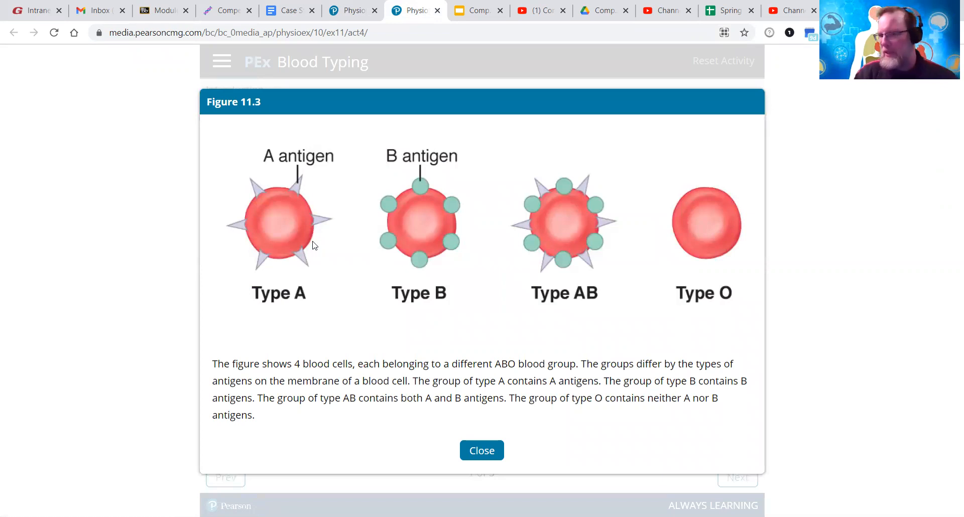
{"action": "mouse_move", "coordinate": [565, 226]}
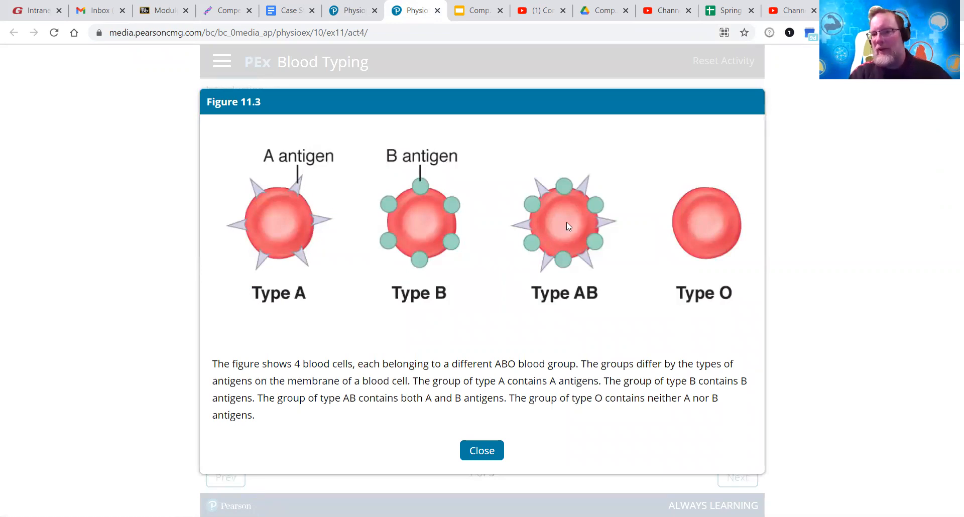
{"action": "mouse_move", "coordinate": [175, 187]}
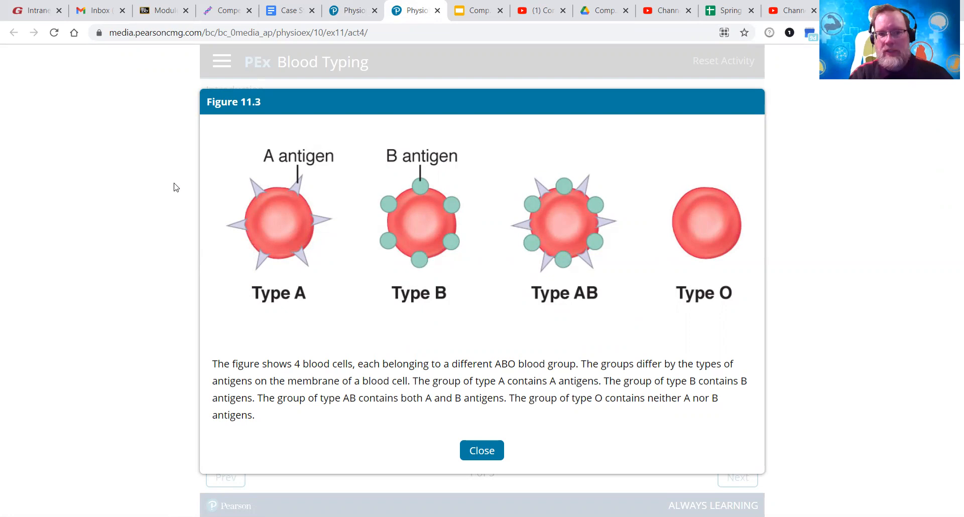
{"action": "mouse_move", "coordinate": [312, 187]}
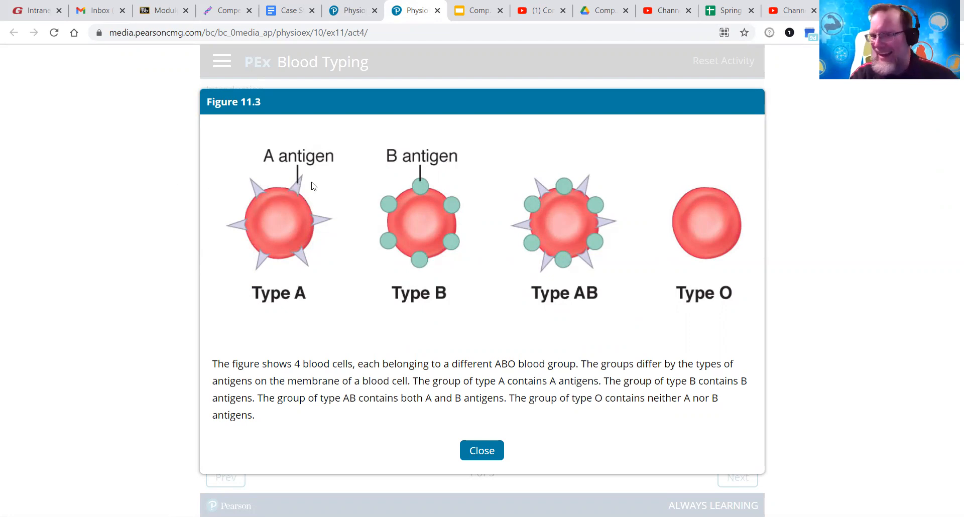
{"action": "mouse_move", "coordinate": [307, 181]}
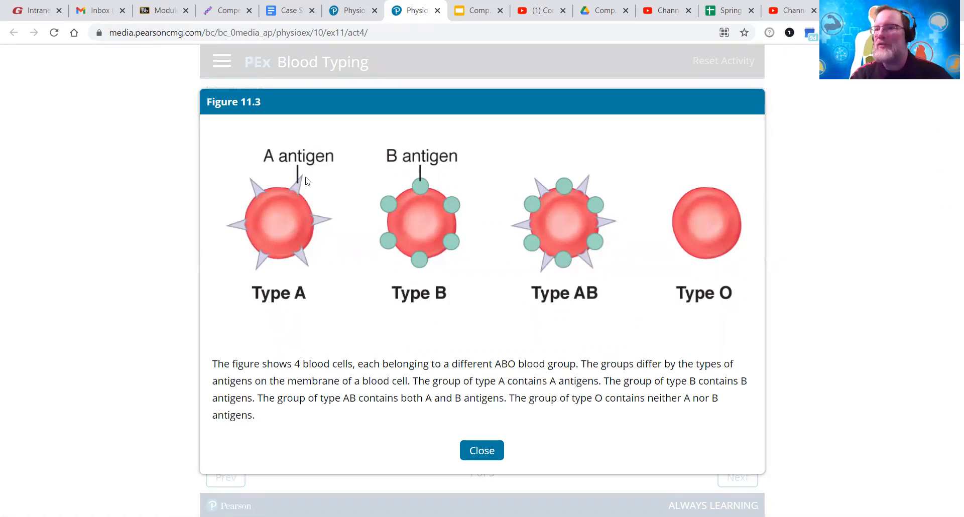
{"action": "mouse_move", "coordinate": [475, 232]}
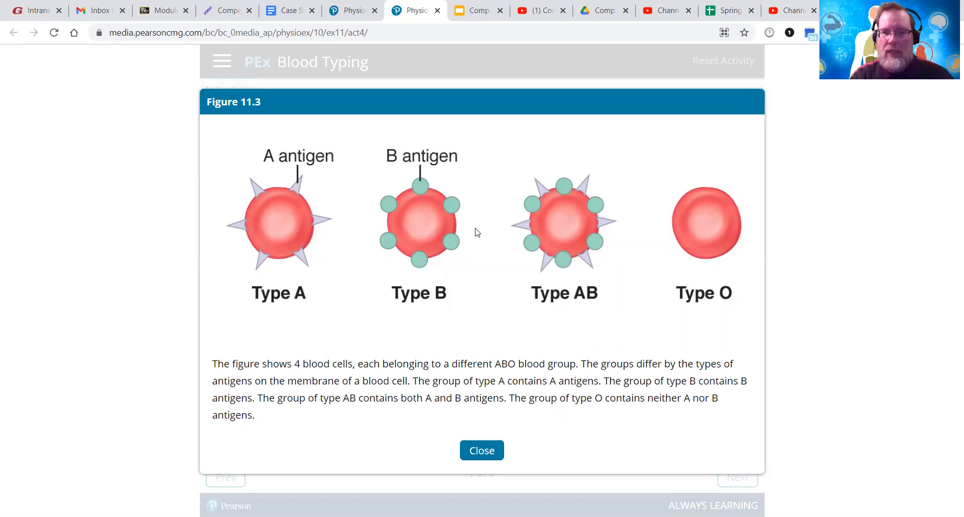
{"action": "mouse_move", "coordinate": [559, 199]}
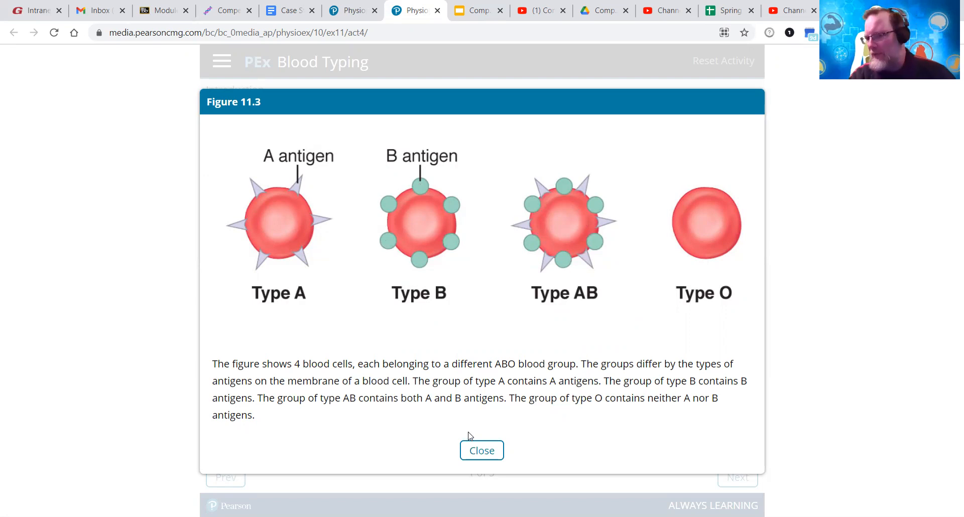
{"action": "left_click", "coordinate": [481, 450]}
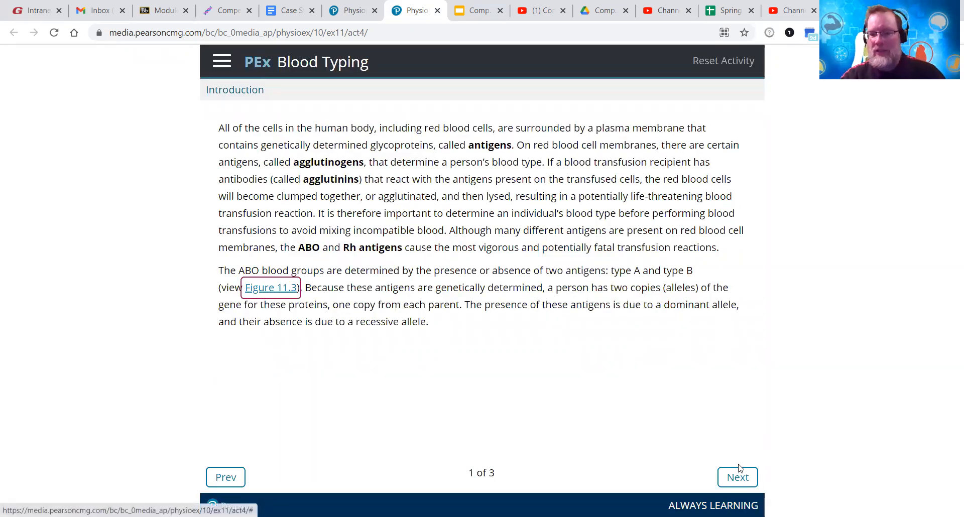
{"action": "left_click", "coordinate": [737, 477]}
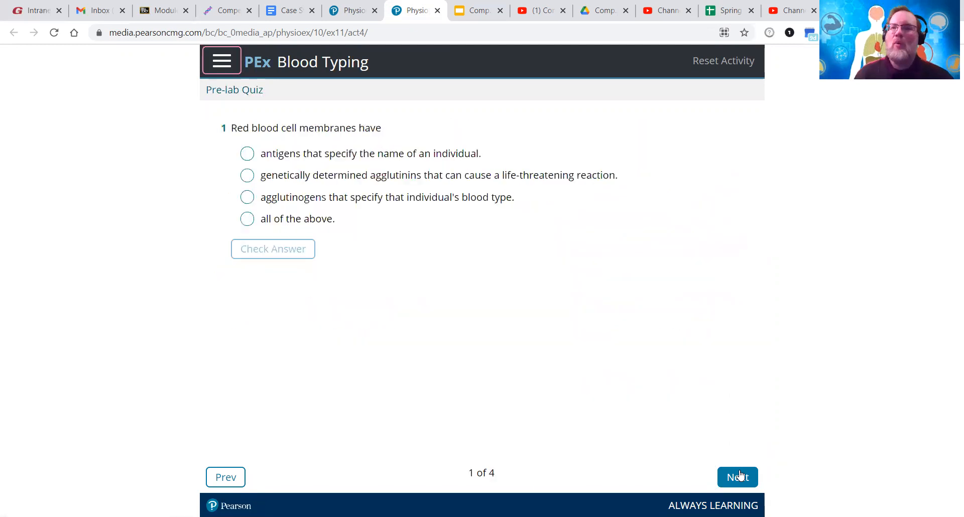
Skip the unanswered quiz and show the full experiment workbench with its data table at step 1 of 20
{"action": "left_click", "coordinate": [737, 477]}
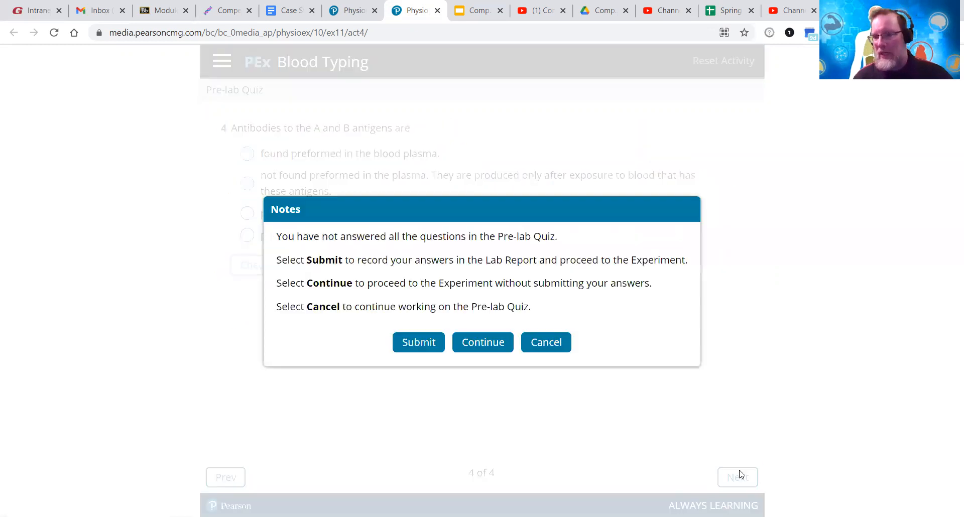
{"action": "mouse_move", "coordinate": [490, 368]}
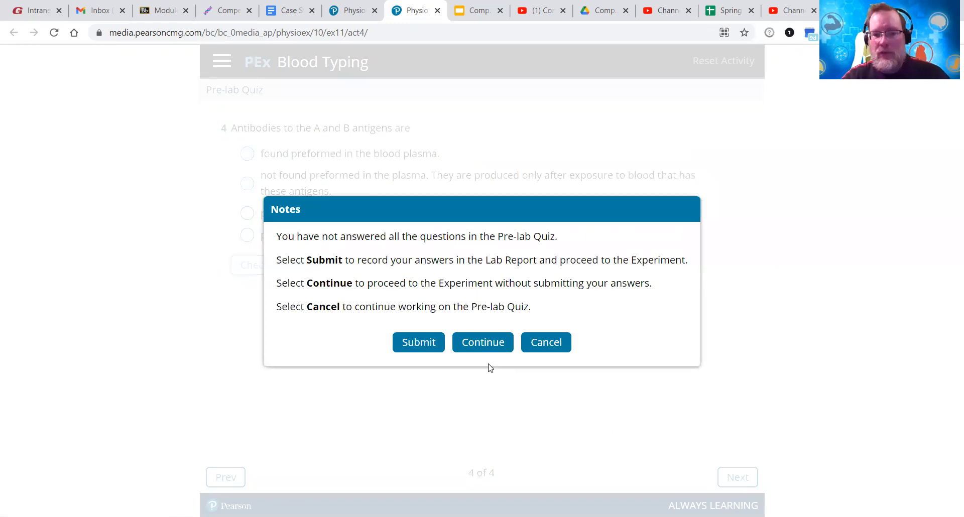
{"action": "left_click", "coordinate": [483, 343]}
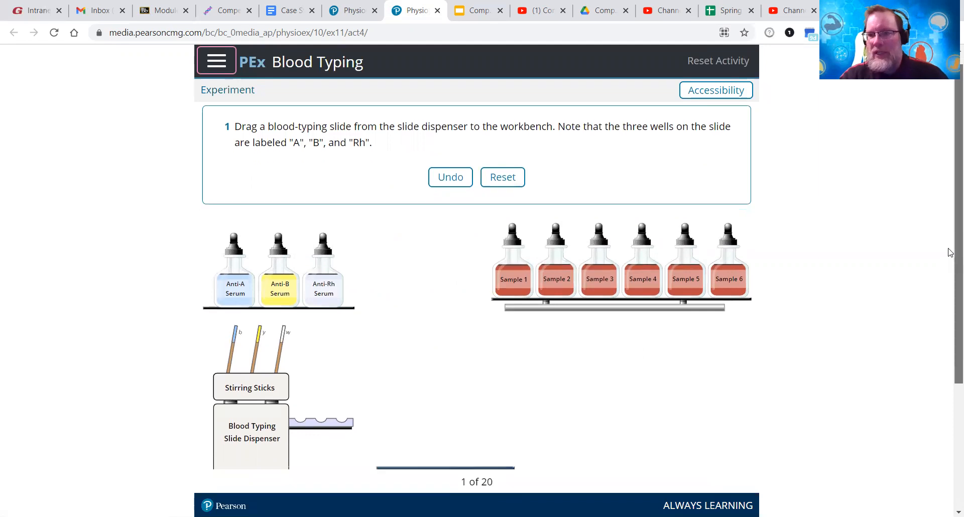
{"action": "scroll", "scroll_direction": "down", "scroll_amount": 3}
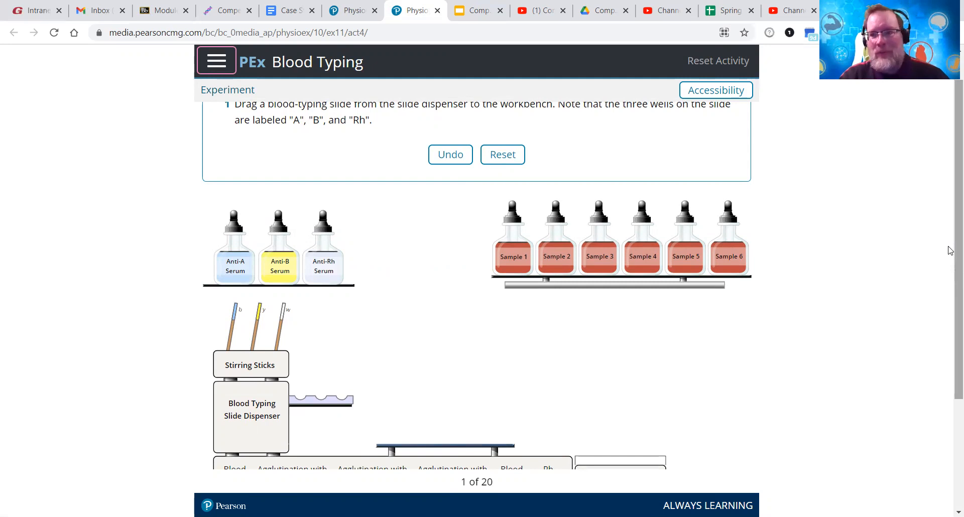
{"action": "scroll", "scroll_direction": "down", "scroll_amount": 3}
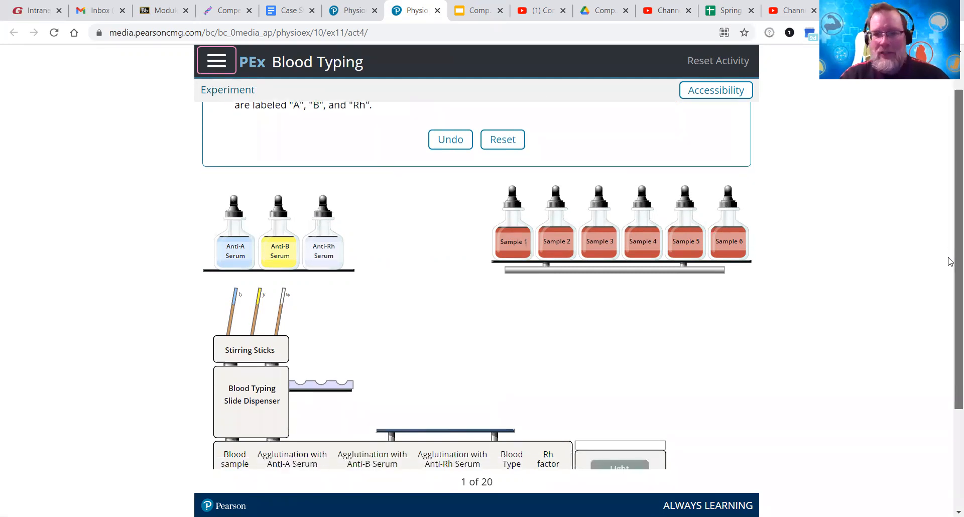
{"action": "scroll", "scroll_direction": "down", "scroll_amount": 3}
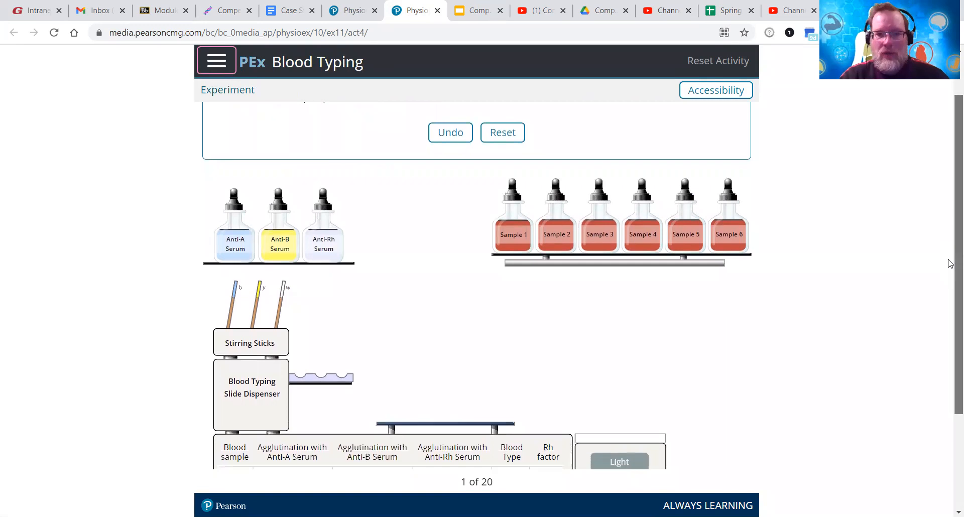
{"action": "scroll", "scroll_direction": "down", "scroll_amount": 3}
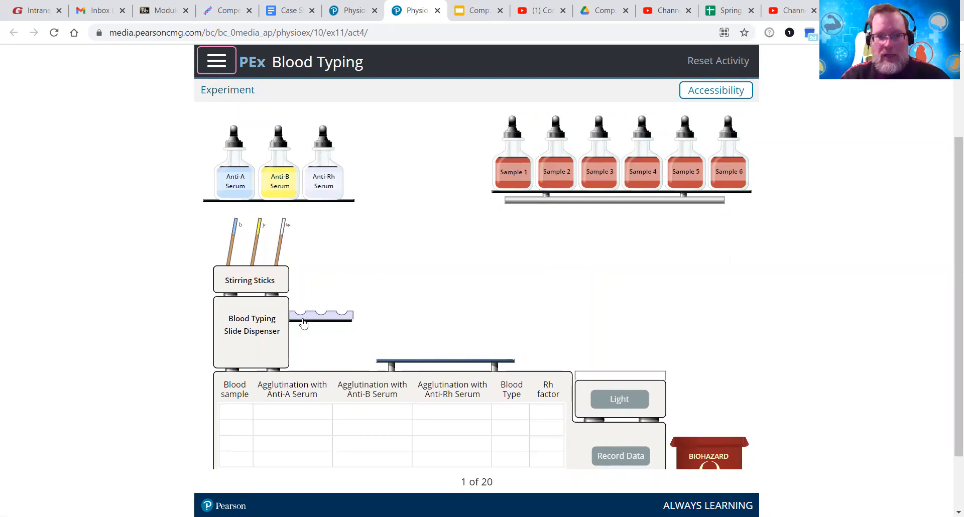
Place a blood-typing slide with A, B and Rh wells on the workbench
{"action": "left_click_drag", "start_coordinate": [301, 316], "coordinate": [458, 346]}
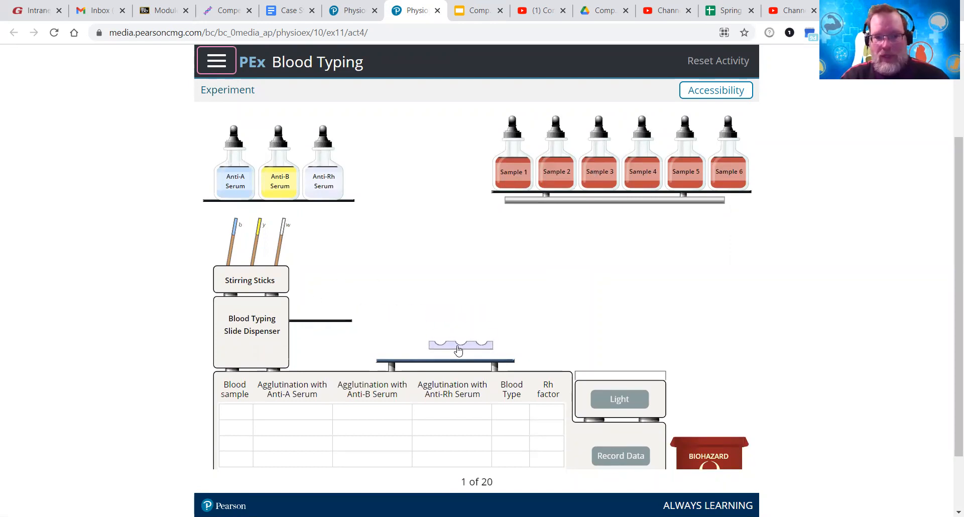
{"action": "left_click", "coordinate": [251, 330]}
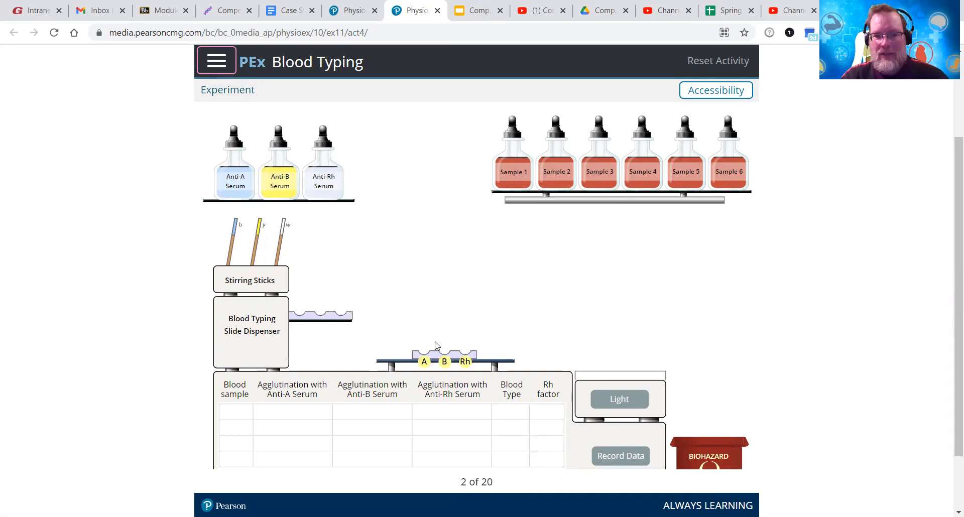
{"action": "mouse_move", "coordinate": [162, 178]}
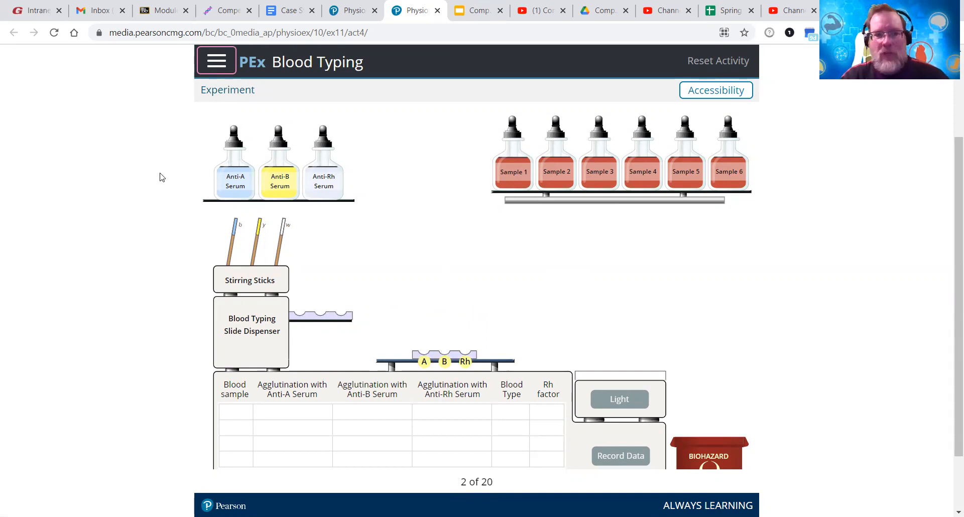
{"action": "mouse_move", "coordinate": [239, 185]}
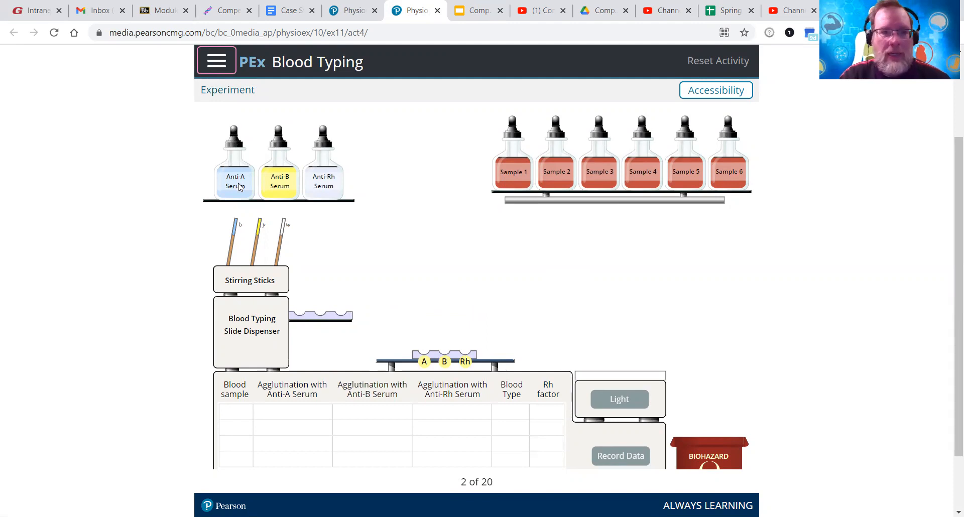
{"action": "mouse_move", "coordinate": [264, 189]}
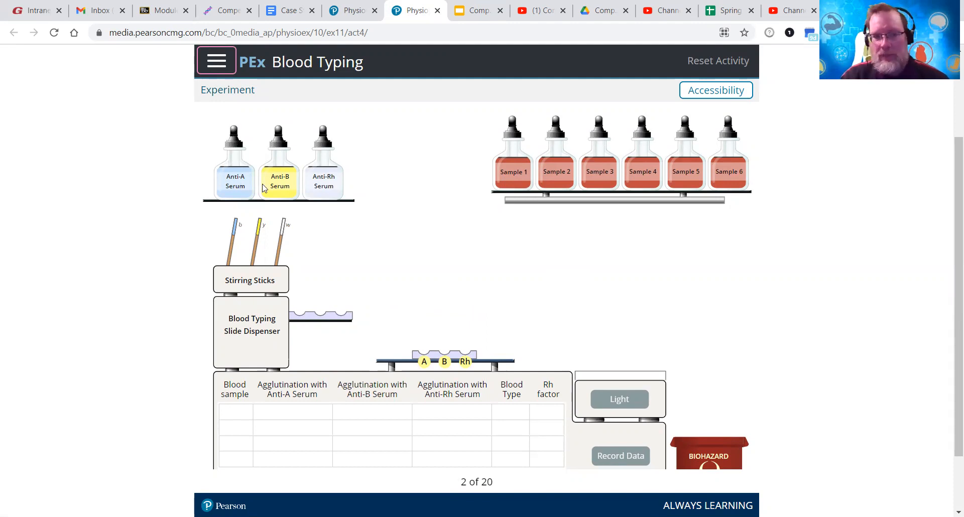
{"action": "mouse_move", "coordinate": [284, 190]}
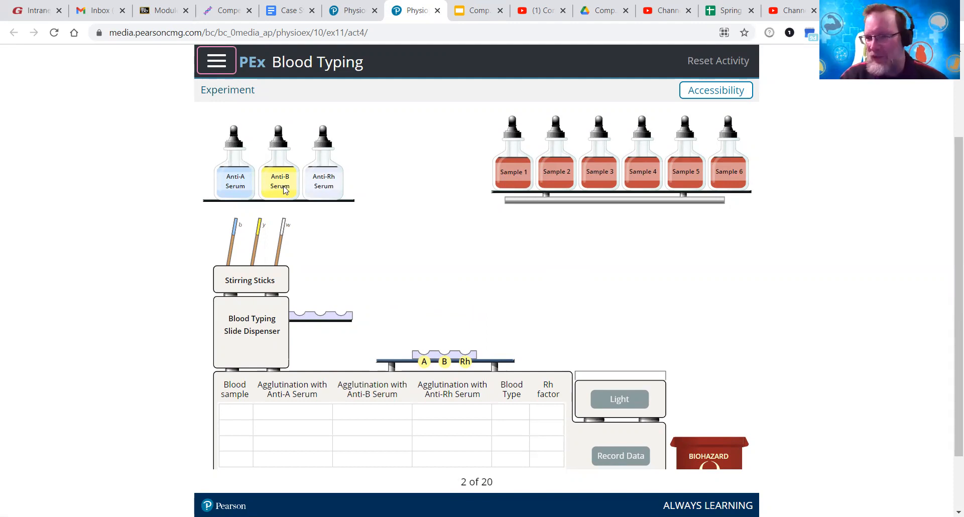
{"action": "mouse_move", "coordinate": [281, 187]}
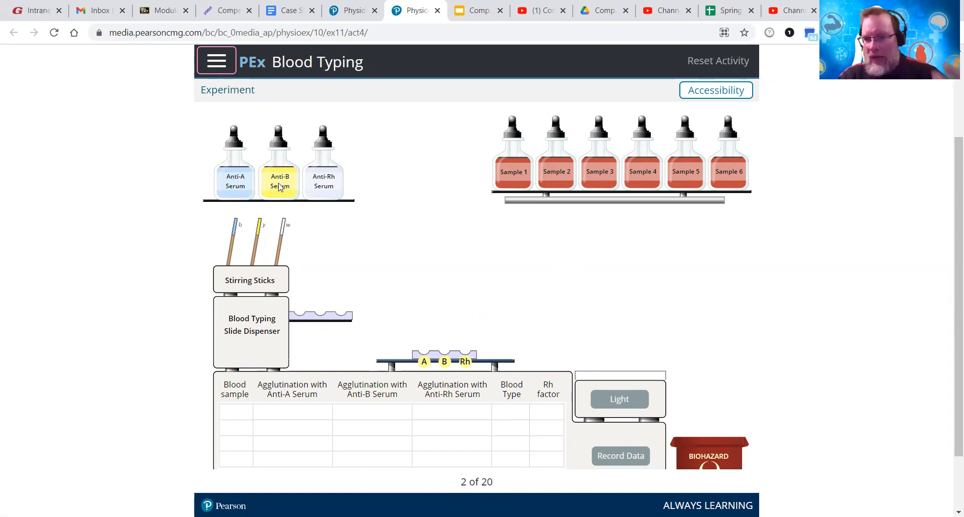
{"action": "mouse_move", "coordinate": [281, 183]}
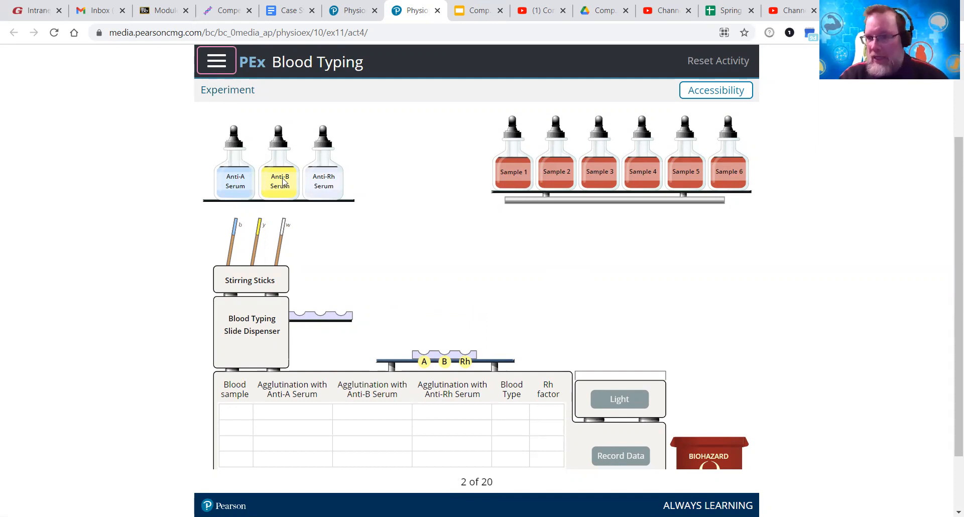
{"action": "mouse_move", "coordinate": [242, 161]}
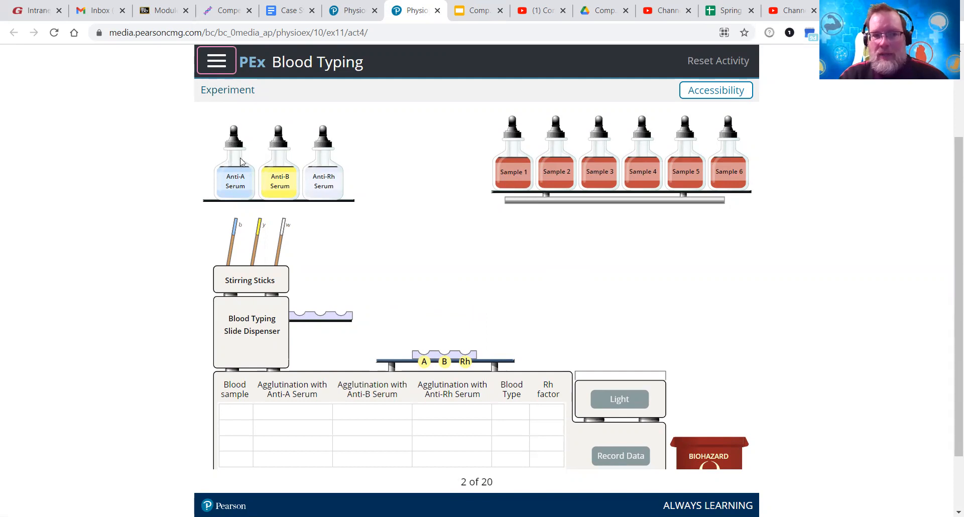
{"action": "mouse_move", "coordinate": [343, 188]}
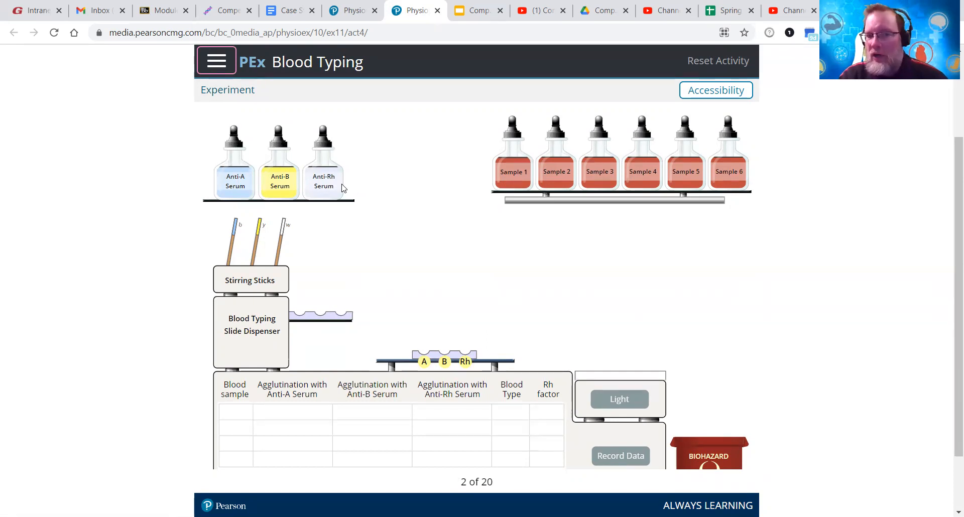
{"action": "mouse_move", "coordinate": [502, 168]}
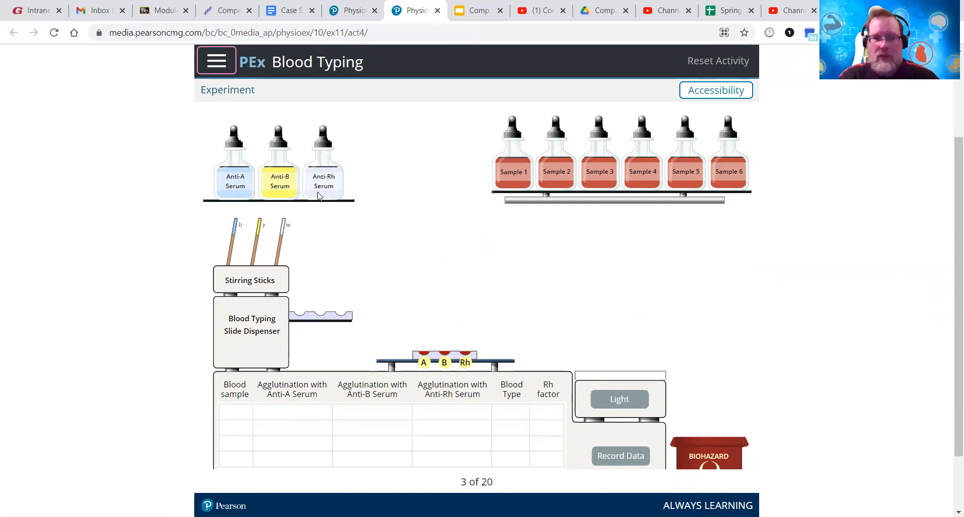
{"action": "mouse_move", "coordinate": [418, 281]}
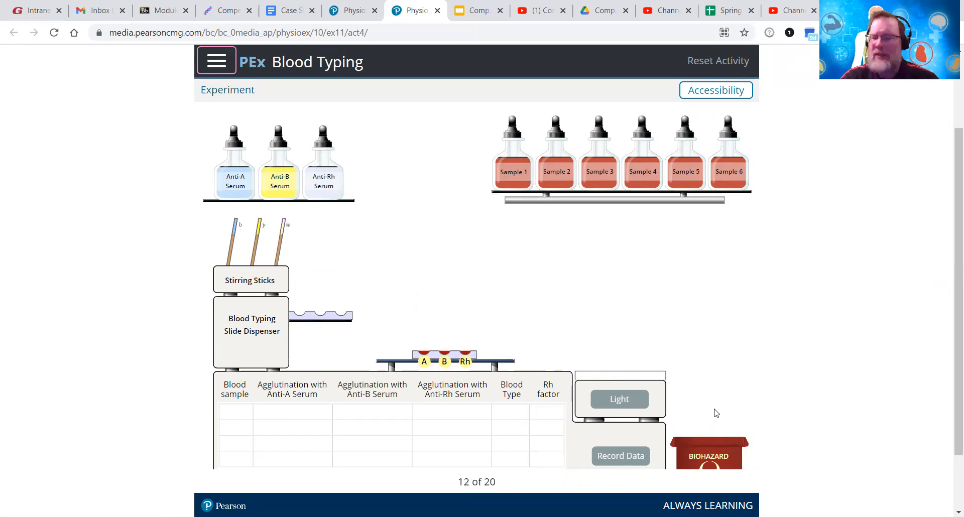
{"action": "mouse_move", "coordinate": [464, 353]}
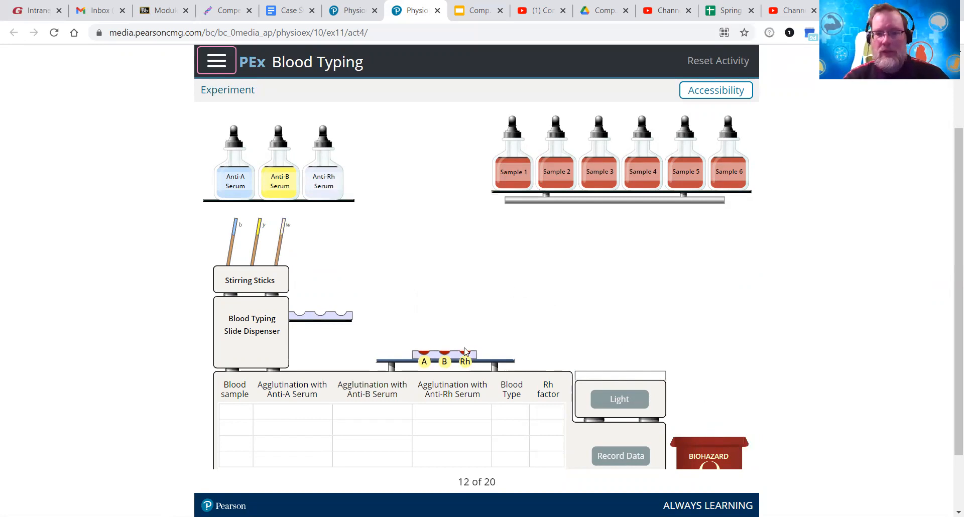
Light sample 1's slide on the light box to reveal its agglutination reactions
{"action": "left_click_drag", "start_coordinate": [444, 357], "coordinate": [618, 368]}
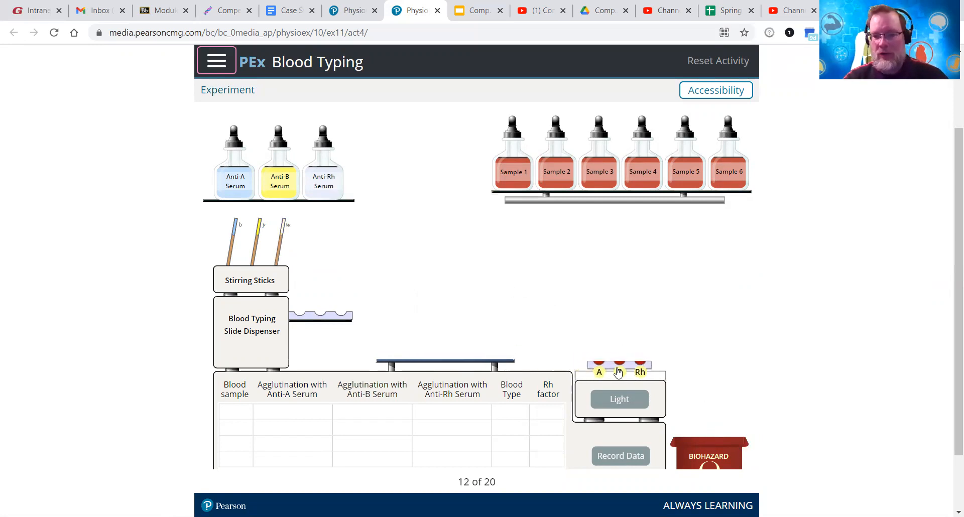
{"action": "left_click", "coordinate": [619, 398]}
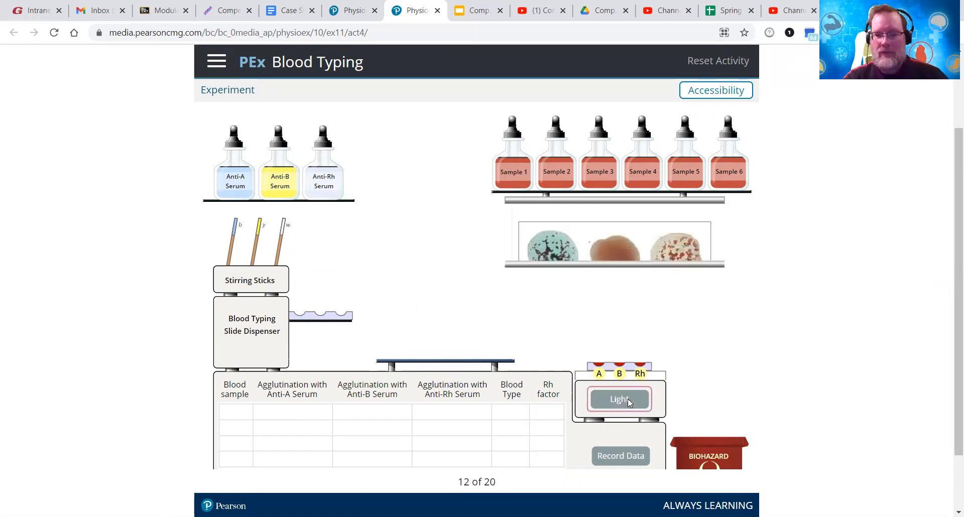
{"action": "left_click", "coordinate": [619, 398]}
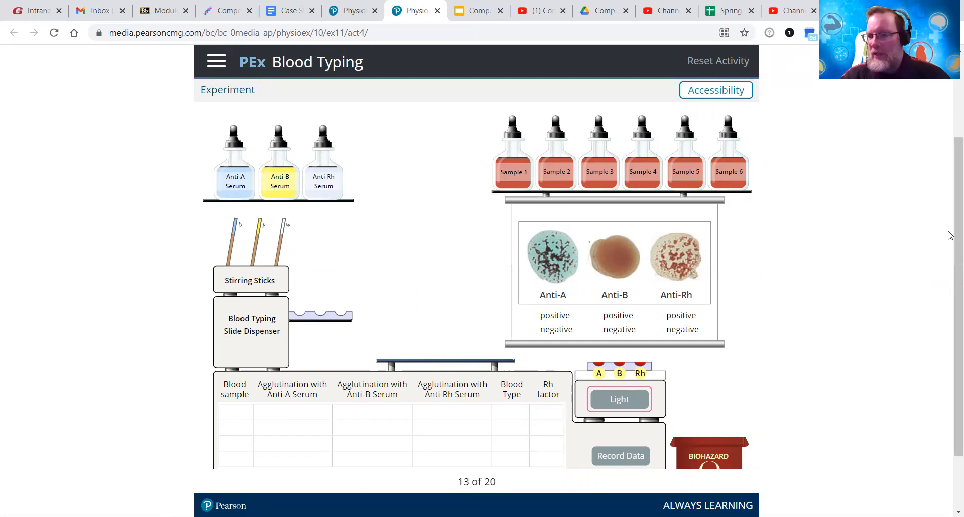
{"action": "scroll", "scroll_direction": "down", "scroll_amount": 3}
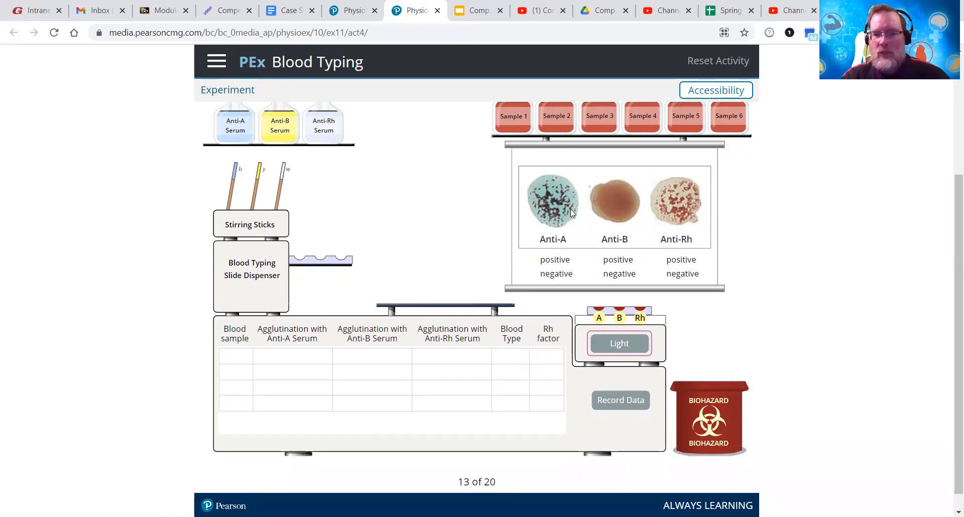
{"action": "mouse_move", "coordinate": [555, 188]}
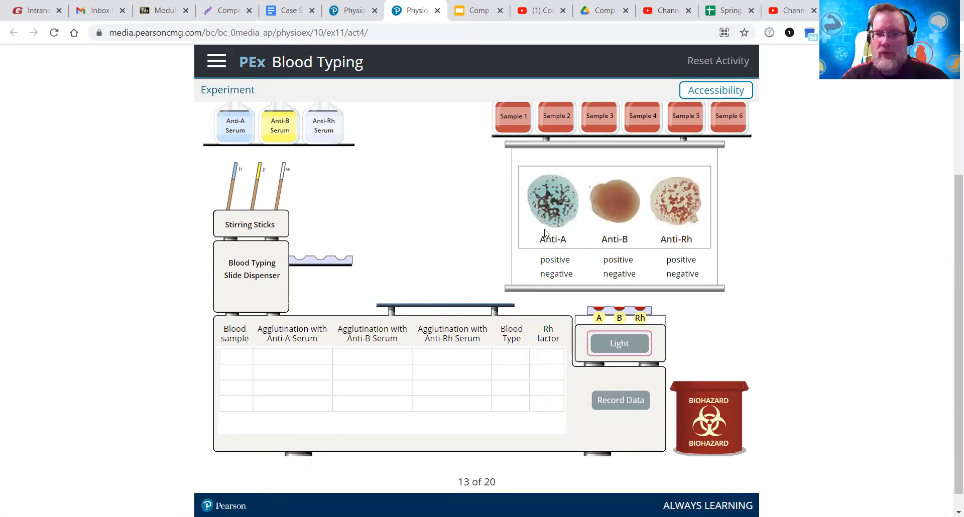
{"action": "mouse_move", "coordinate": [553, 219]}
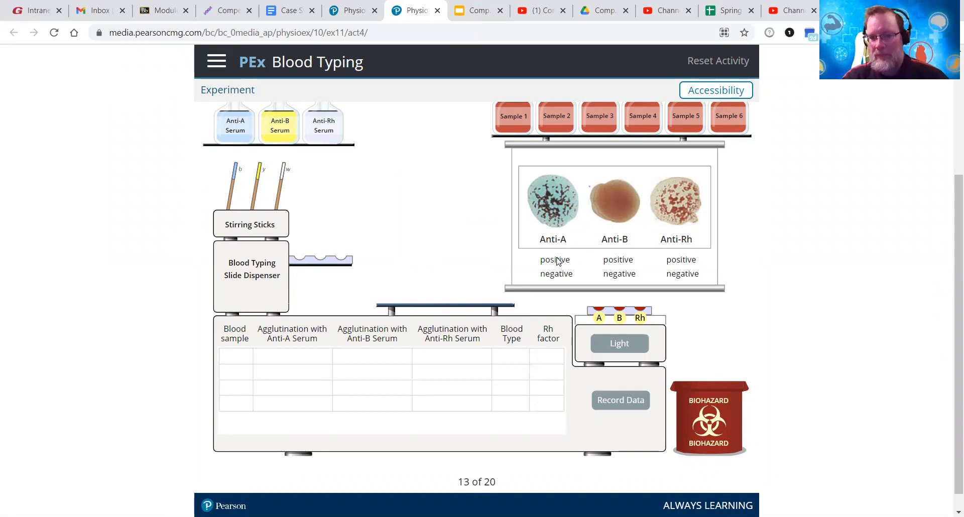
Record sample 1 as anti-A positive, anti-B negative, anti-Rh positive and bin the used slide
{"action": "left_click", "coordinate": [555, 259]}
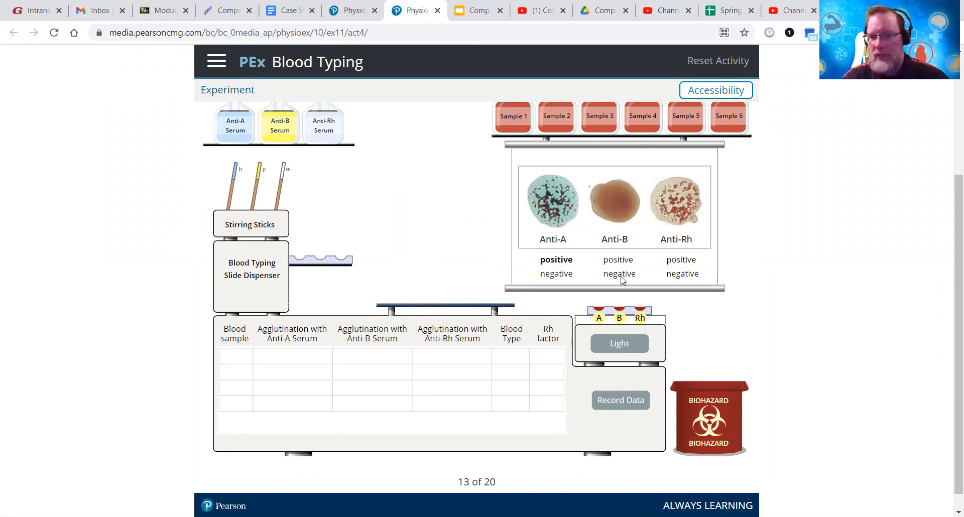
{"action": "left_click", "coordinate": [619, 274]}
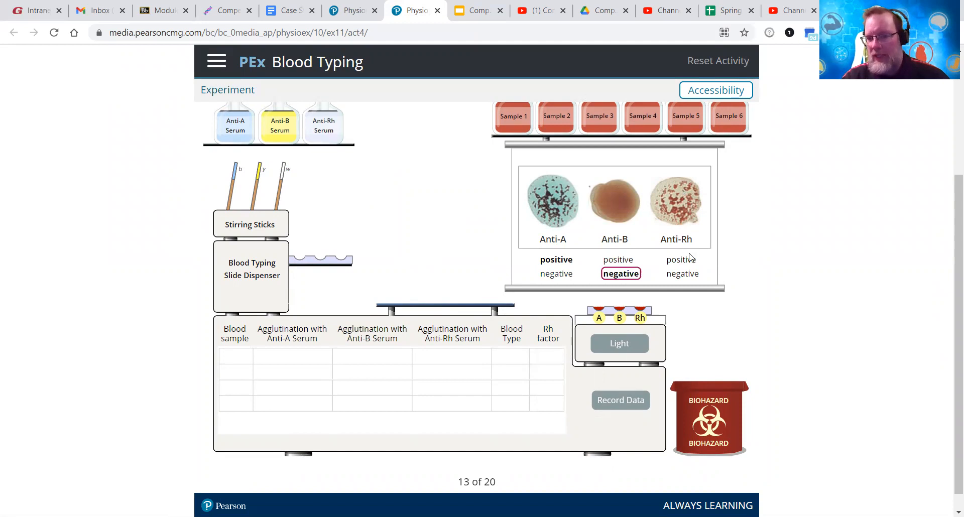
{"action": "left_click", "coordinate": [621, 401]}
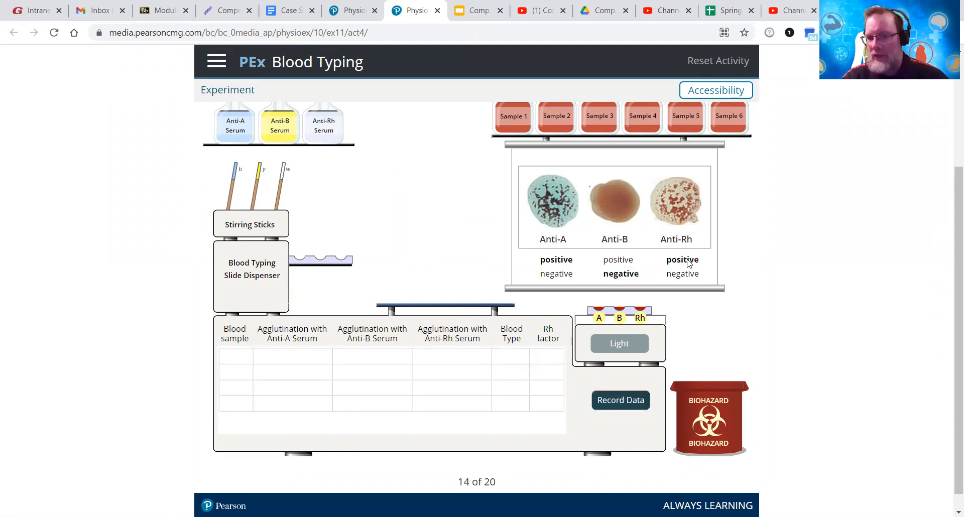
{"action": "mouse_move", "coordinate": [566, 252]}
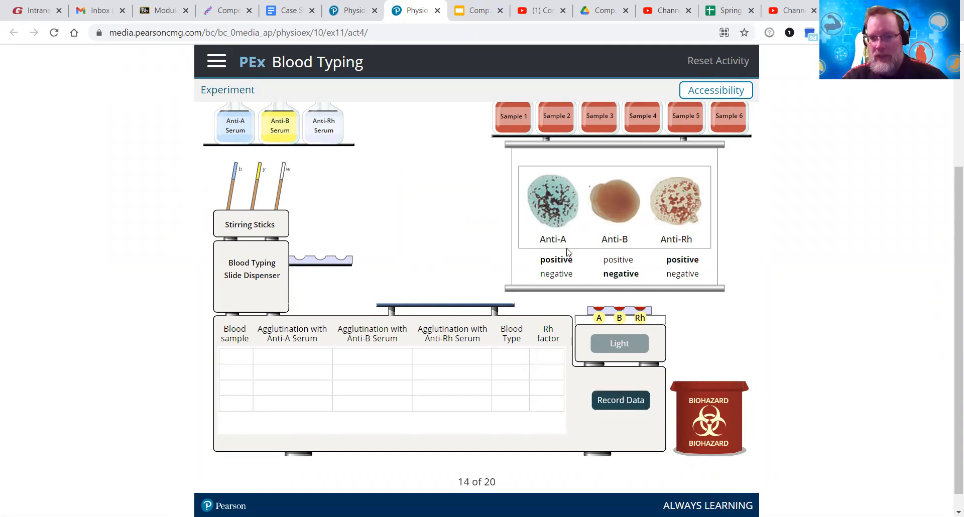
{"action": "mouse_move", "coordinate": [634, 392]}
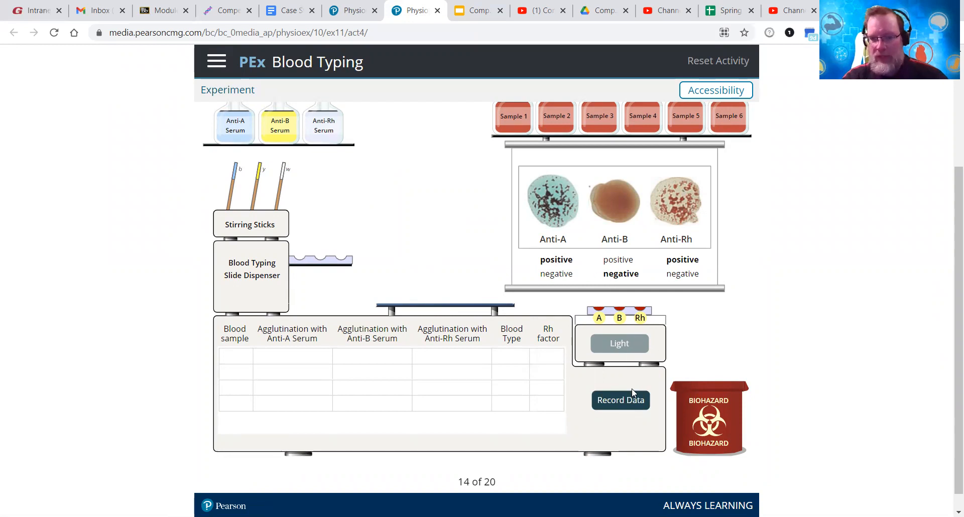
{"action": "left_click", "coordinate": [620, 401]}
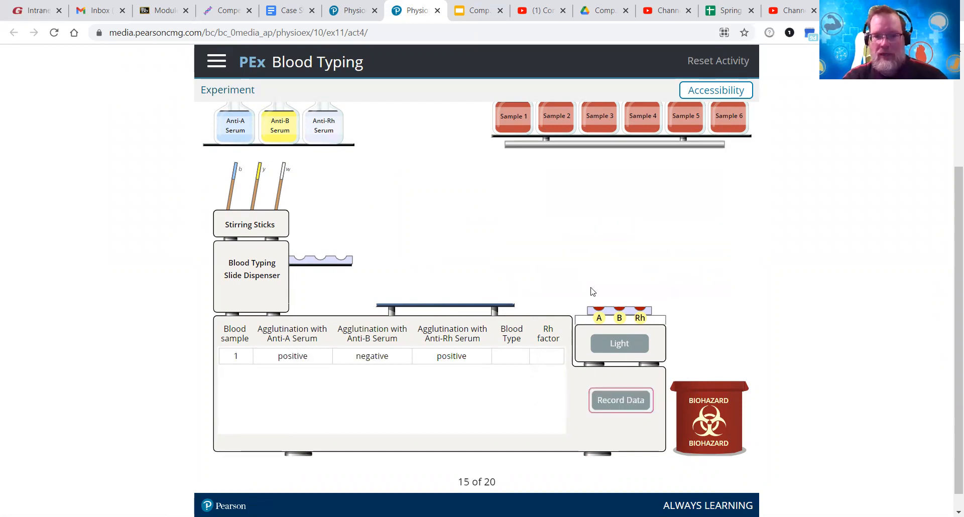
{"action": "left_click_drag", "start_coordinate": [620, 310], "coordinate": [722, 379]}
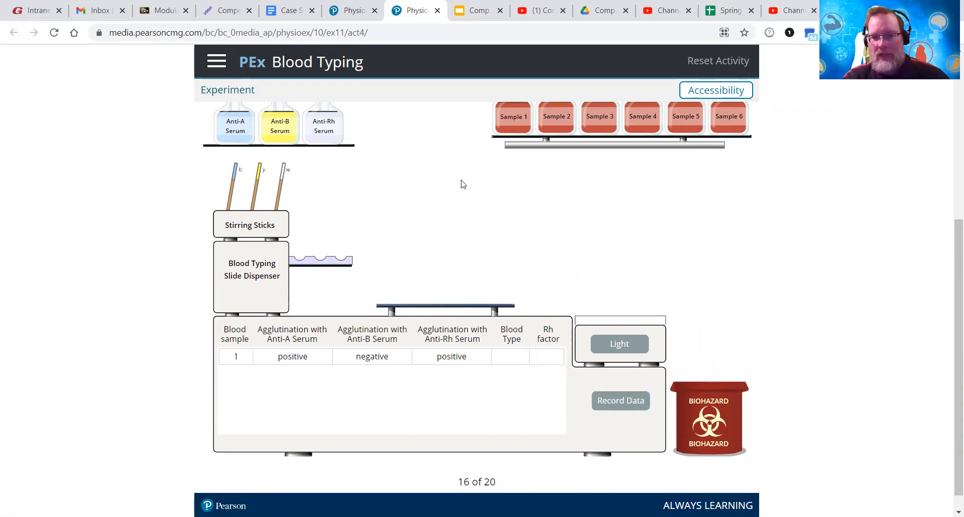
Dispense a fresh typing slide with the sample dropper over its wells
{"action": "scroll", "scroll_direction": "up", "scroll_amount": 3}
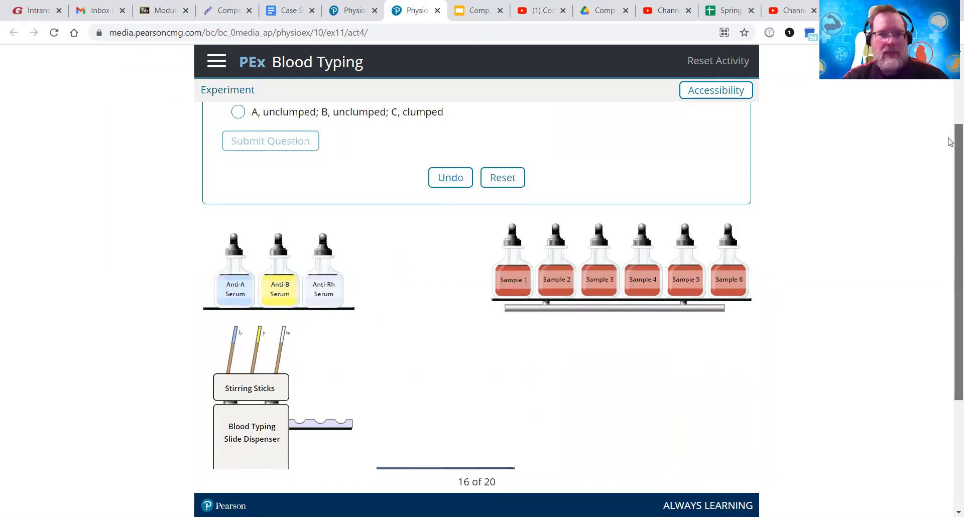
{"action": "mouse_move", "coordinate": [405, 204]}
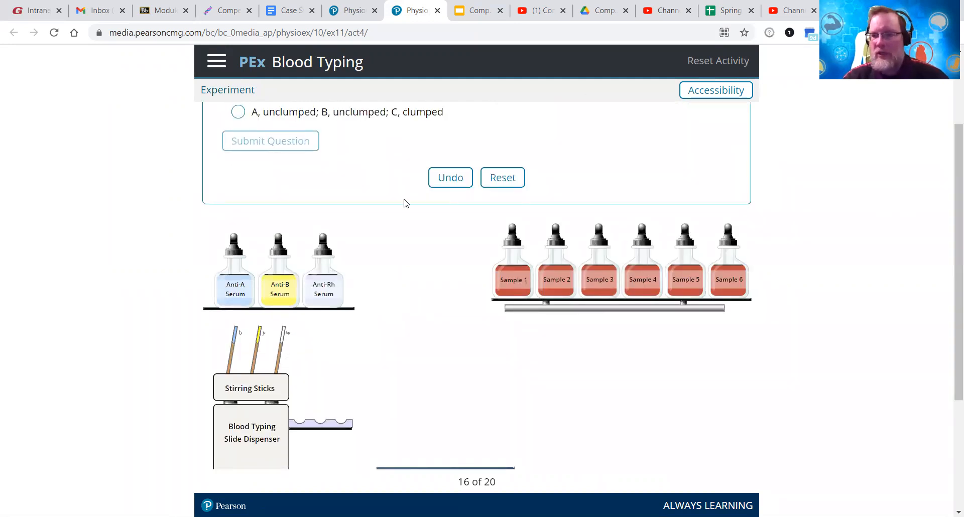
{"action": "left_click", "coordinate": [503, 177]}
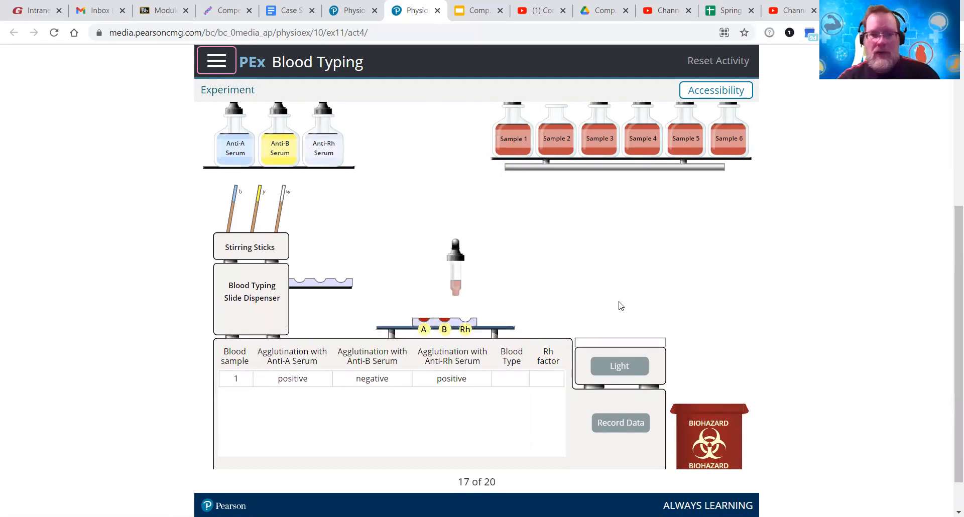
Add sample 2's blood to the wells and light the slide to show its reactions
{"action": "left_click", "coordinate": [280, 133]}
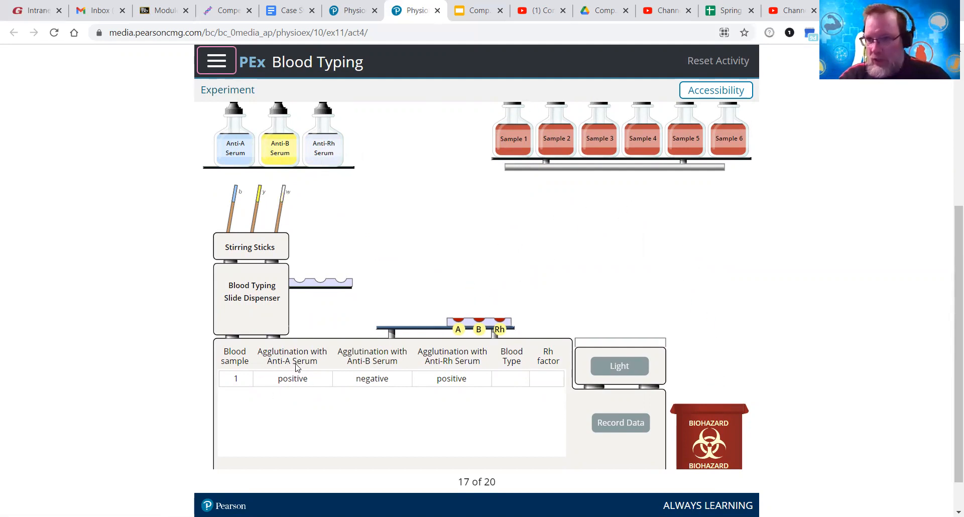
{"action": "left_click", "coordinate": [619, 365]}
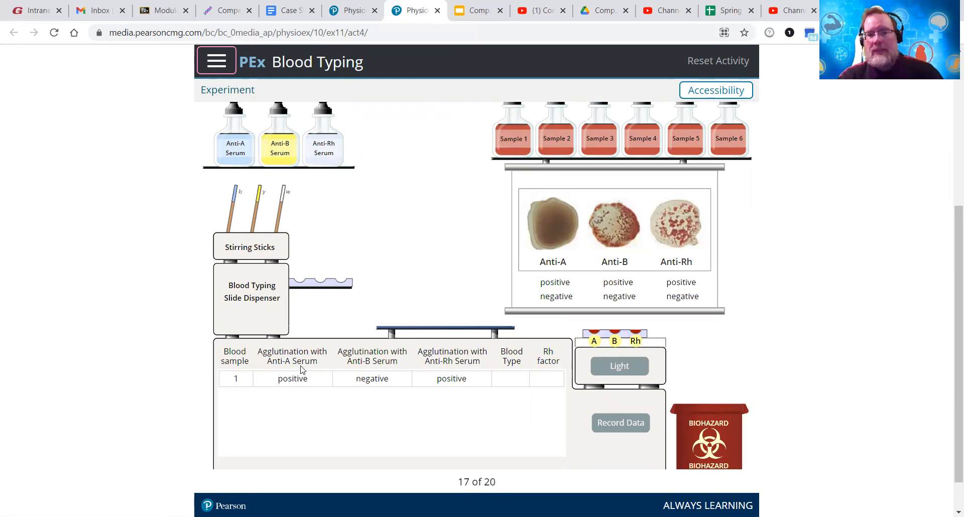
{"action": "mouse_move", "coordinate": [290, 377]}
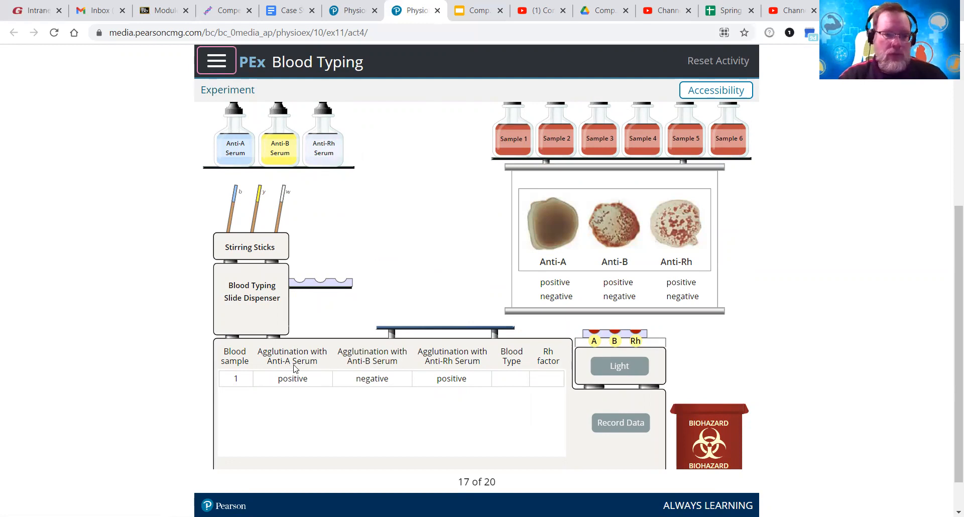
{"action": "mouse_move", "coordinate": [301, 378]}
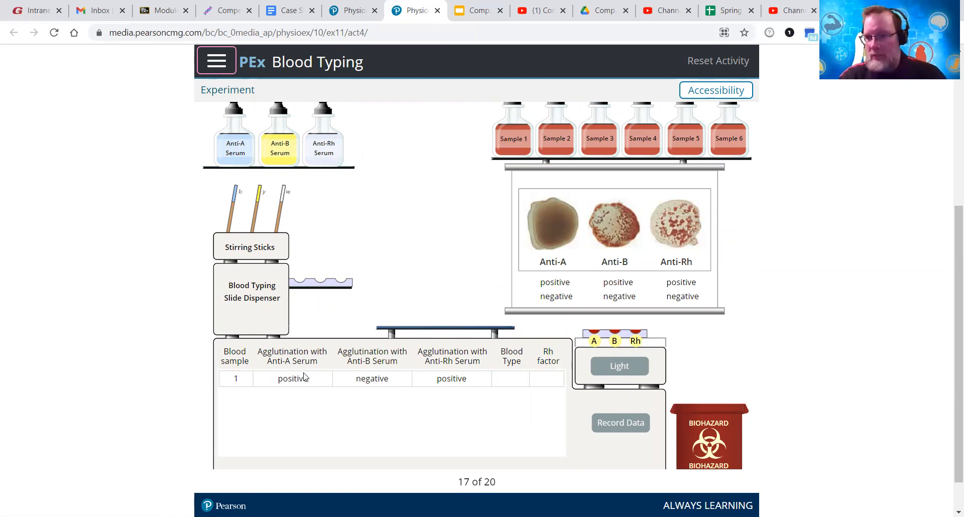
{"action": "mouse_move", "coordinate": [347, 364]}
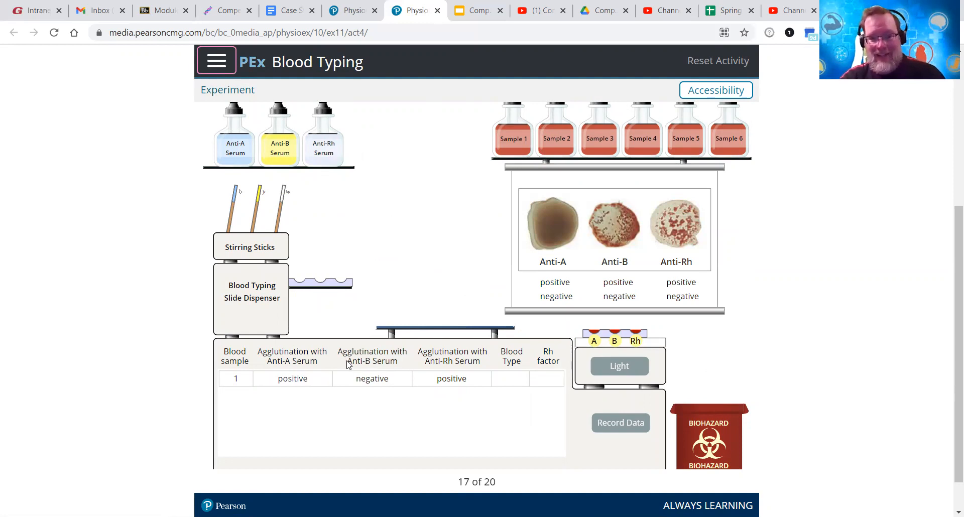
{"action": "mouse_move", "coordinate": [363, 401]}
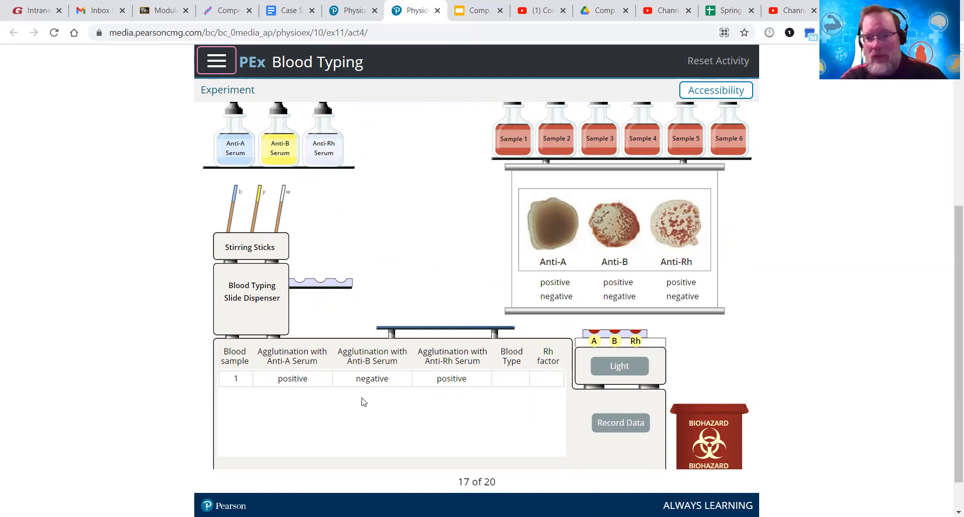
{"action": "mouse_move", "coordinate": [393, 369]}
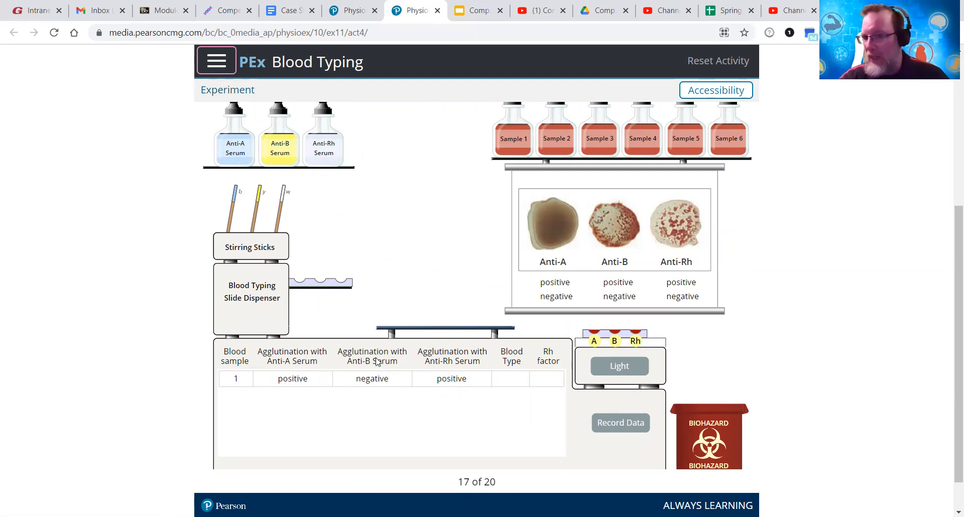
{"action": "mouse_move", "coordinate": [377, 360]}
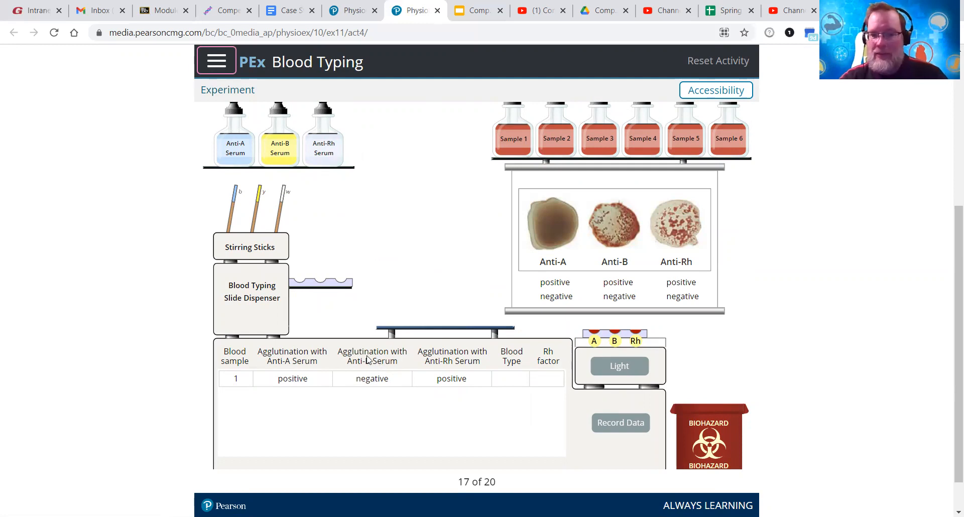
{"action": "mouse_move", "coordinate": [384, 366]}
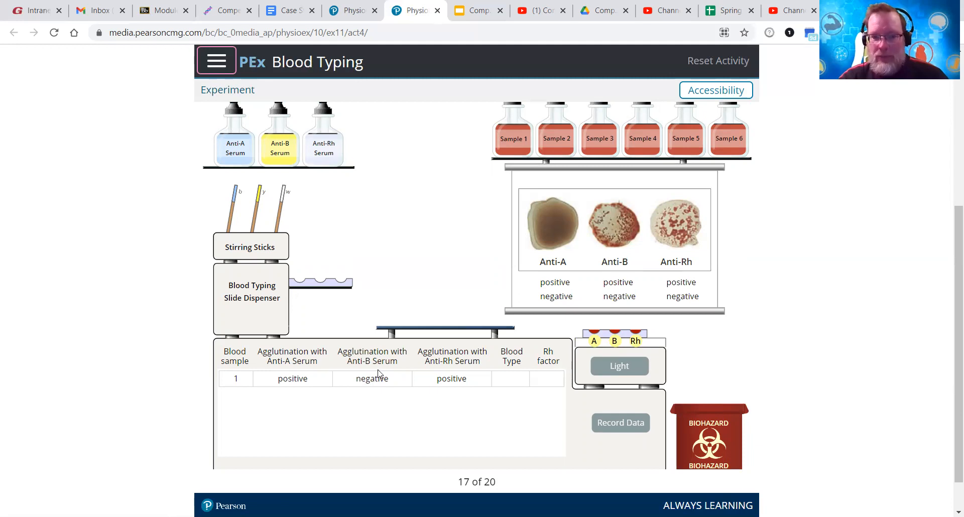
{"action": "mouse_move", "coordinate": [374, 382]}
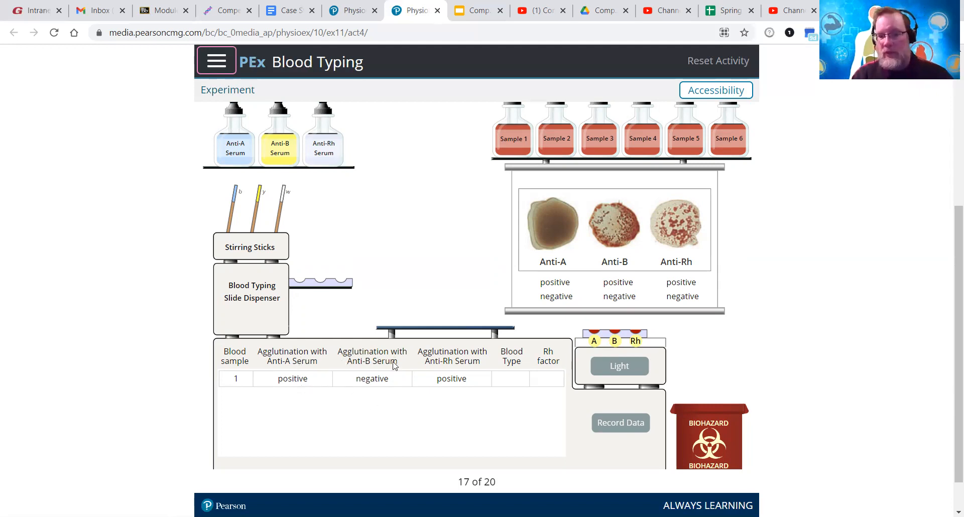
{"action": "mouse_move", "coordinate": [524, 329]}
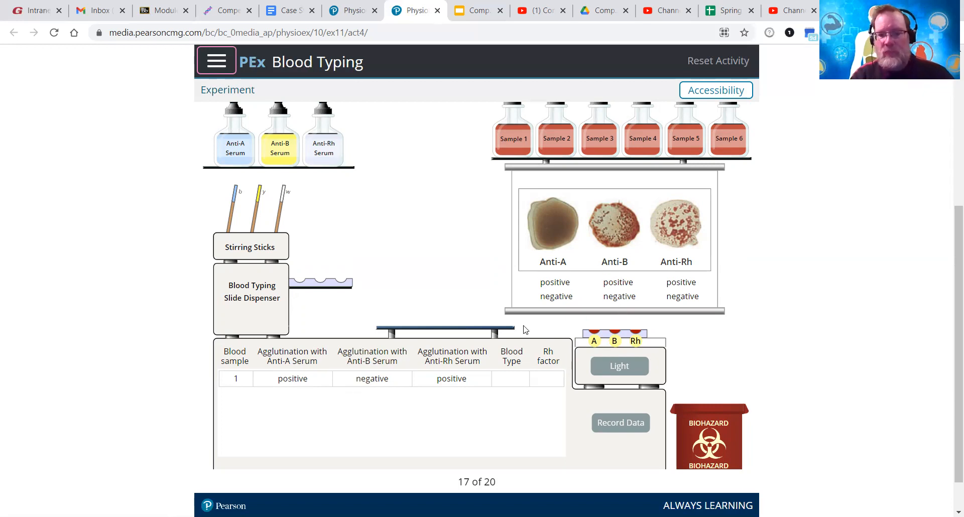
{"action": "mouse_move", "coordinate": [559, 274]}
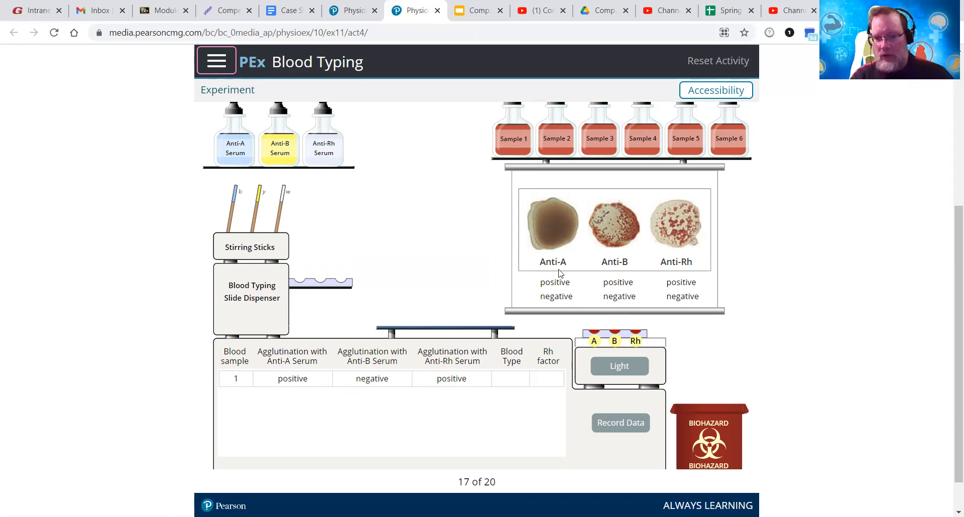
{"action": "mouse_move", "coordinate": [560, 264]}
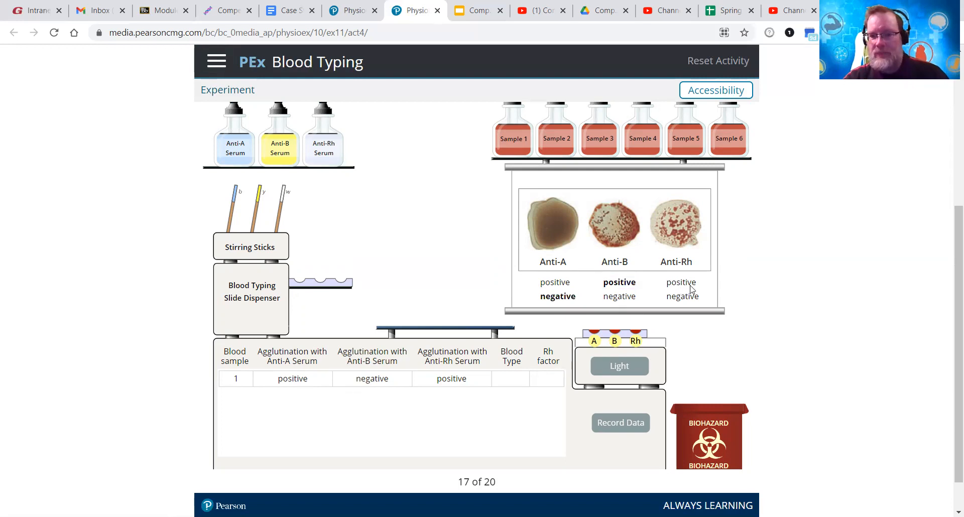
Mark sample 2's anti-Rh positive and record its negative, positive, positive results
{"action": "left_click", "coordinate": [620, 423]}
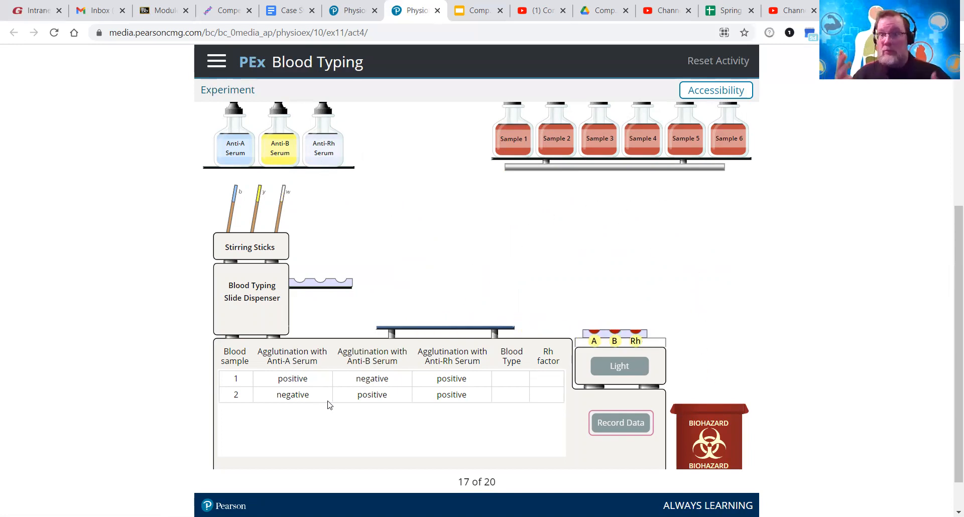
{"action": "left_click", "coordinate": [619, 366]}
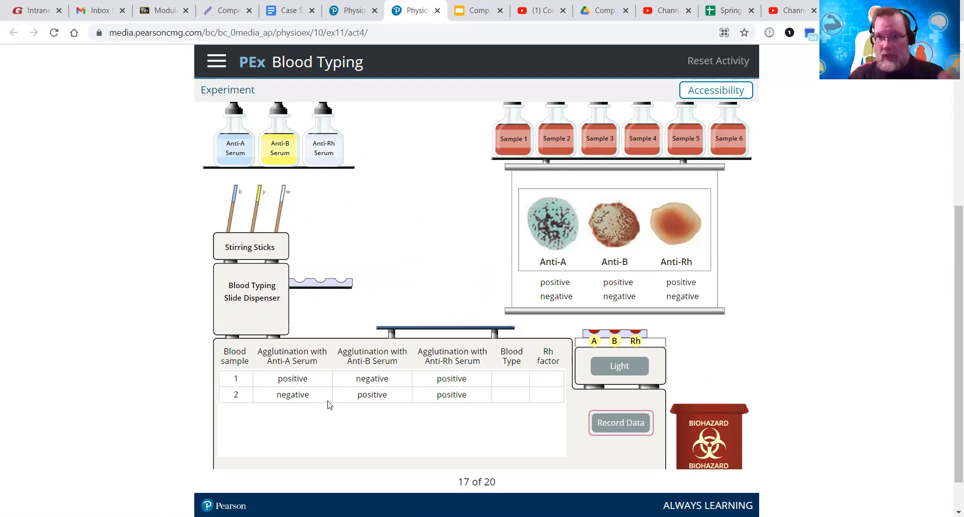
Mark sample 3's slide as Anti-A positive, Anti-B positive and Anti-Rh negative
{"action": "left_click", "coordinate": [556, 283]}
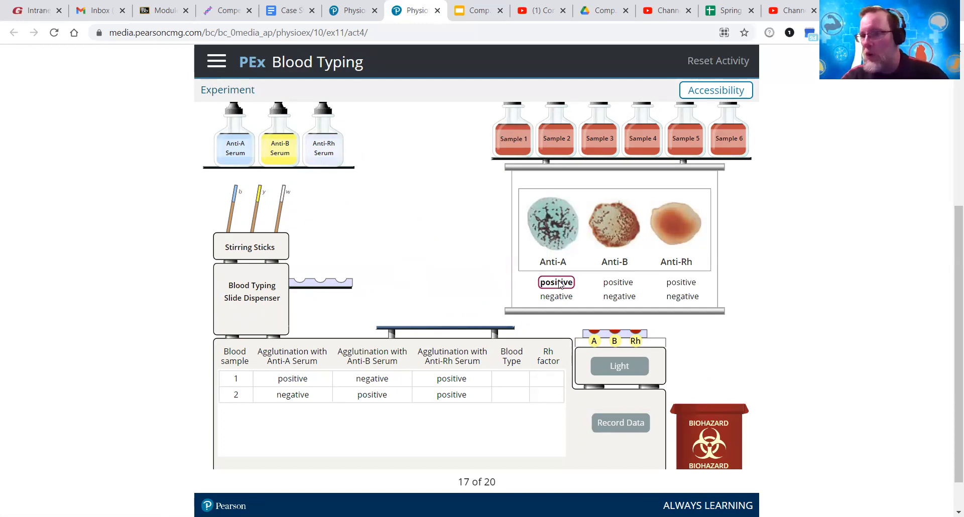
{"action": "left_click", "coordinate": [556, 282]}
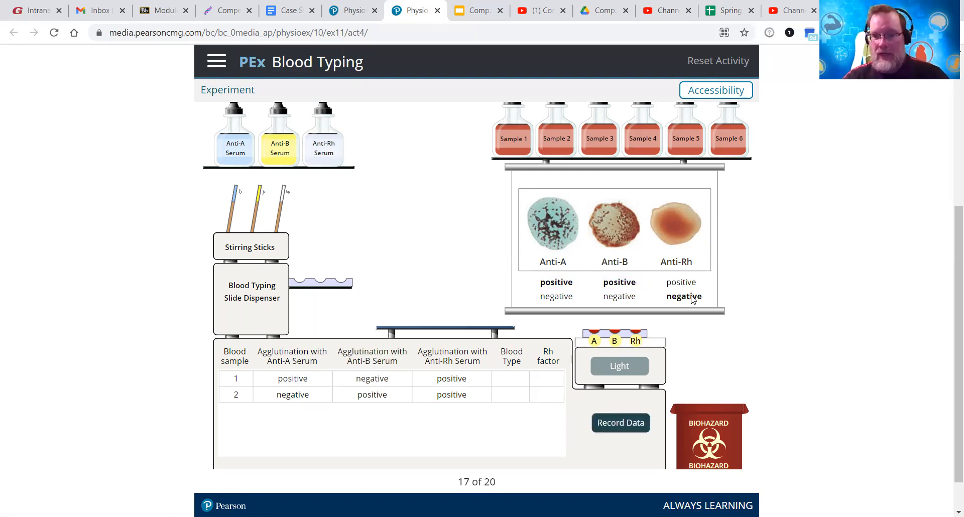
{"action": "left_click", "coordinate": [621, 423]}
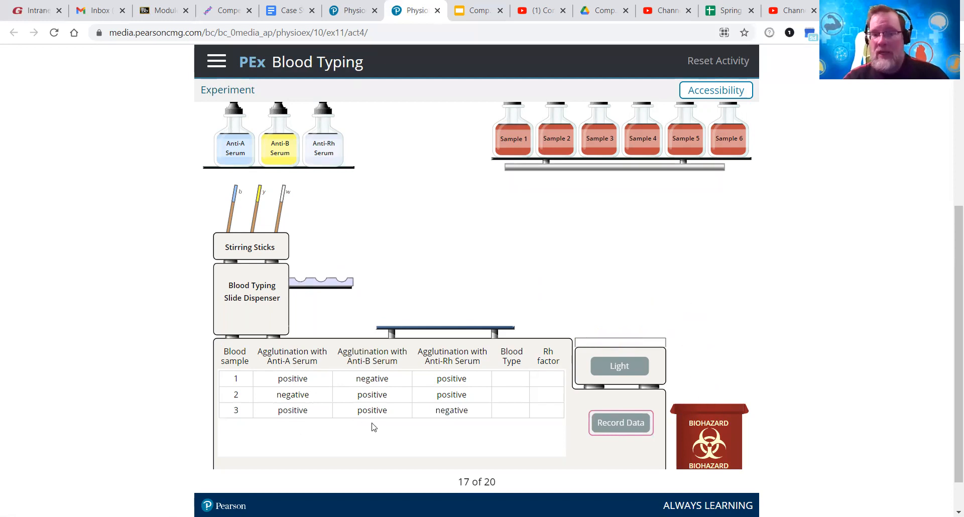
{"action": "mouse_move", "coordinate": [301, 268]}
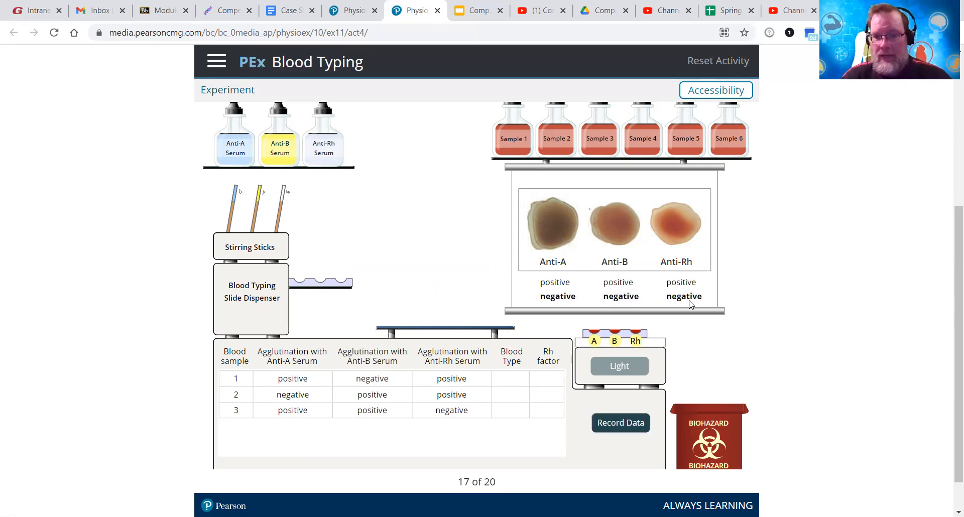
Record sample 4 as negative for all three sera and dispense sample 5 onto a new slide
{"action": "left_click", "coordinate": [621, 422]}
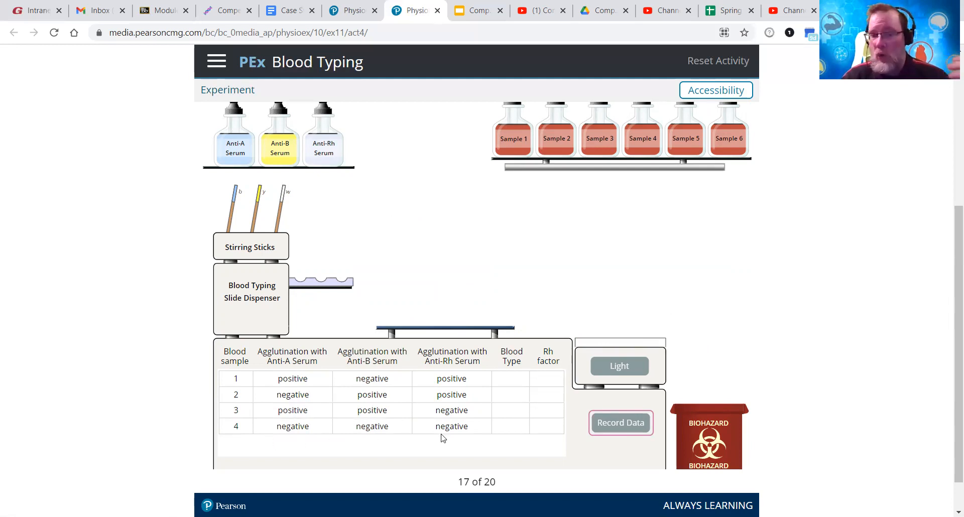
{"action": "mouse_move", "coordinate": [374, 301]}
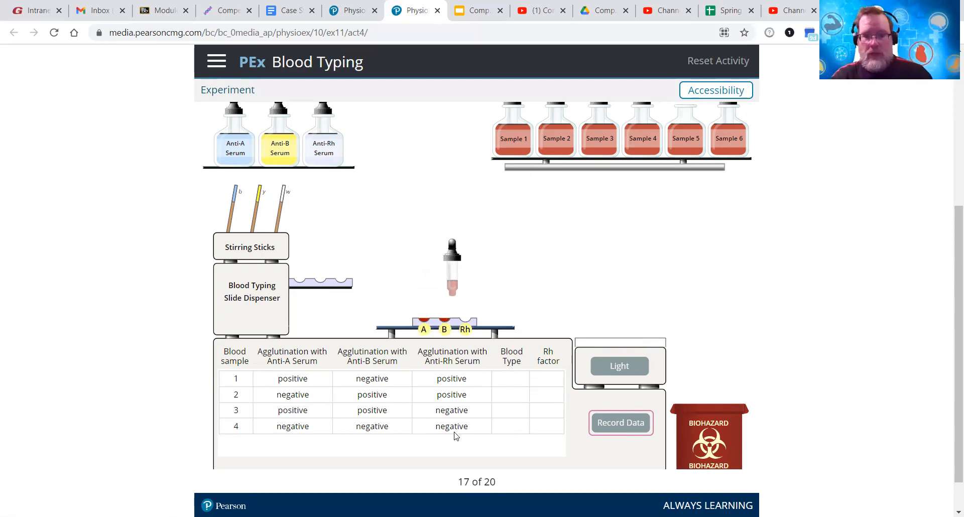
{"action": "left_click", "coordinate": [279, 134]}
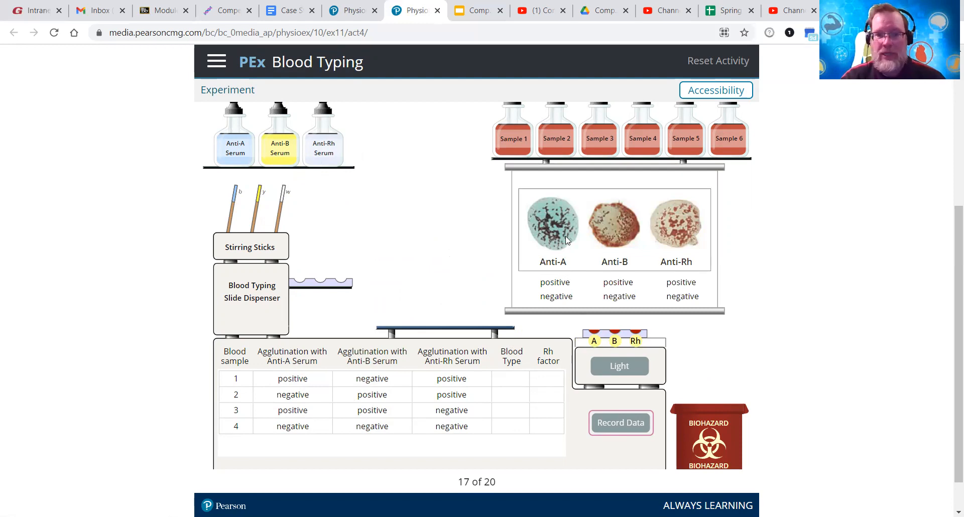
Record sample 5 as positive for all three sera, then light sample 6's slide
{"action": "left_click", "coordinate": [555, 282]}
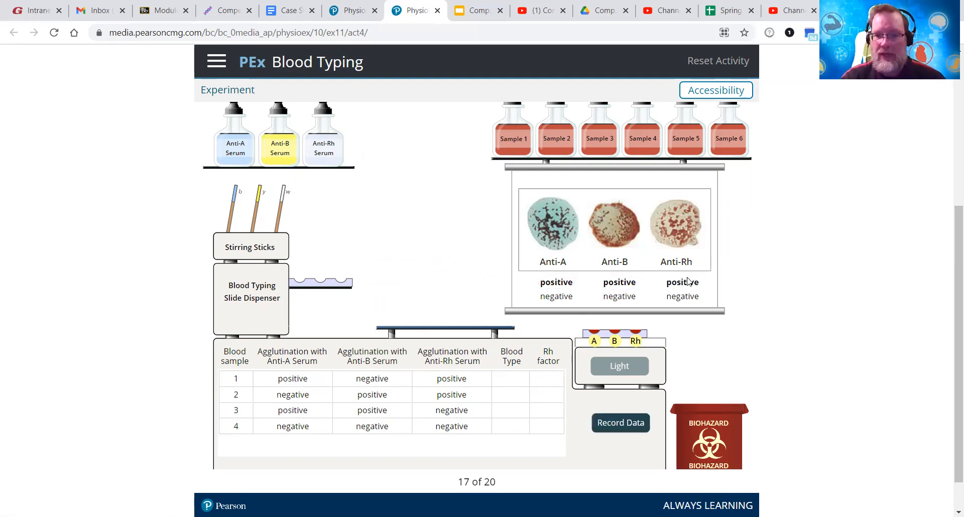
{"action": "left_click", "coordinate": [619, 423]}
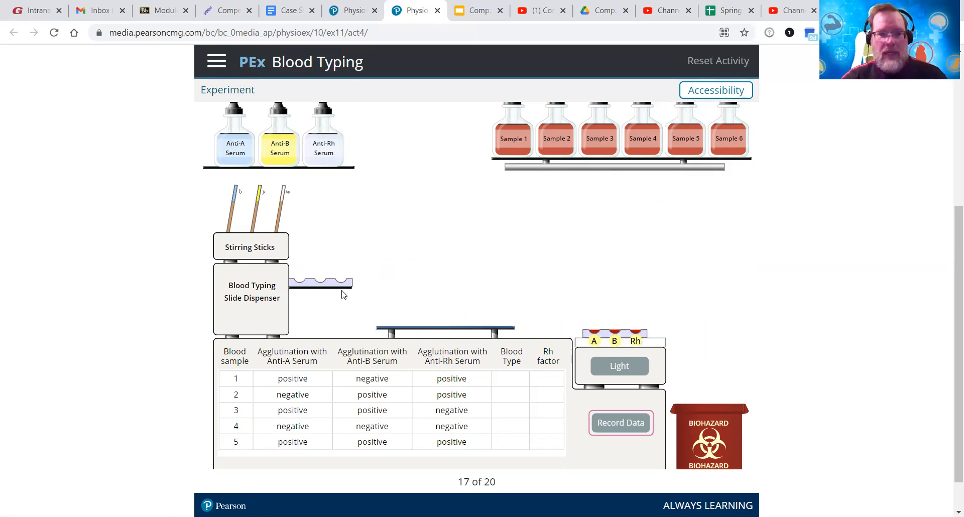
{"action": "left_click", "coordinate": [619, 366]}
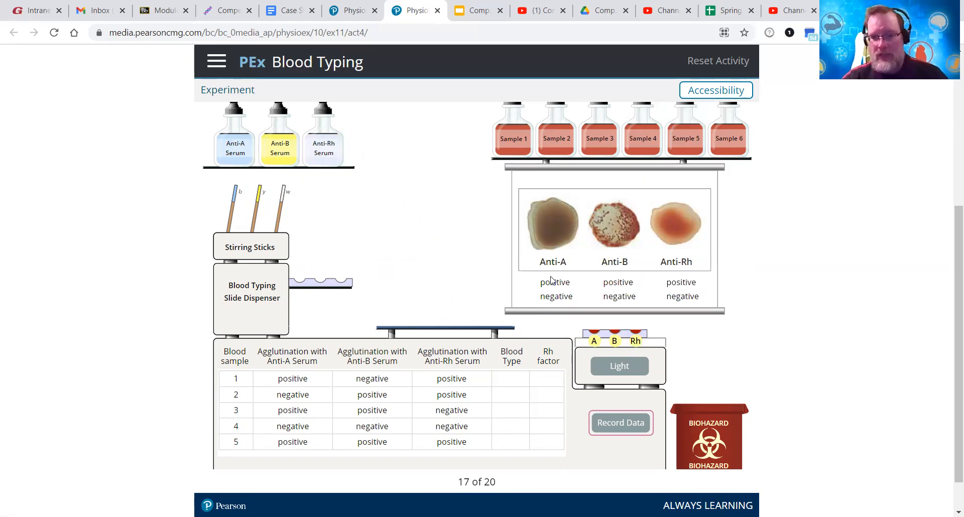
Record sample 6 as Anti-A negative and advance to the blood type assignment page (18 of 20)
{"action": "left_click", "coordinate": [619, 282]}
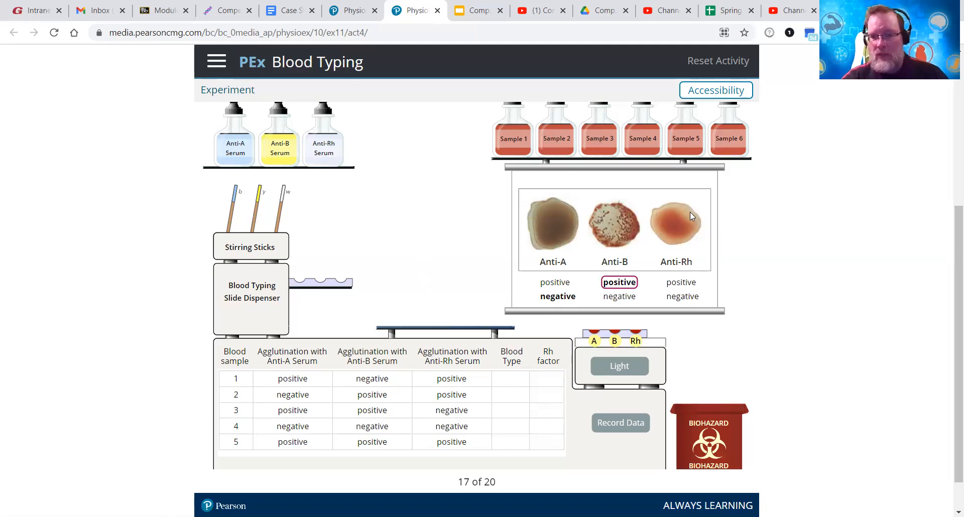
{"action": "mouse_move", "coordinate": [687, 299]}
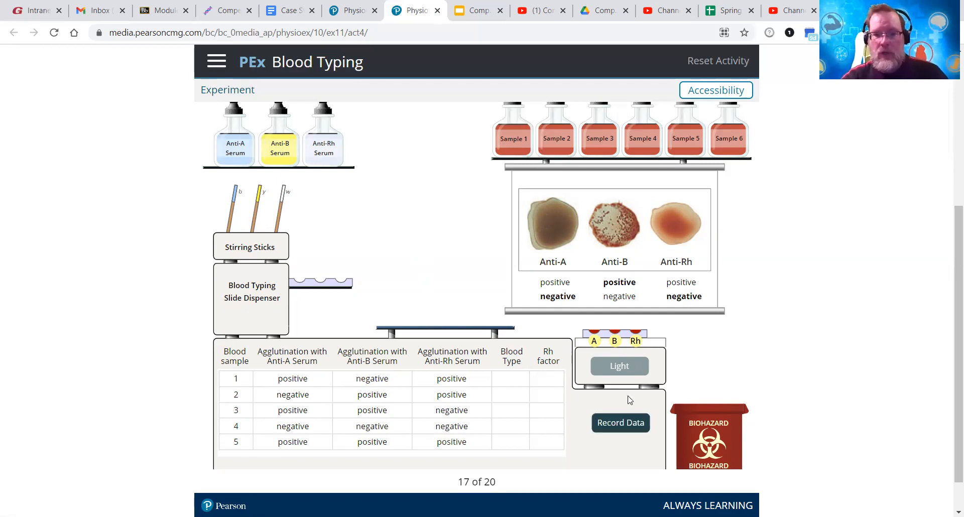
{"action": "left_click", "coordinate": [619, 423]}
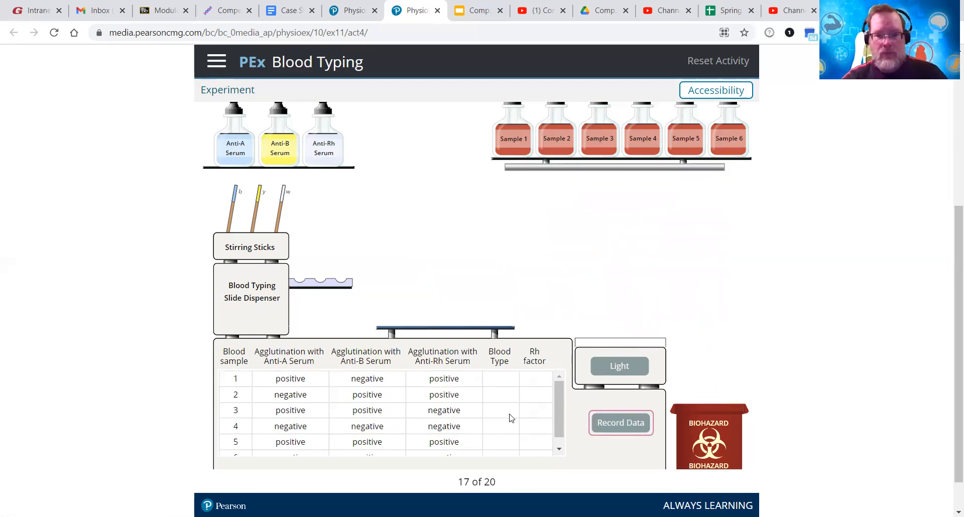
{"action": "left_click", "coordinate": [620, 422]}
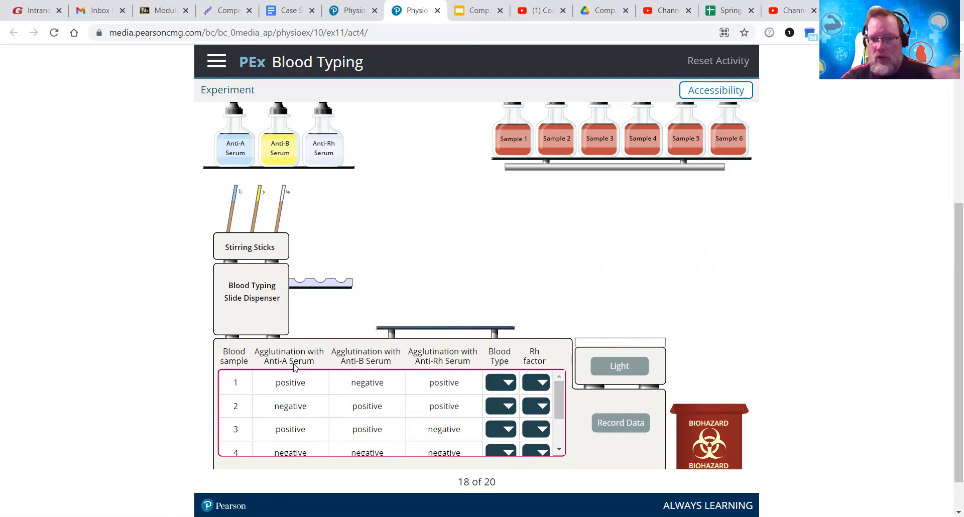
{"action": "mouse_move", "coordinate": [358, 391]}
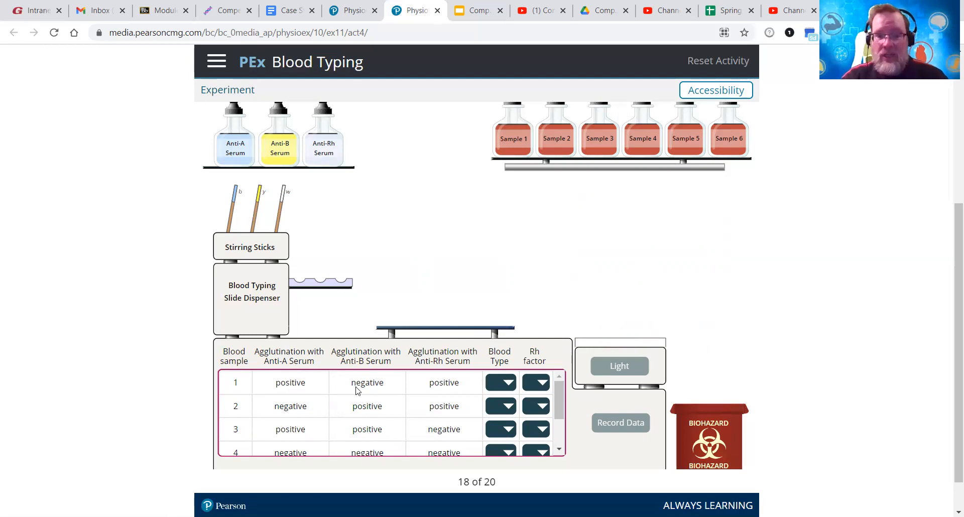
{"action": "mouse_move", "coordinate": [379, 397]}
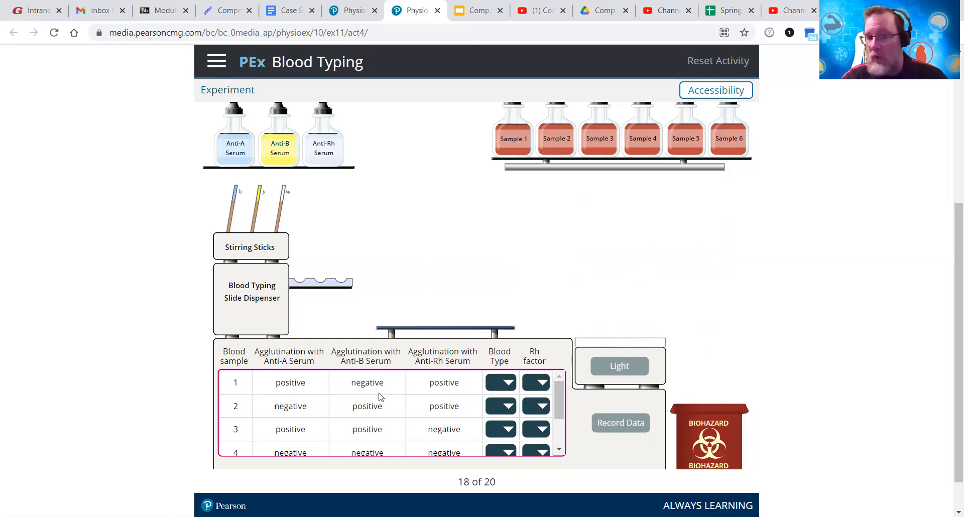
Assign sample 1 blood type A with positive Rh and sample 2 blood type B
{"action": "left_click", "coordinate": [500, 381]}
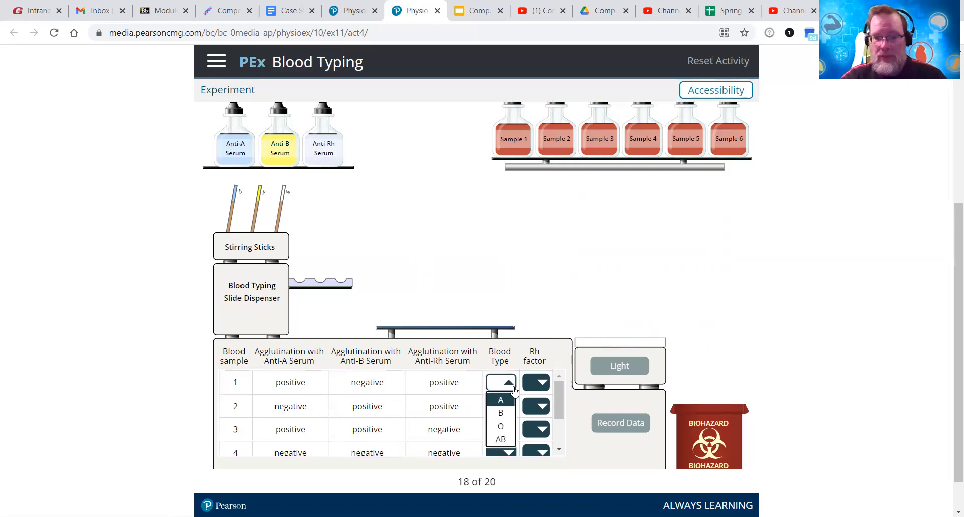
{"action": "left_click", "coordinate": [500, 398]}
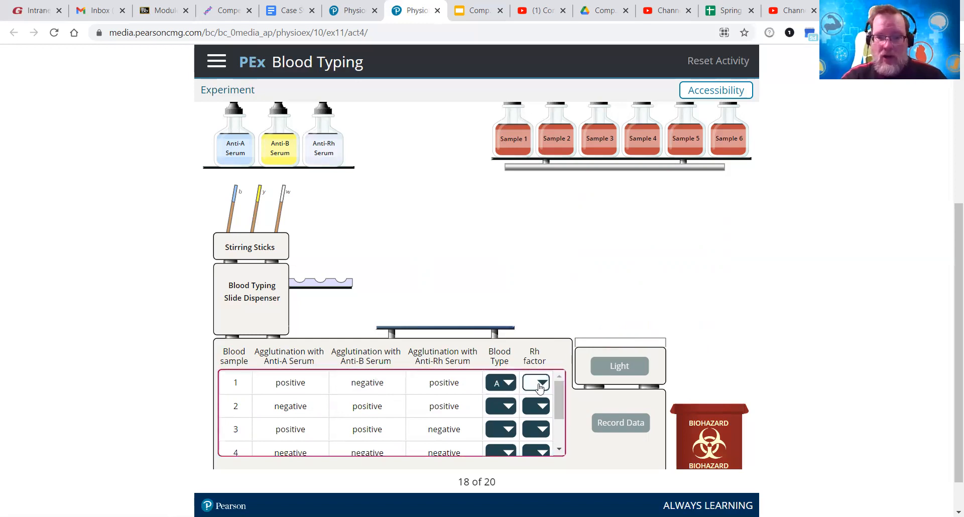
{"action": "left_click", "coordinate": [535, 382]}
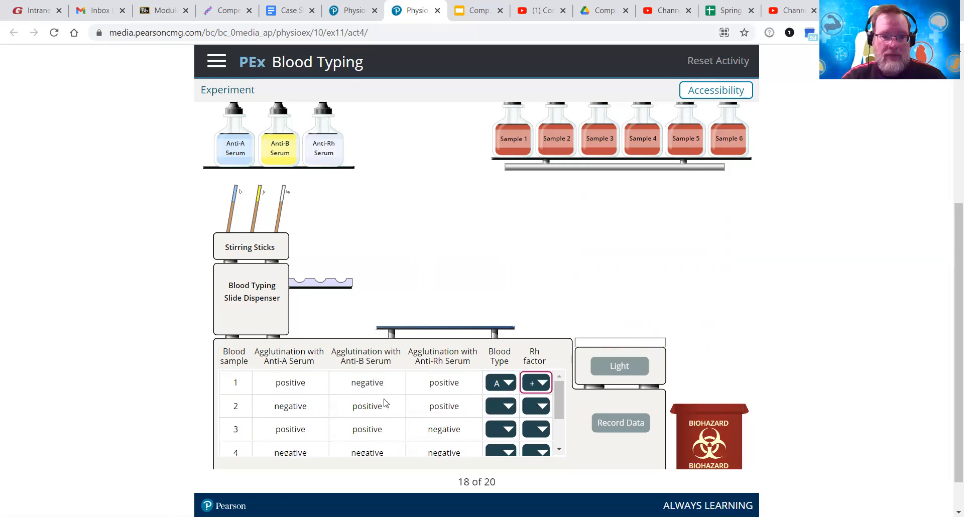
{"action": "mouse_move", "coordinate": [313, 414]}
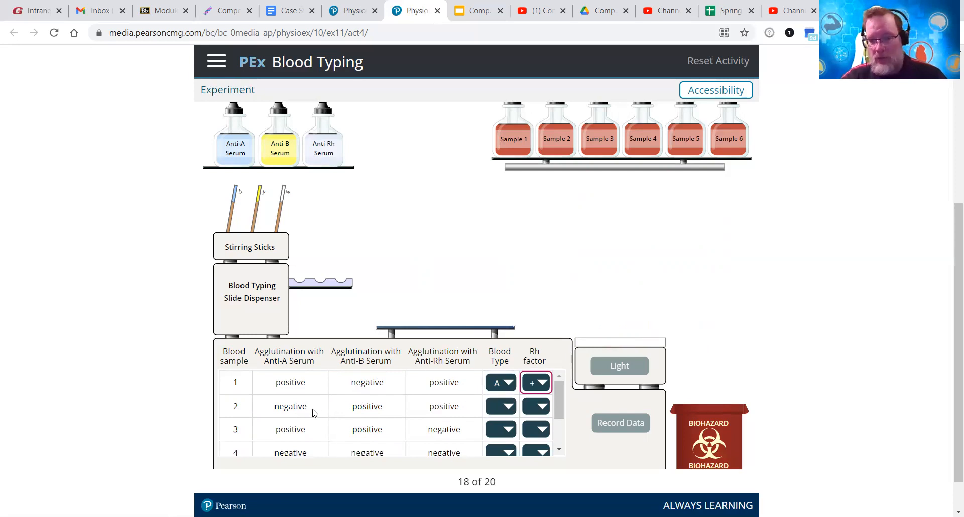
{"action": "mouse_move", "coordinate": [295, 361]}
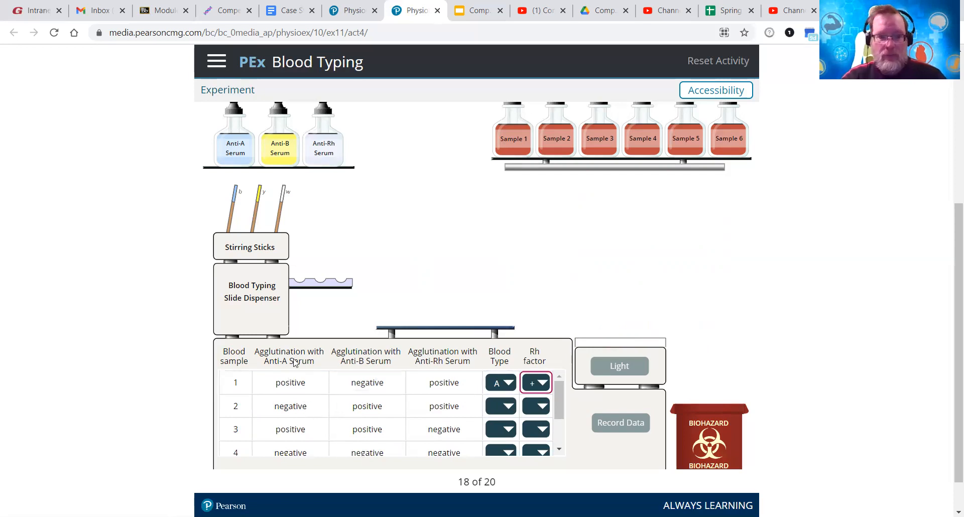
{"action": "mouse_move", "coordinate": [336, 400]}
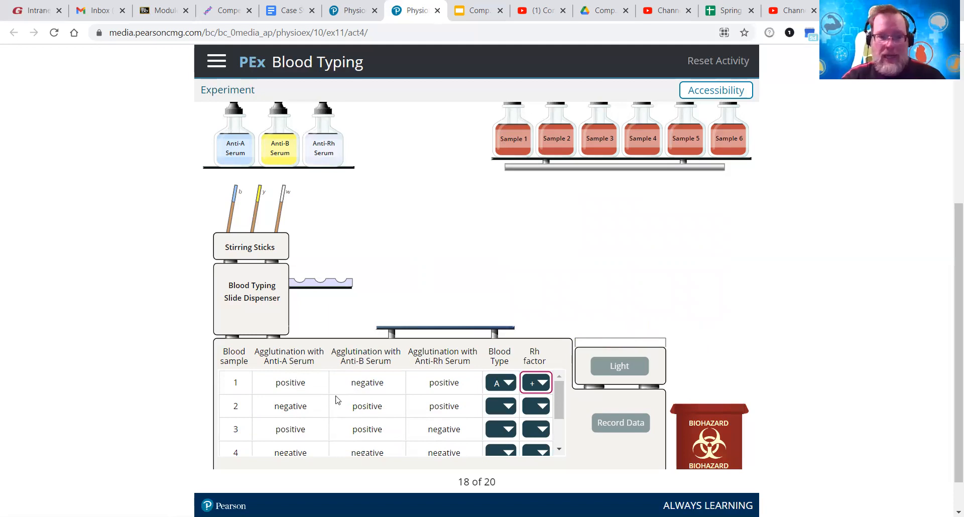
{"action": "mouse_move", "coordinate": [389, 362]}
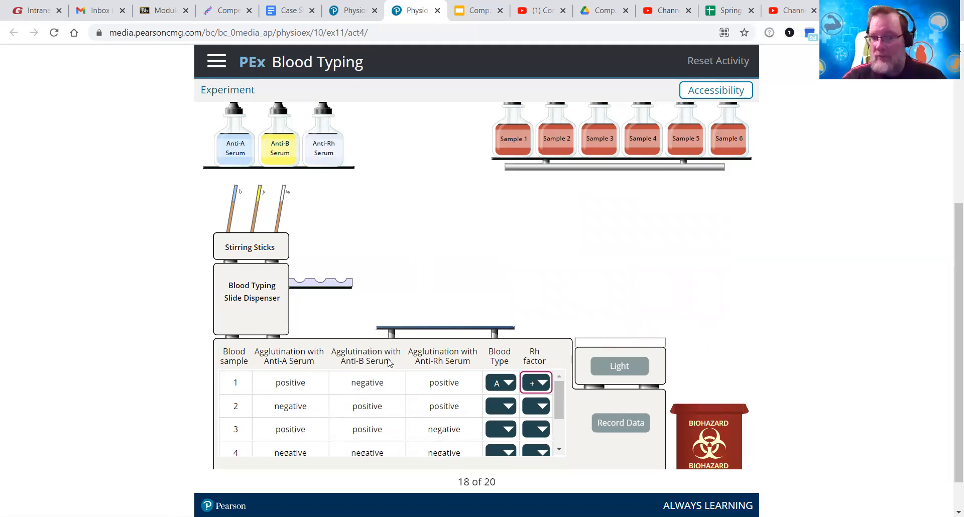
{"action": "left_click", "coordinate": [500, 405]}
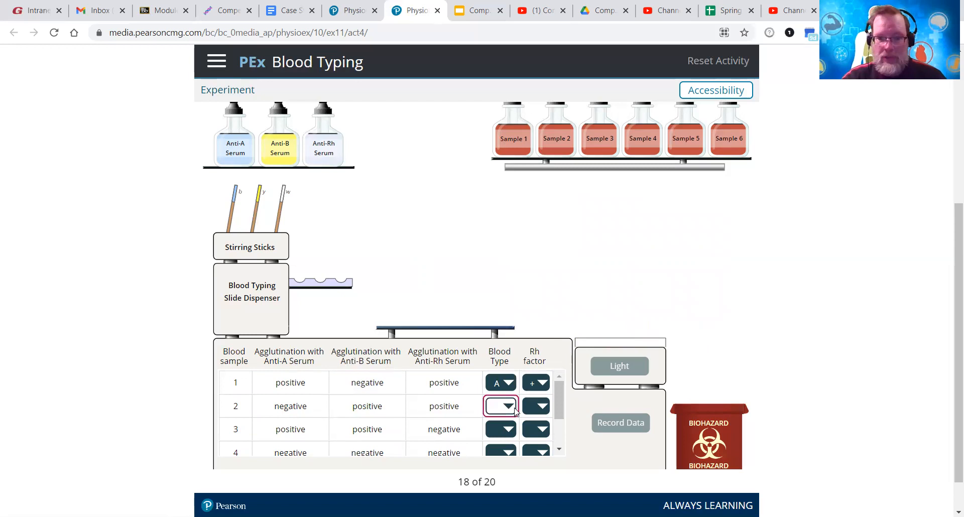
{"action": "left_click", "coordinate": [500, 406]}
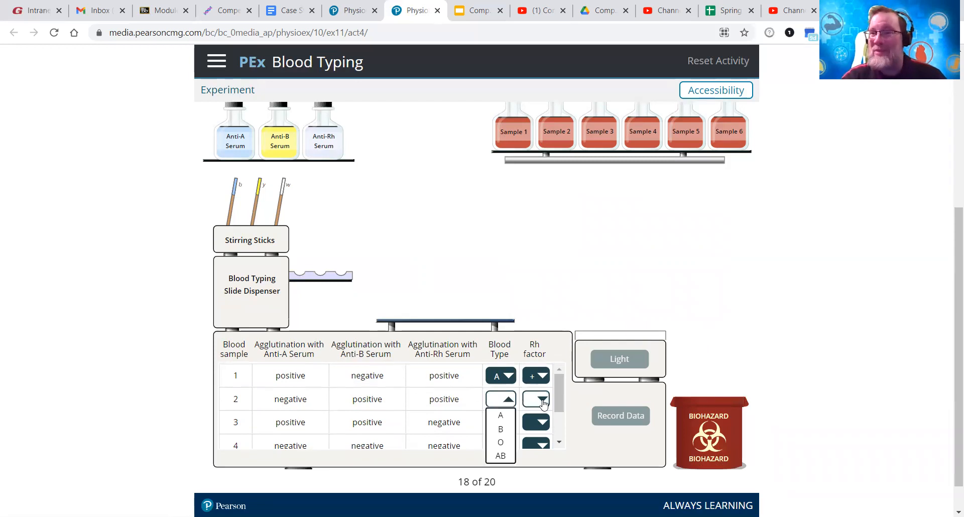
{"action": "mouse_move", "coordinate": [500, 428]}
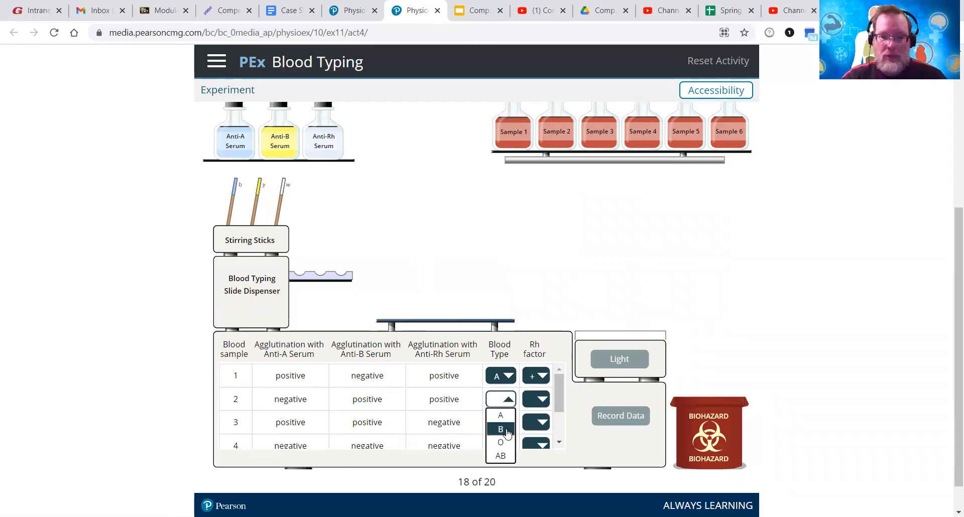
{"action": "left_click", "coordinate": [500, 429]}
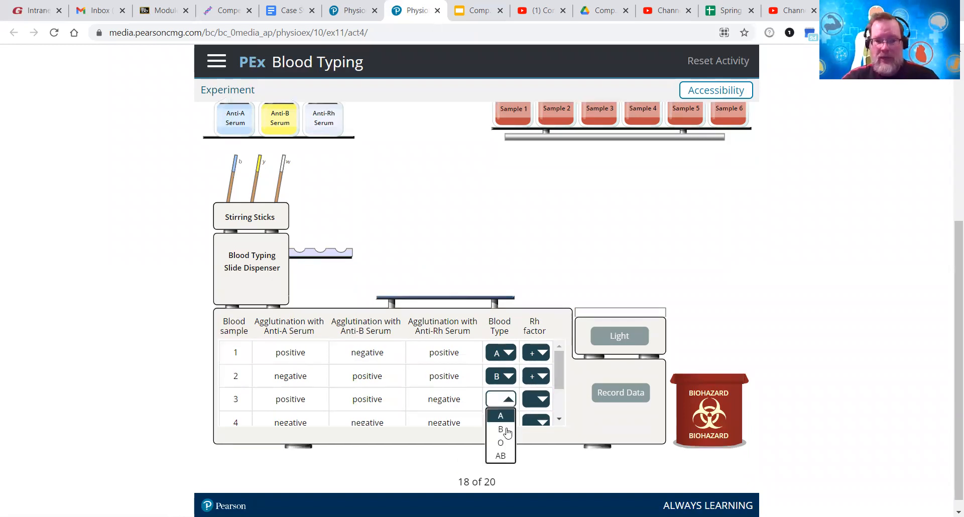
Assign sample 3 blood type AB with negative Rh and sample 4 a negative Rh factor
{"action": "left_click", "coordinate": [500, 456]}
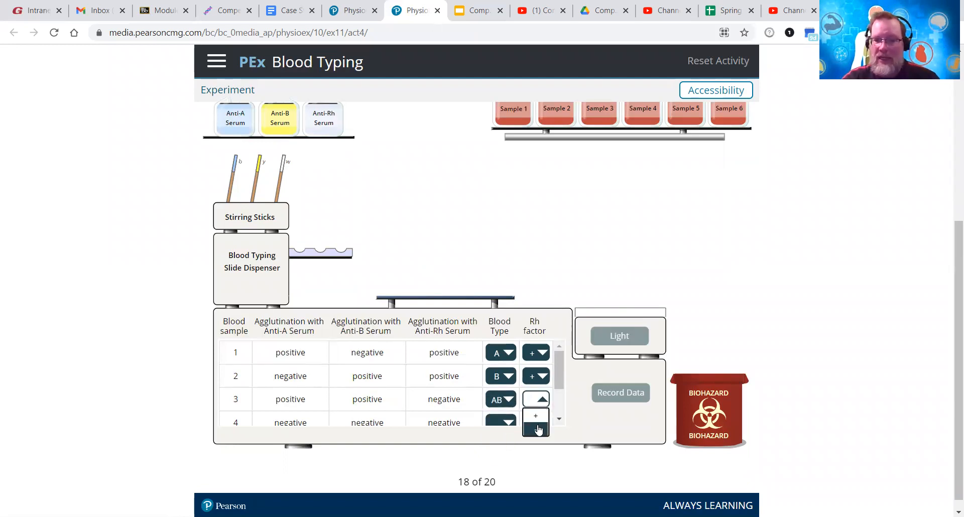
{"action": "left_click", "coordinate": [531, 423]}
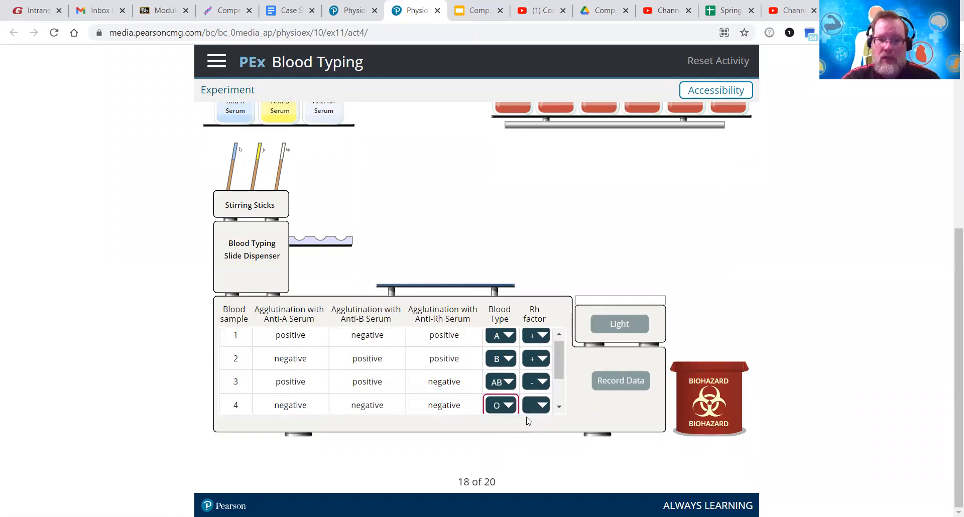
{"action": "left_click", "coordinate": [536, 405]}
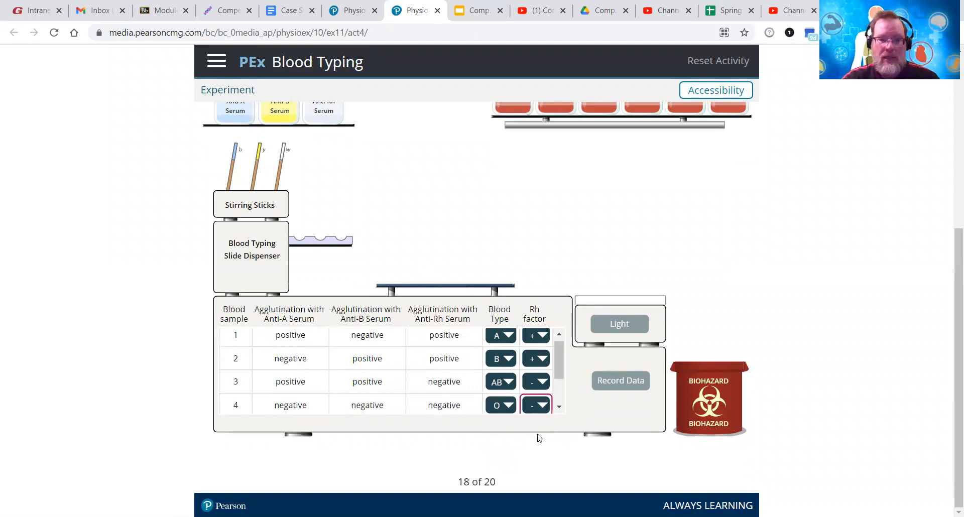
Assign sample 5 blood type AB with positive Rh and sample 6 blood type B with negative Rh
{"action": "scroll", "scroll_direction": "down", "scroll_amount": 3}
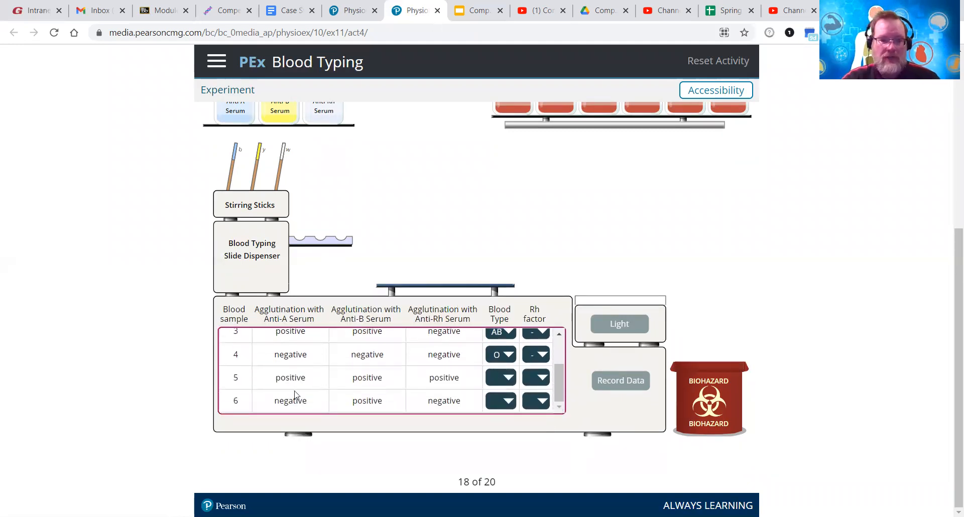
{"action": "left_click", "coordinate": [500, 376]}
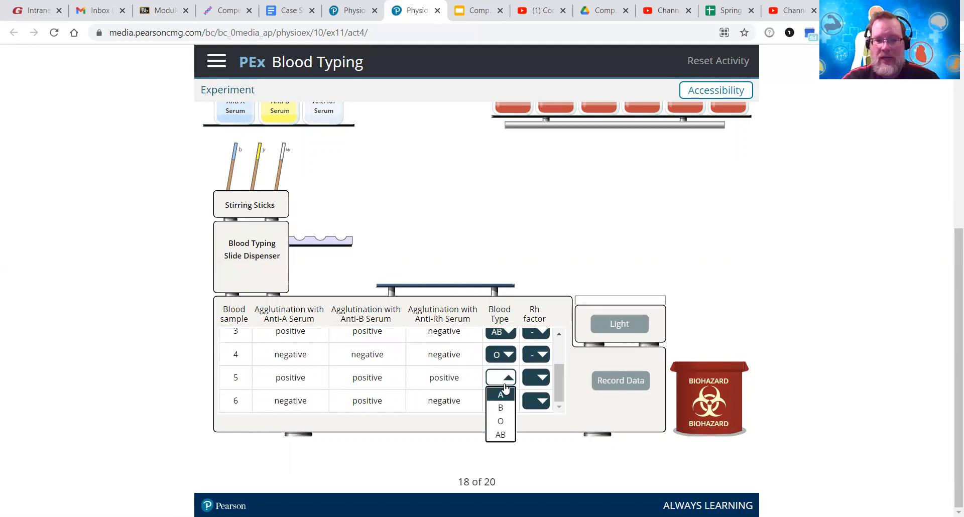
{"action": "left_click", "coordinate": [500, 435]}
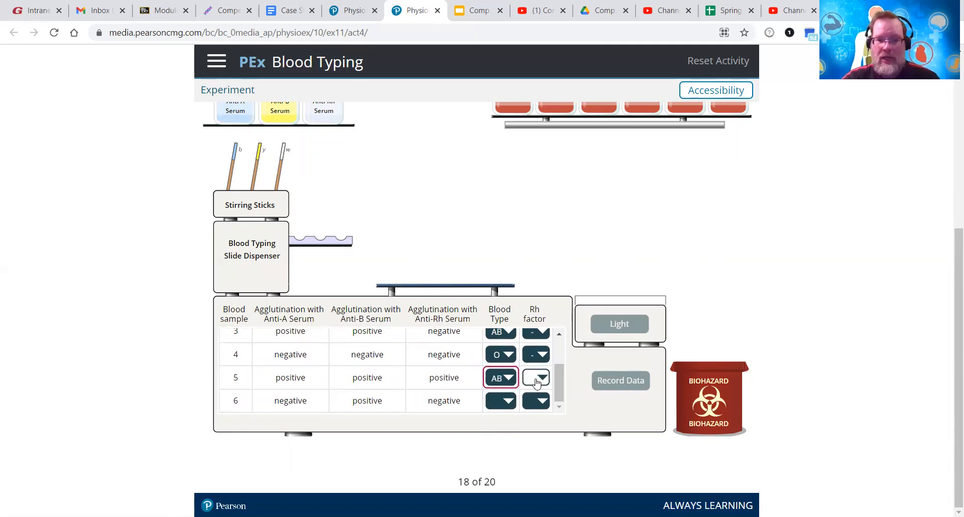
{"action": "left_click", "coordinate": [535, 378]}
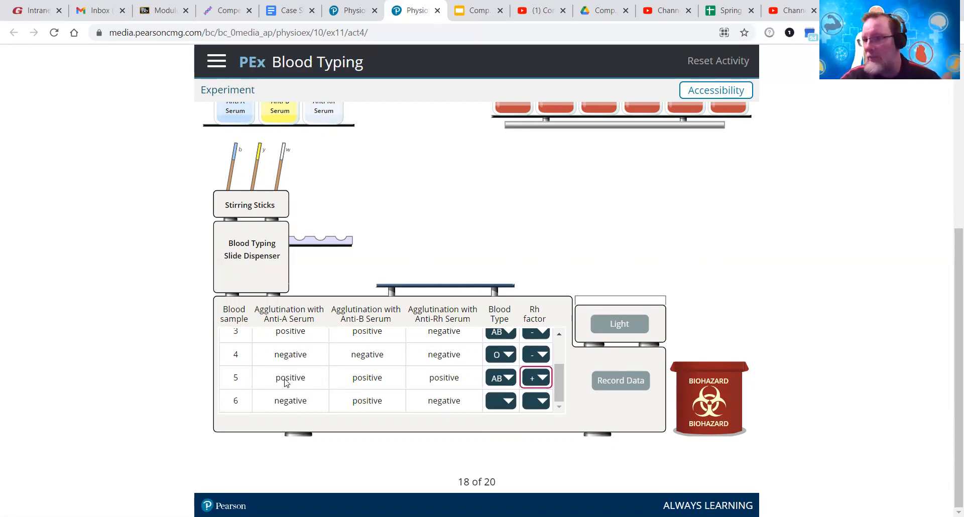
{"action": "mouse_move", "coordinate": [386, 406]}
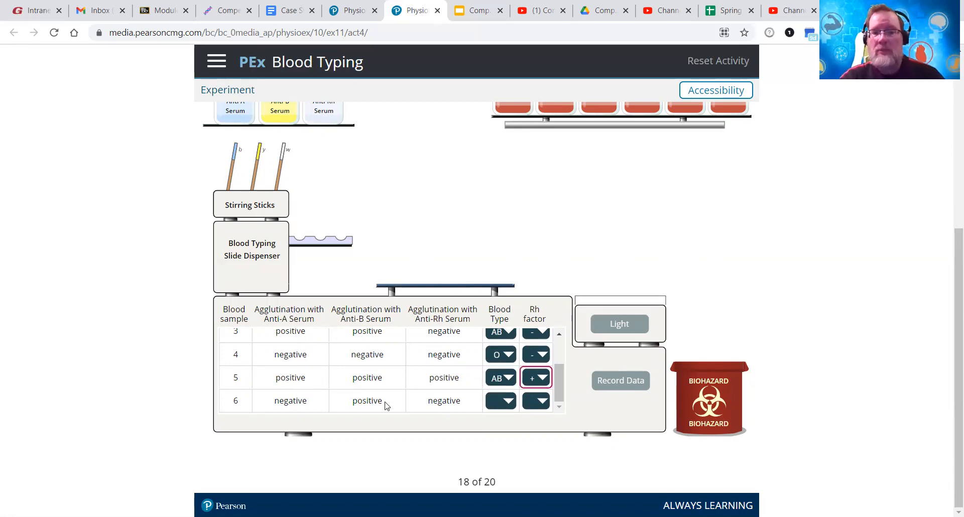
{"action": "left_click", "coordinate": [500, 400]}
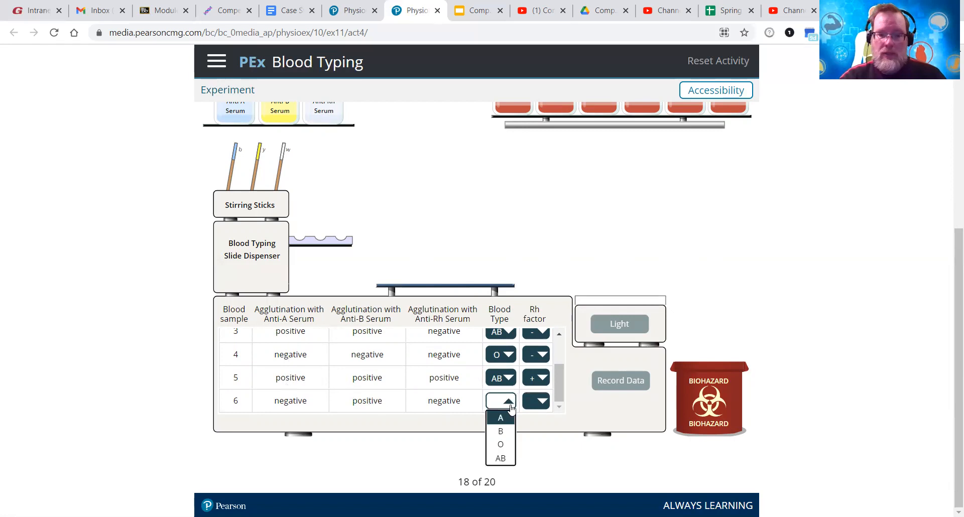
{"action": "left_click", "coordinate": [501, 431]}
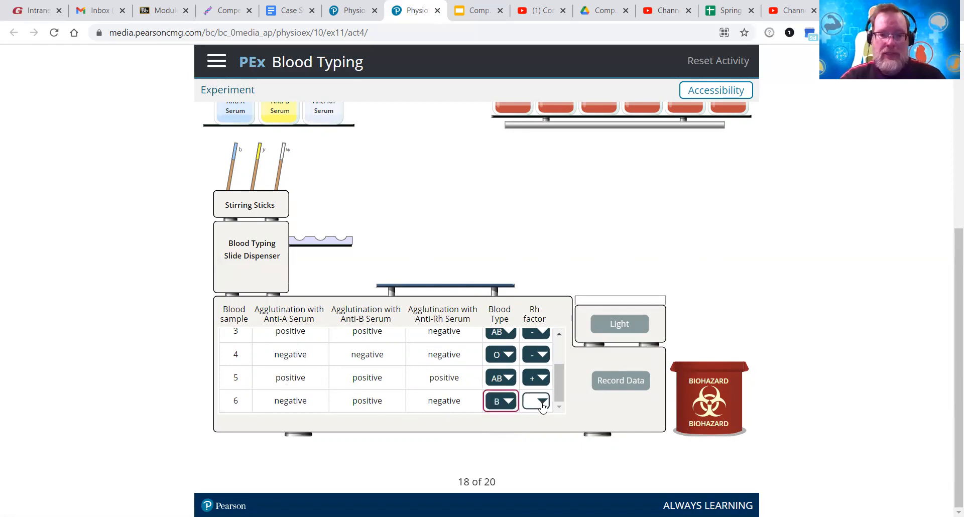
{"action": "left_click", "coordinate": [535, 401]}
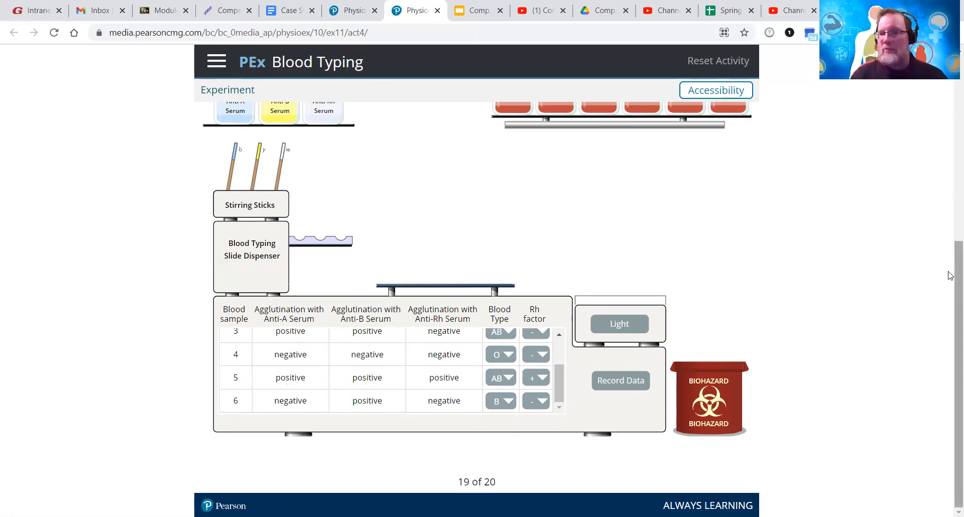
{"action": "mouse_move", "coordinate": [815, 289]}
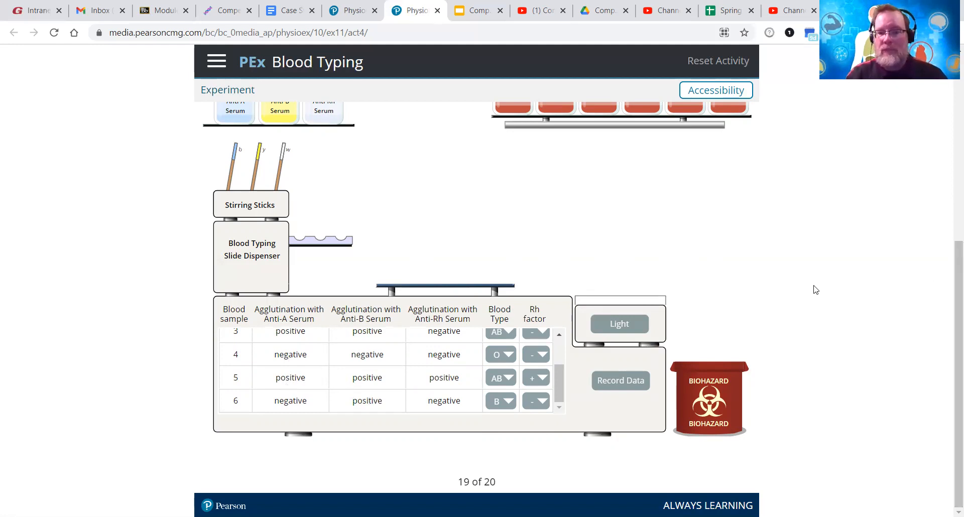
{"action": "mouse_move", "coordinate": [775, 216]}
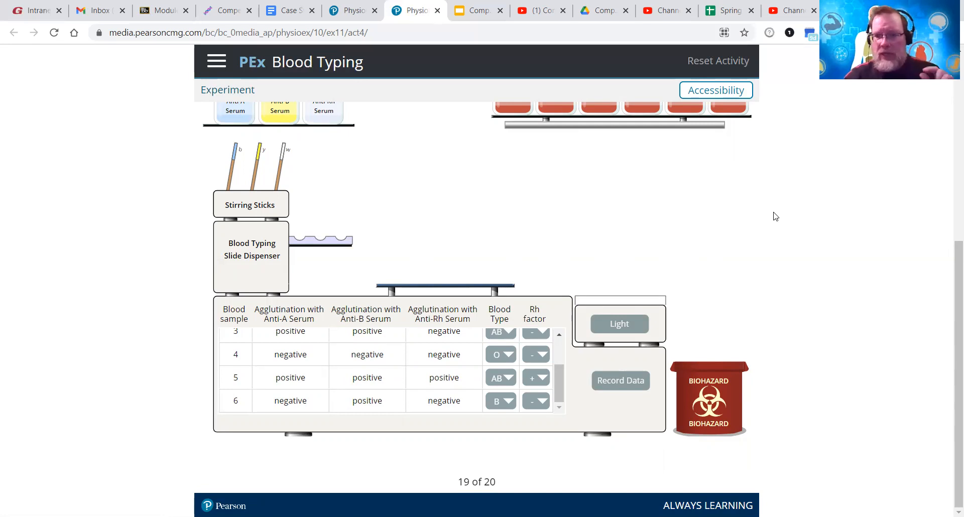
{"action": "mouse_move", "coordinate": [869, 275]}
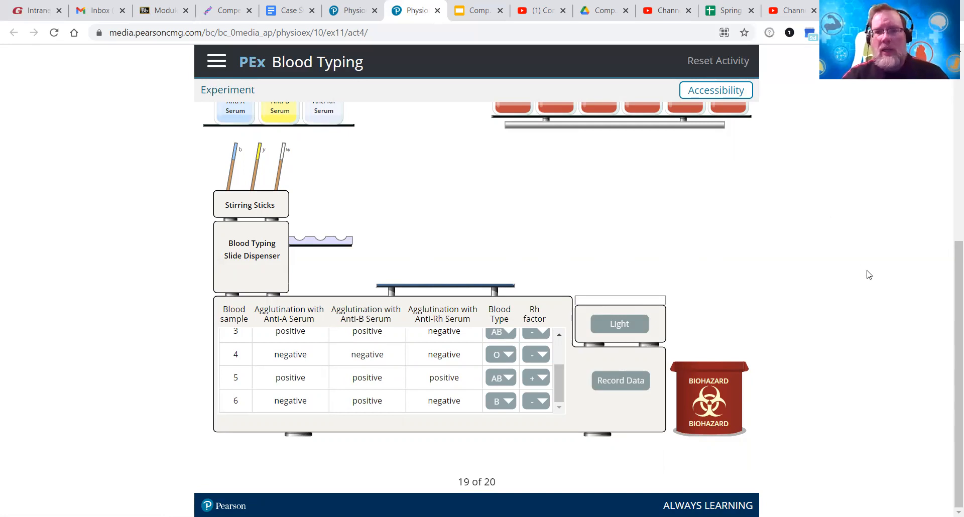
{"action": "mouse_move", "coordinate": [773, 229]}
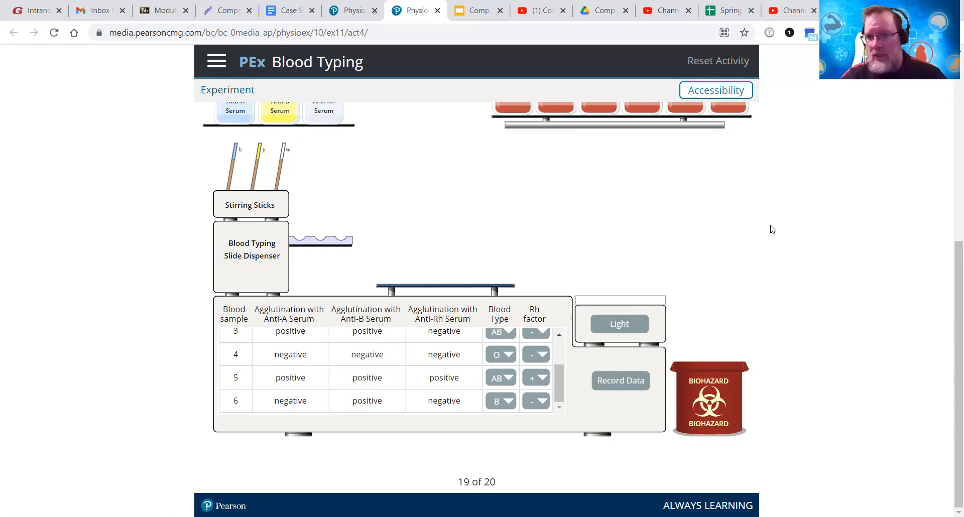
{"action": "mouse_move", "coordinate": [466, 93]}
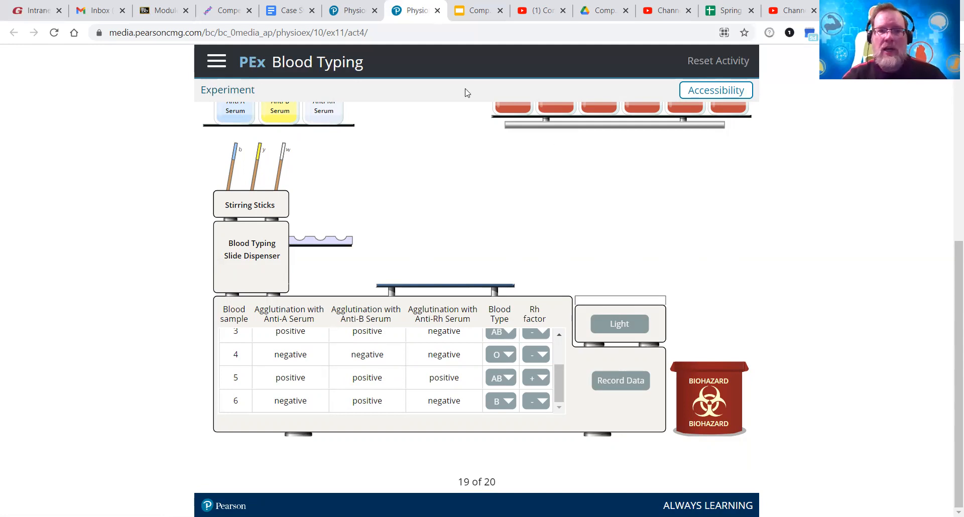
Switch through the lecture slides and video tabs, dismiss the Share dialog, and return to Blackboard
{"action": "left_click", "coordinate": [473, 10]}
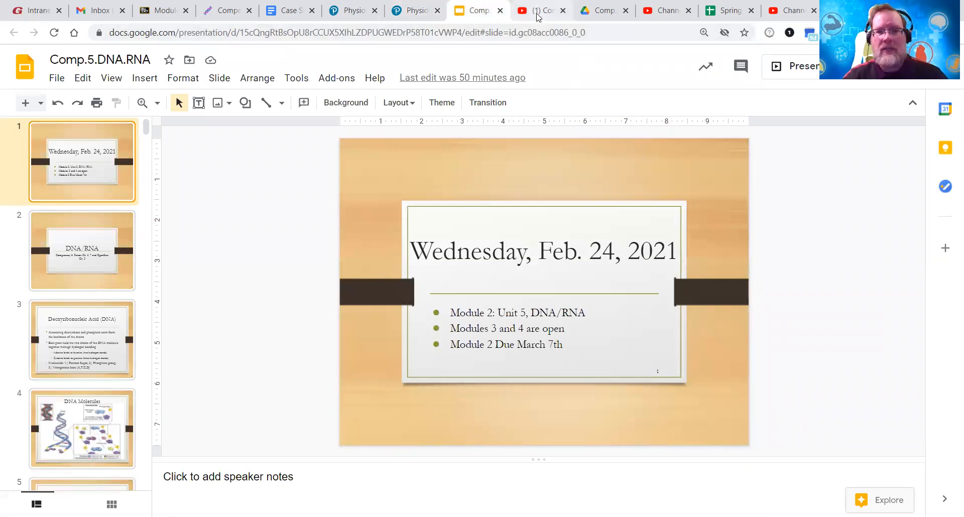
{"action": "mouse_move", "coordinate": [538, 10]}
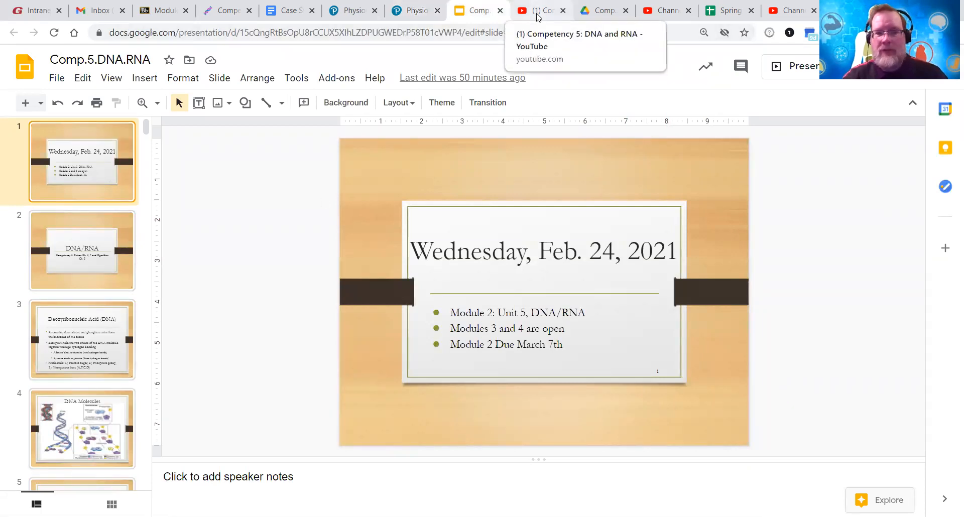
{"action": "left_click", "coordinate": [540, 10]}
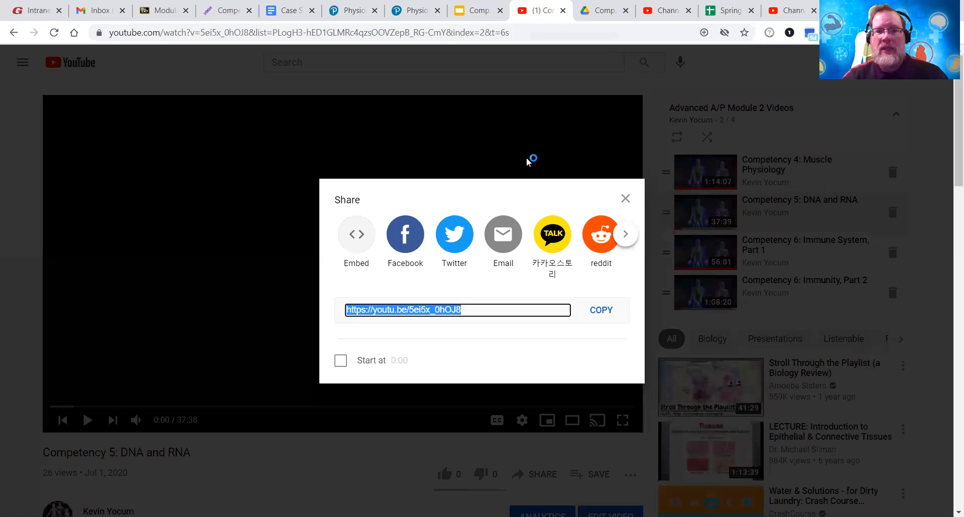
{"action": "left_click", "coordinate": [626, 197]}
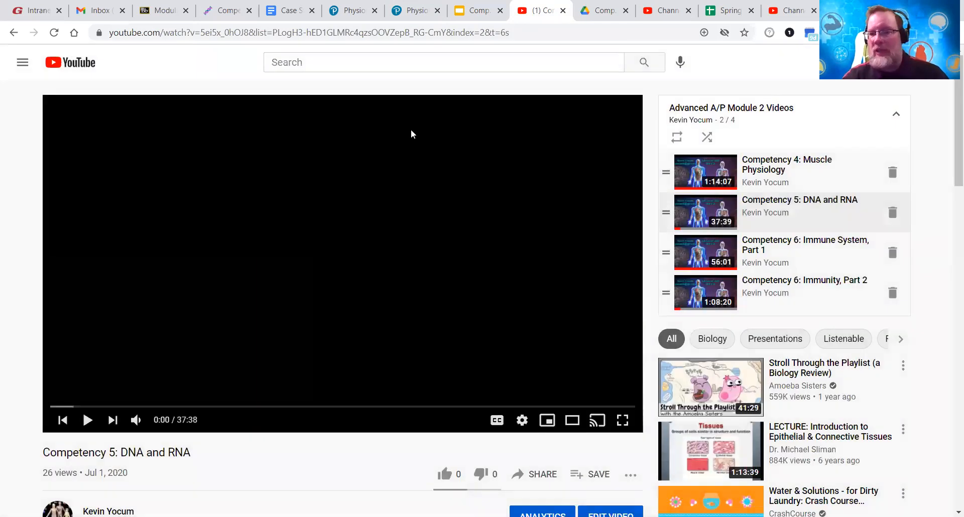
{"action": "mouse_move", "coordinate": [137, 458]}
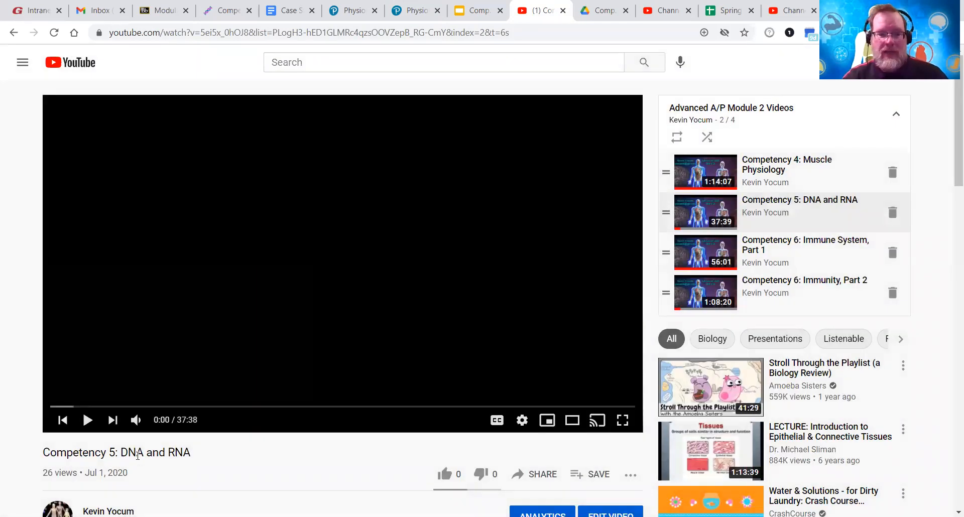
{"action": "left_click", "coordinate": [163, 10]}
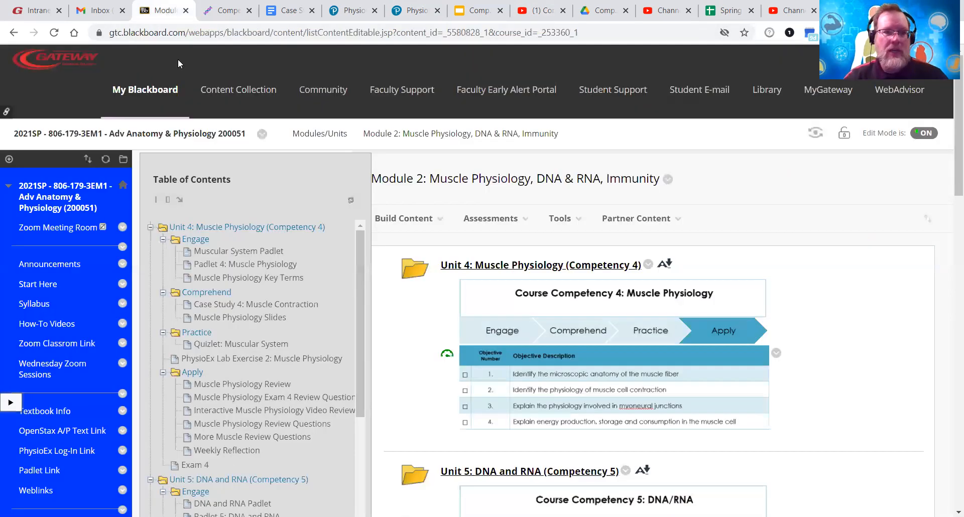
Open the Module 2 Video Lectures and Powerpoints page from the course menu
{"action": "left_click", "coordinate": [490, 218]}
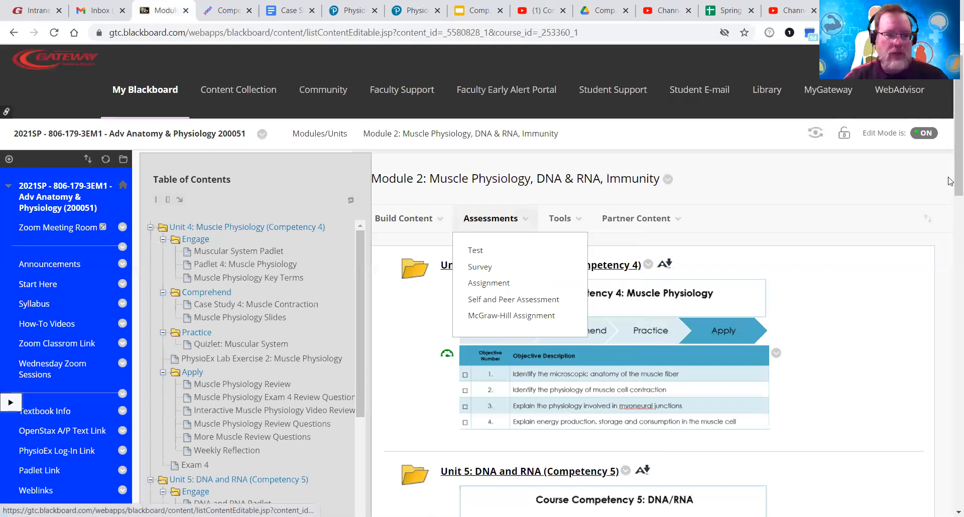
{"action": "scroll", "scroll_direction": "down", "scroll_amount": 3}
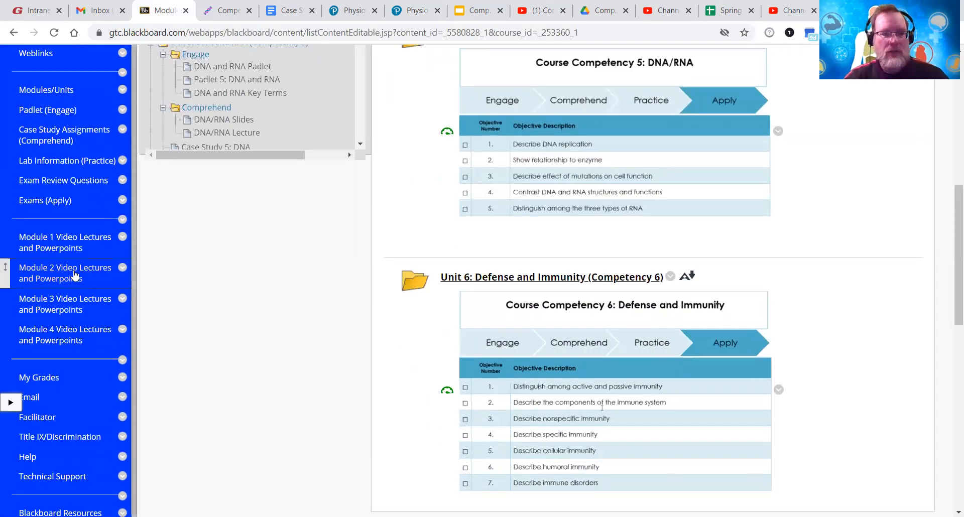
{"action": "left_click", "coordinate": [66, 273]}
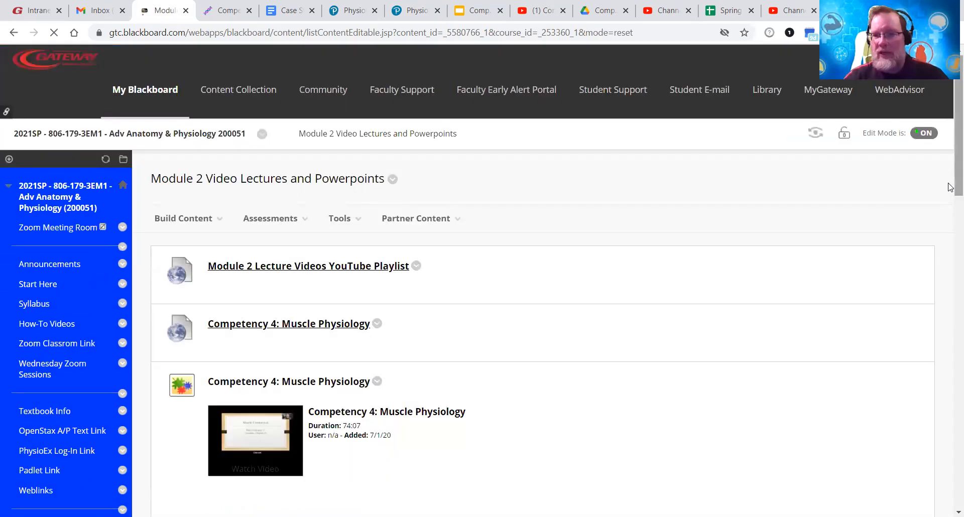
{"action": "scroll", "scroll_direction": "down", "scroll_amount": 3}
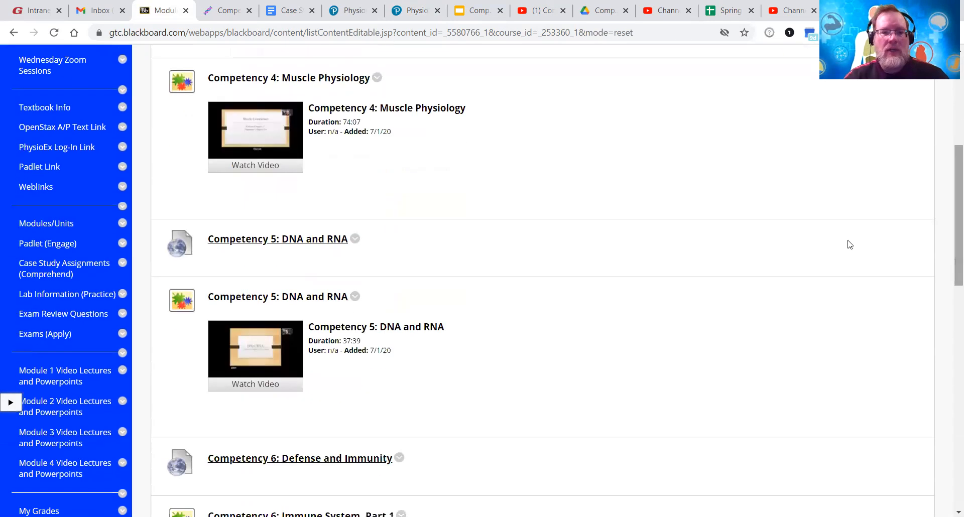
{"action": "scroll", "scroll_direction": "up", "scroll_amount": 3}
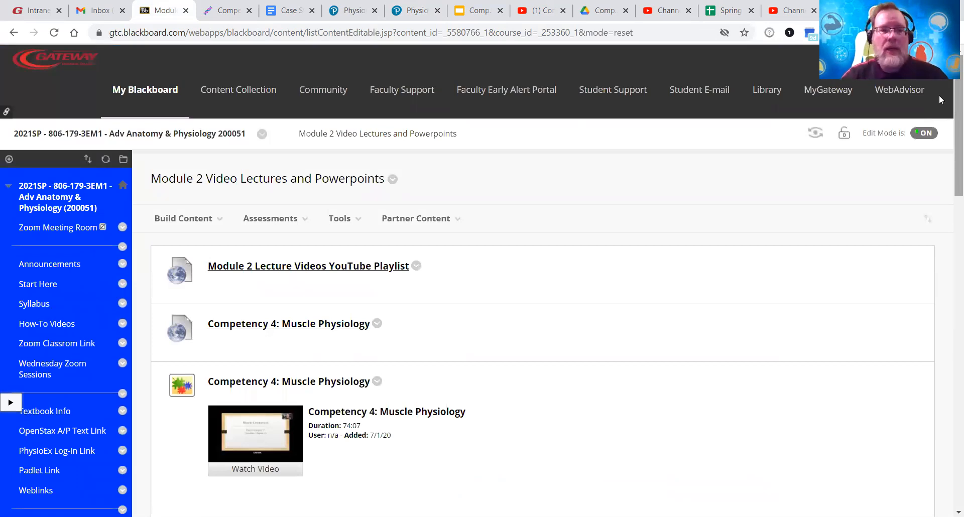
{"action": "mouse_move", "coordinate": [722, 264]}
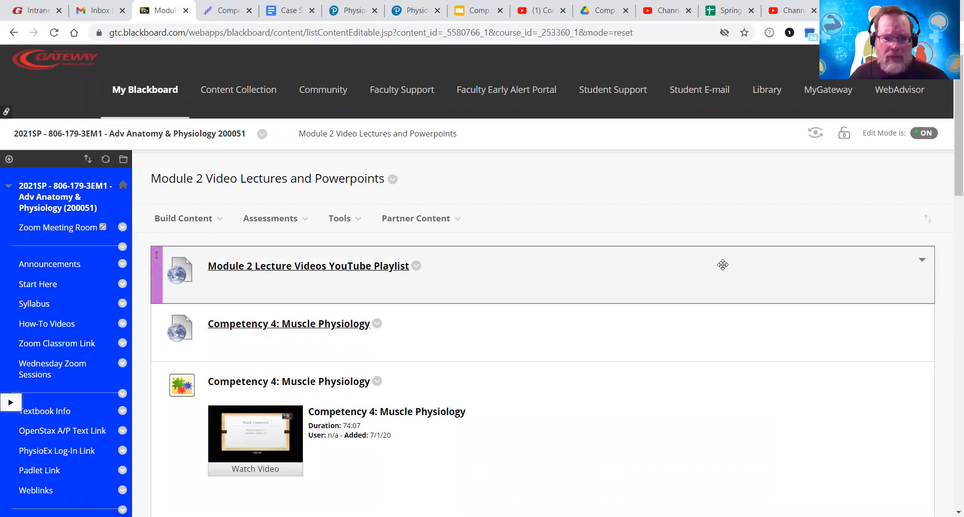
{"action": "scroll", "scroll_direction": "down", "scroll_amount": 3}
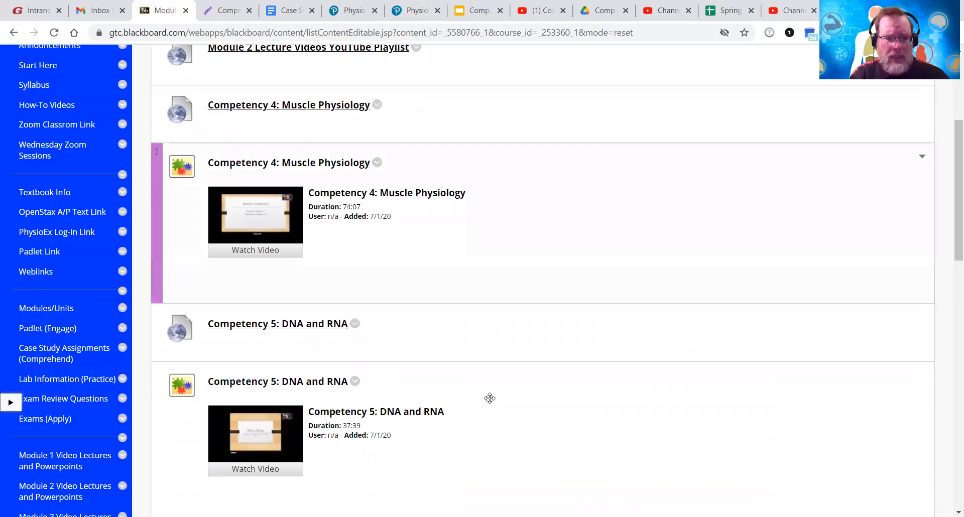
{"action": "mouse_move", "coordinate": [916, 220]}
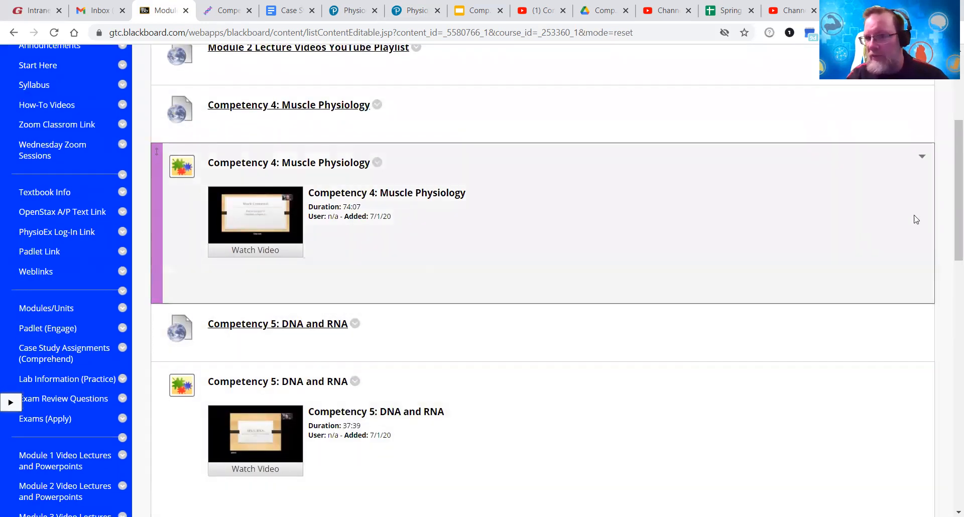
{"action": "scroll", "scroll_direction": "up", "scroll_amount": 3}
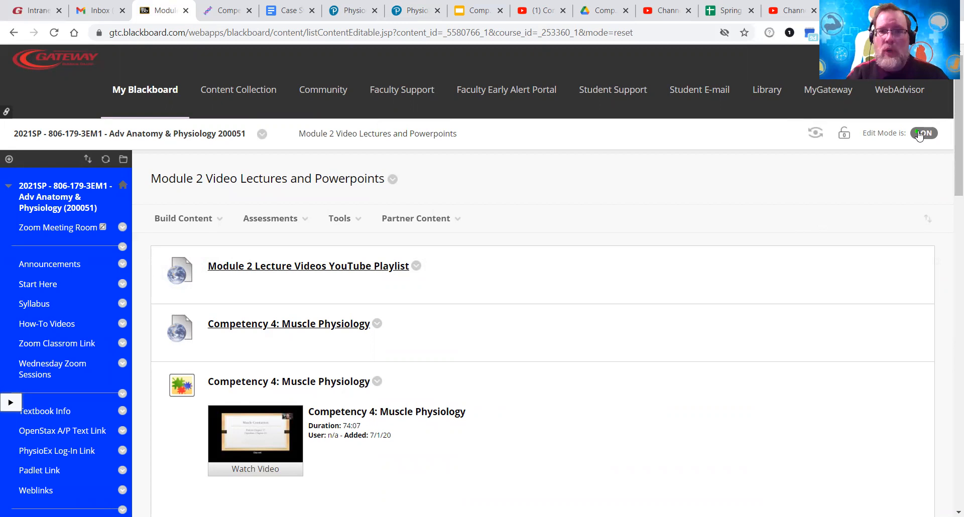
{"action": "mouse_move", "coordinate": [660, 192]}
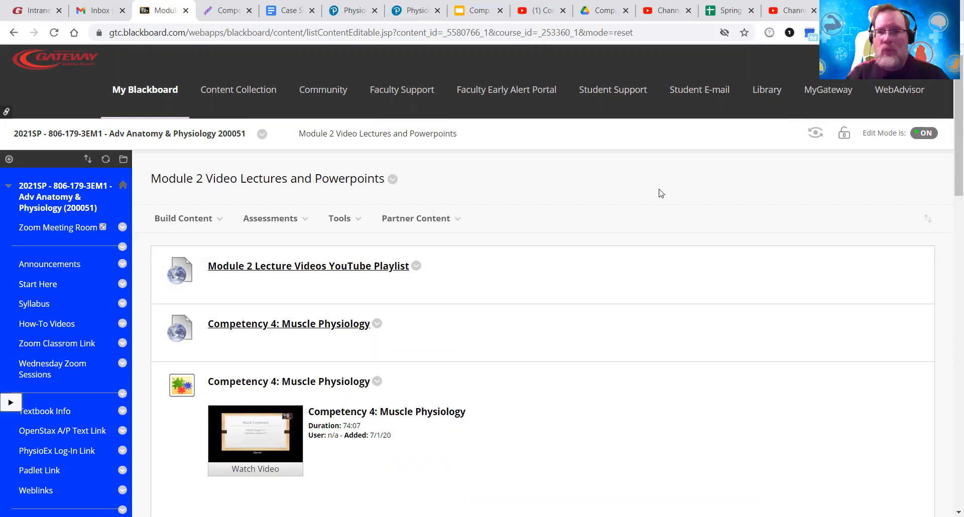
{"action": "mouse_move", "coordinate": [513, 419]}
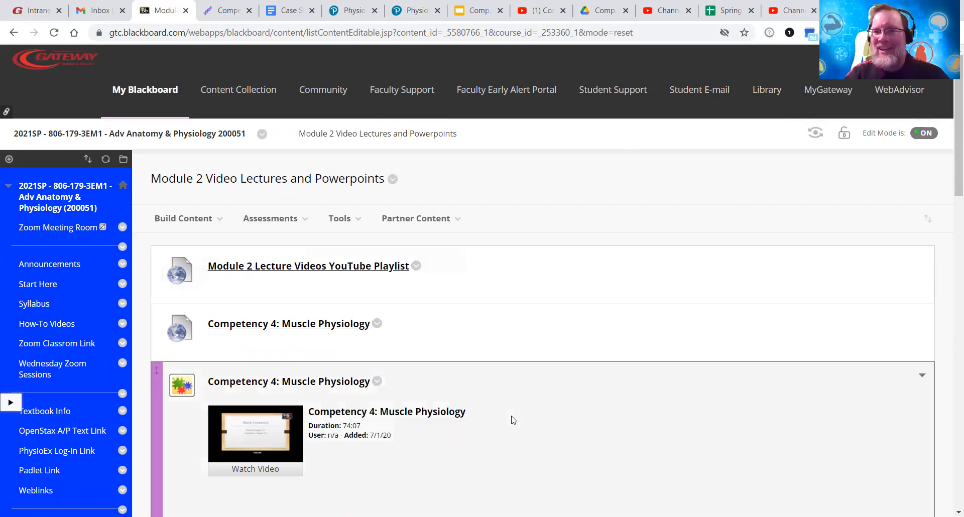